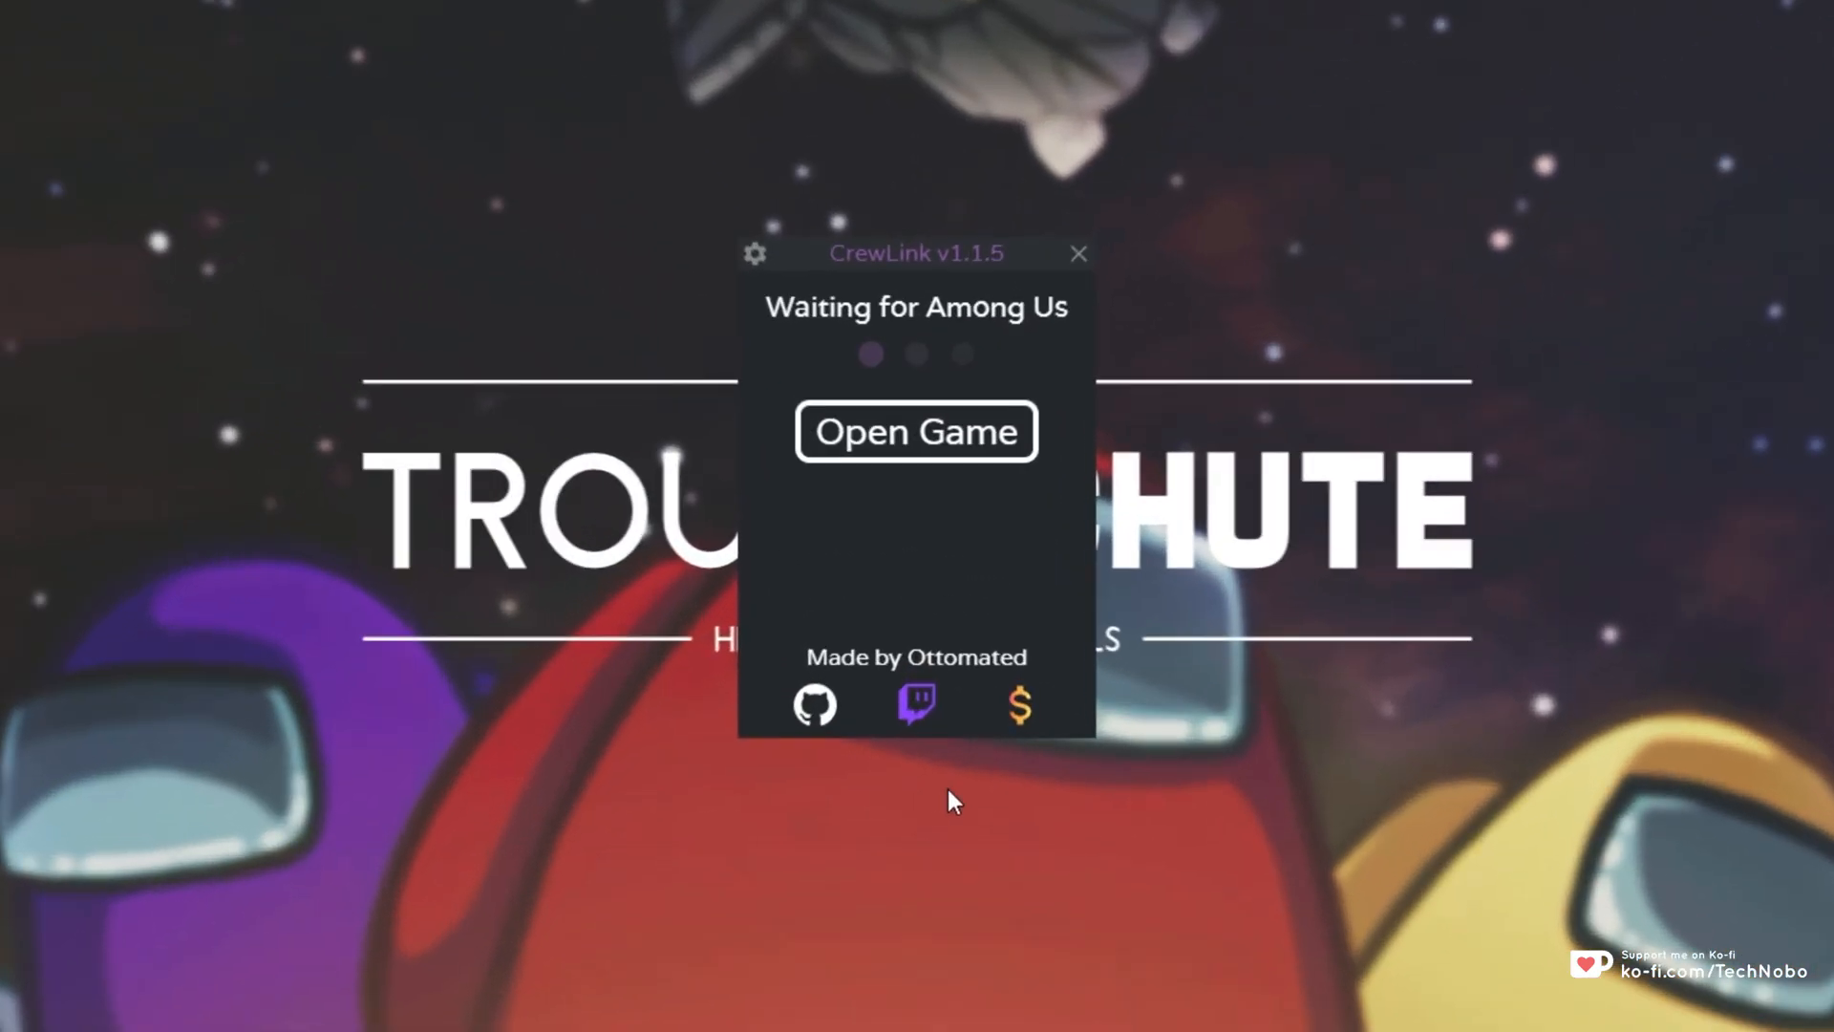
mouse_move(993, 462)
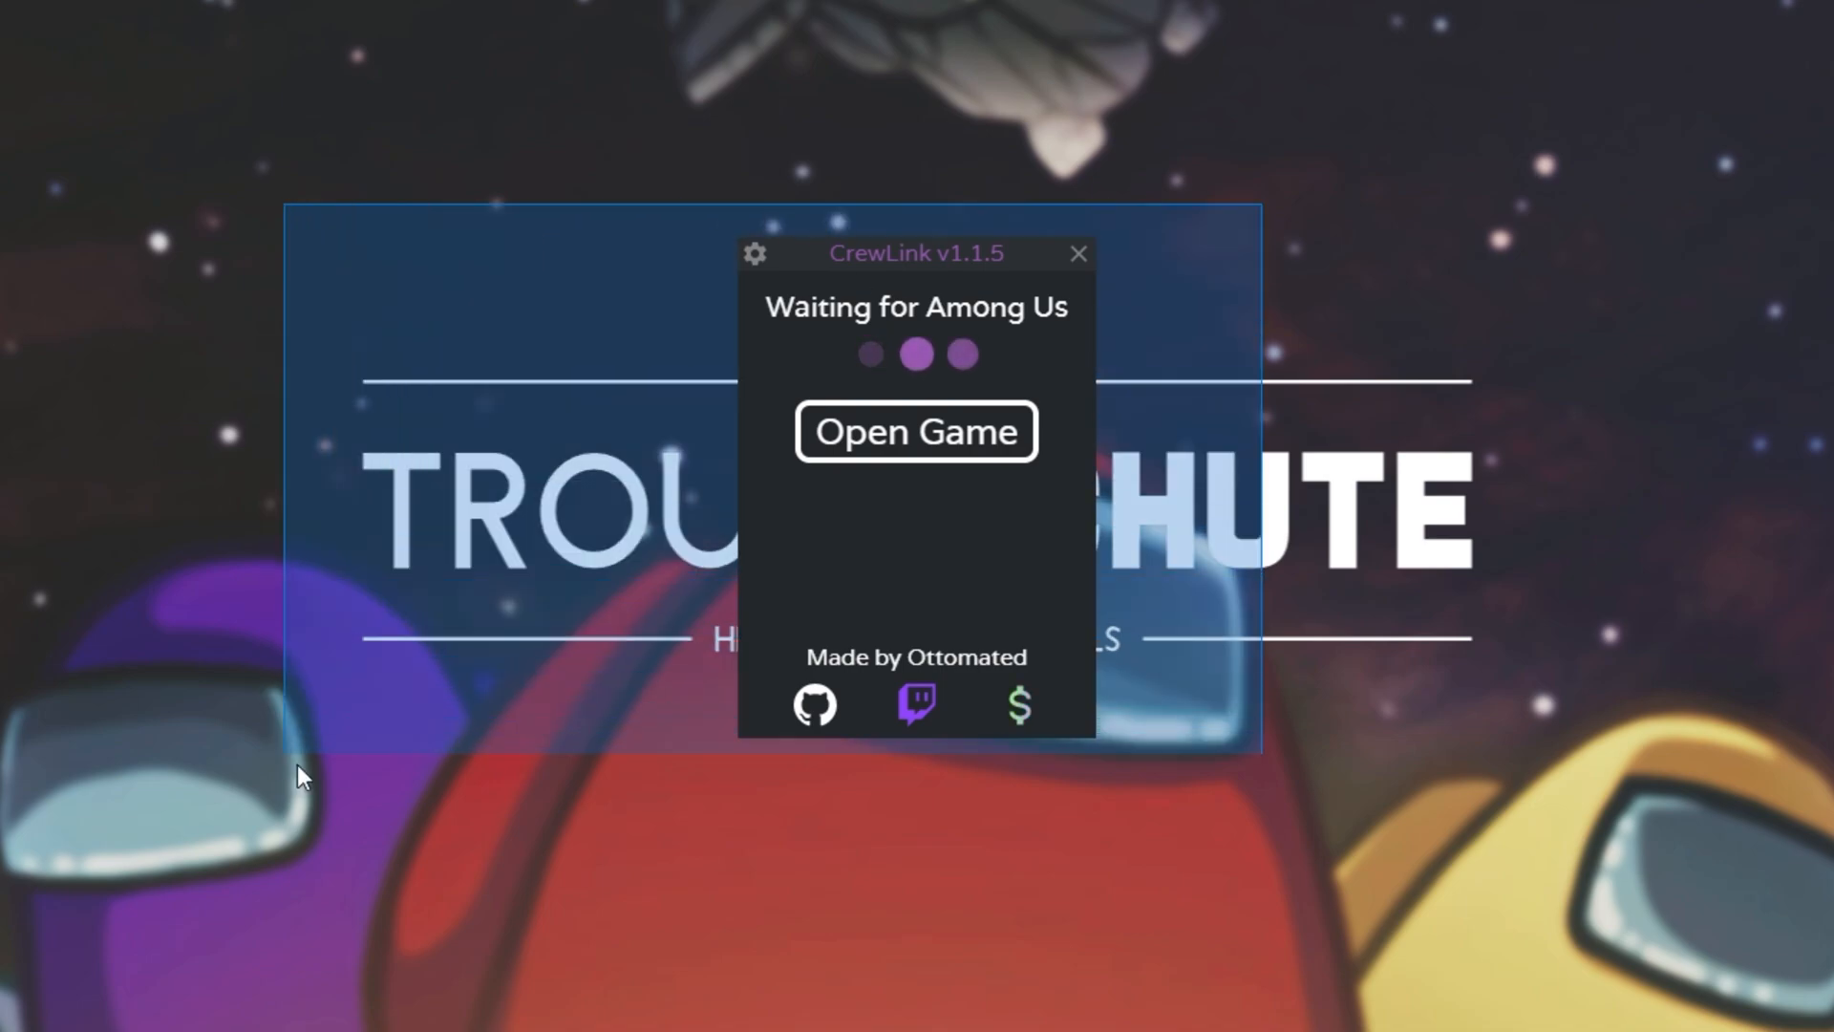
mouse_move(1009, 476)
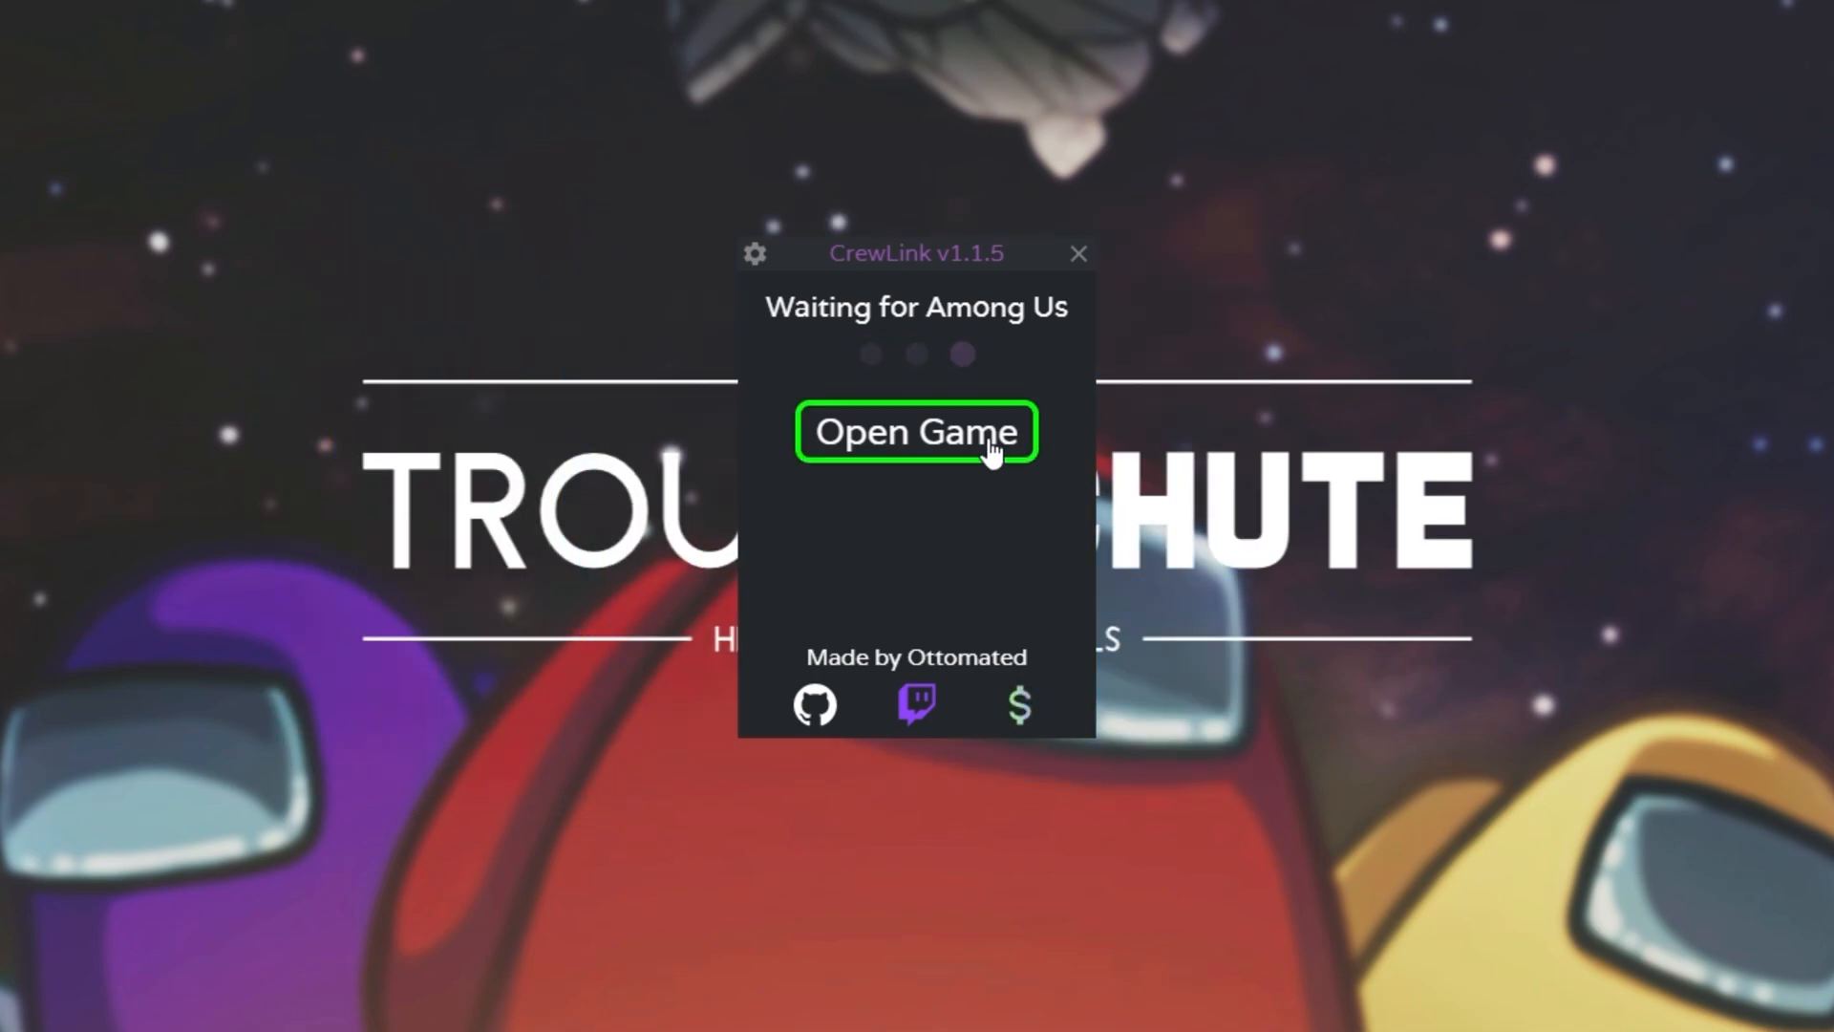
mouse_move(485, 461)
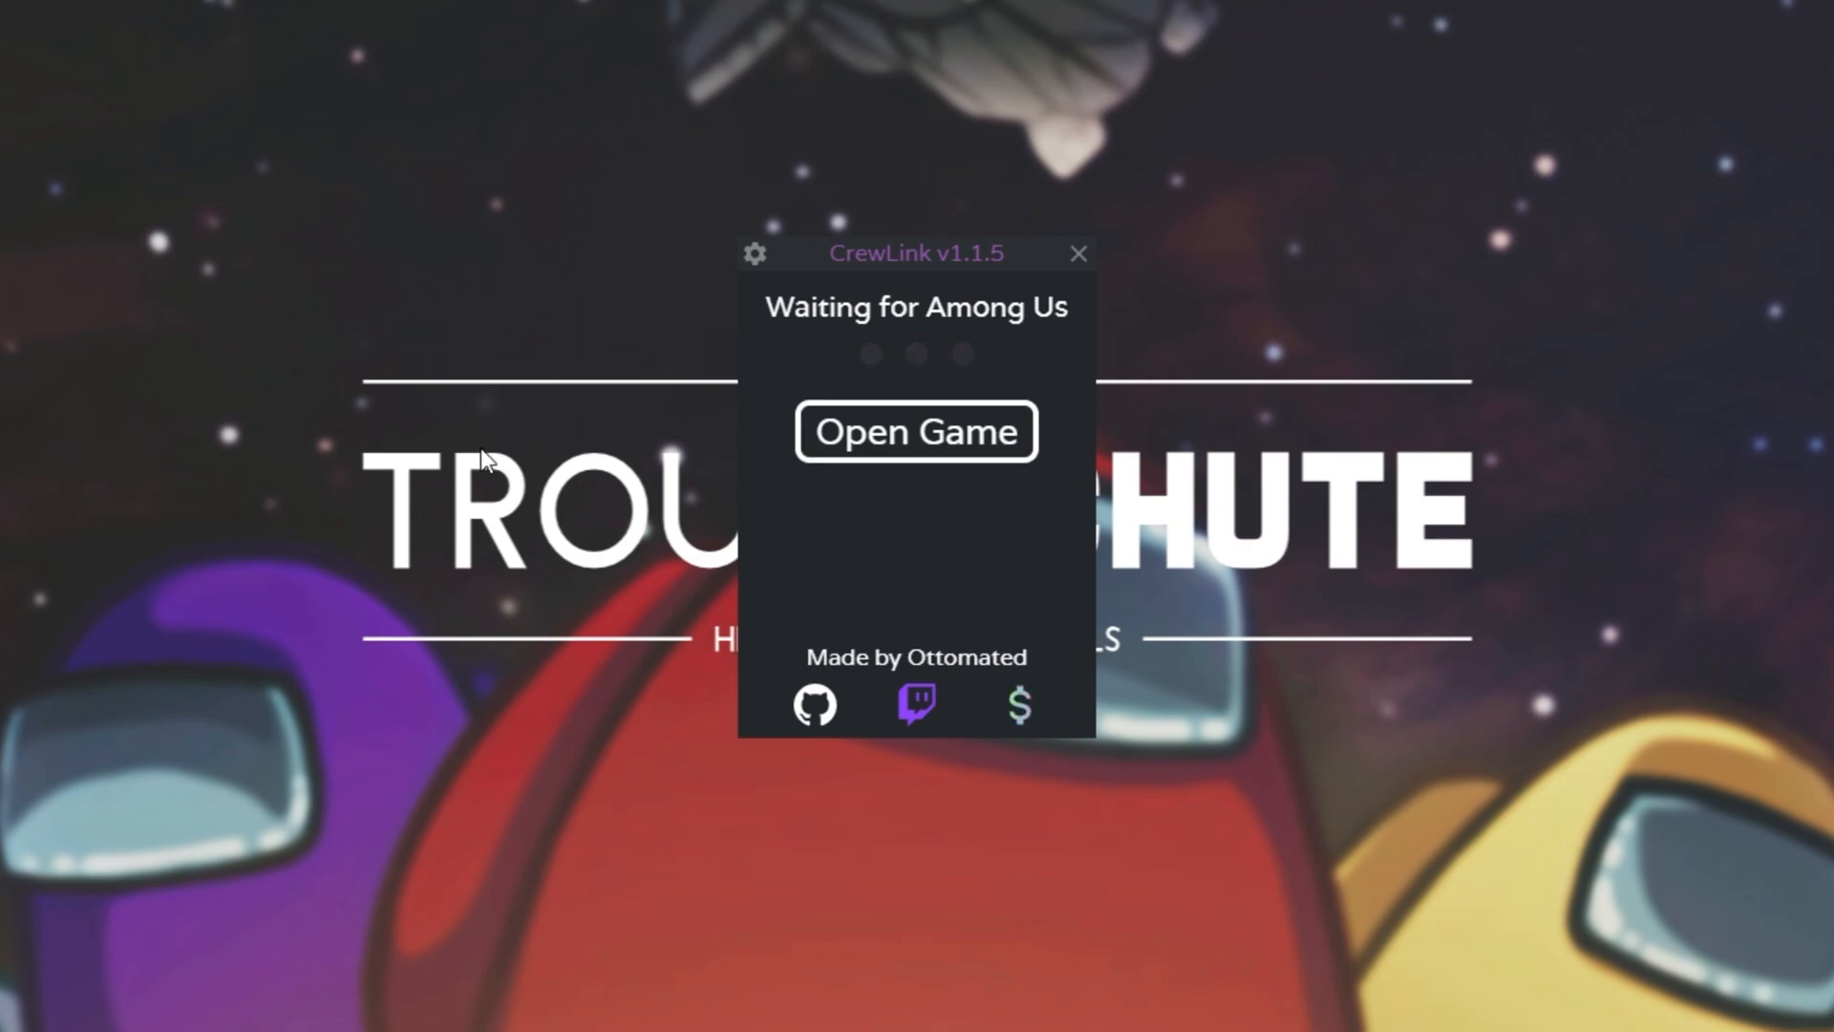
mouse_move(761, 446)
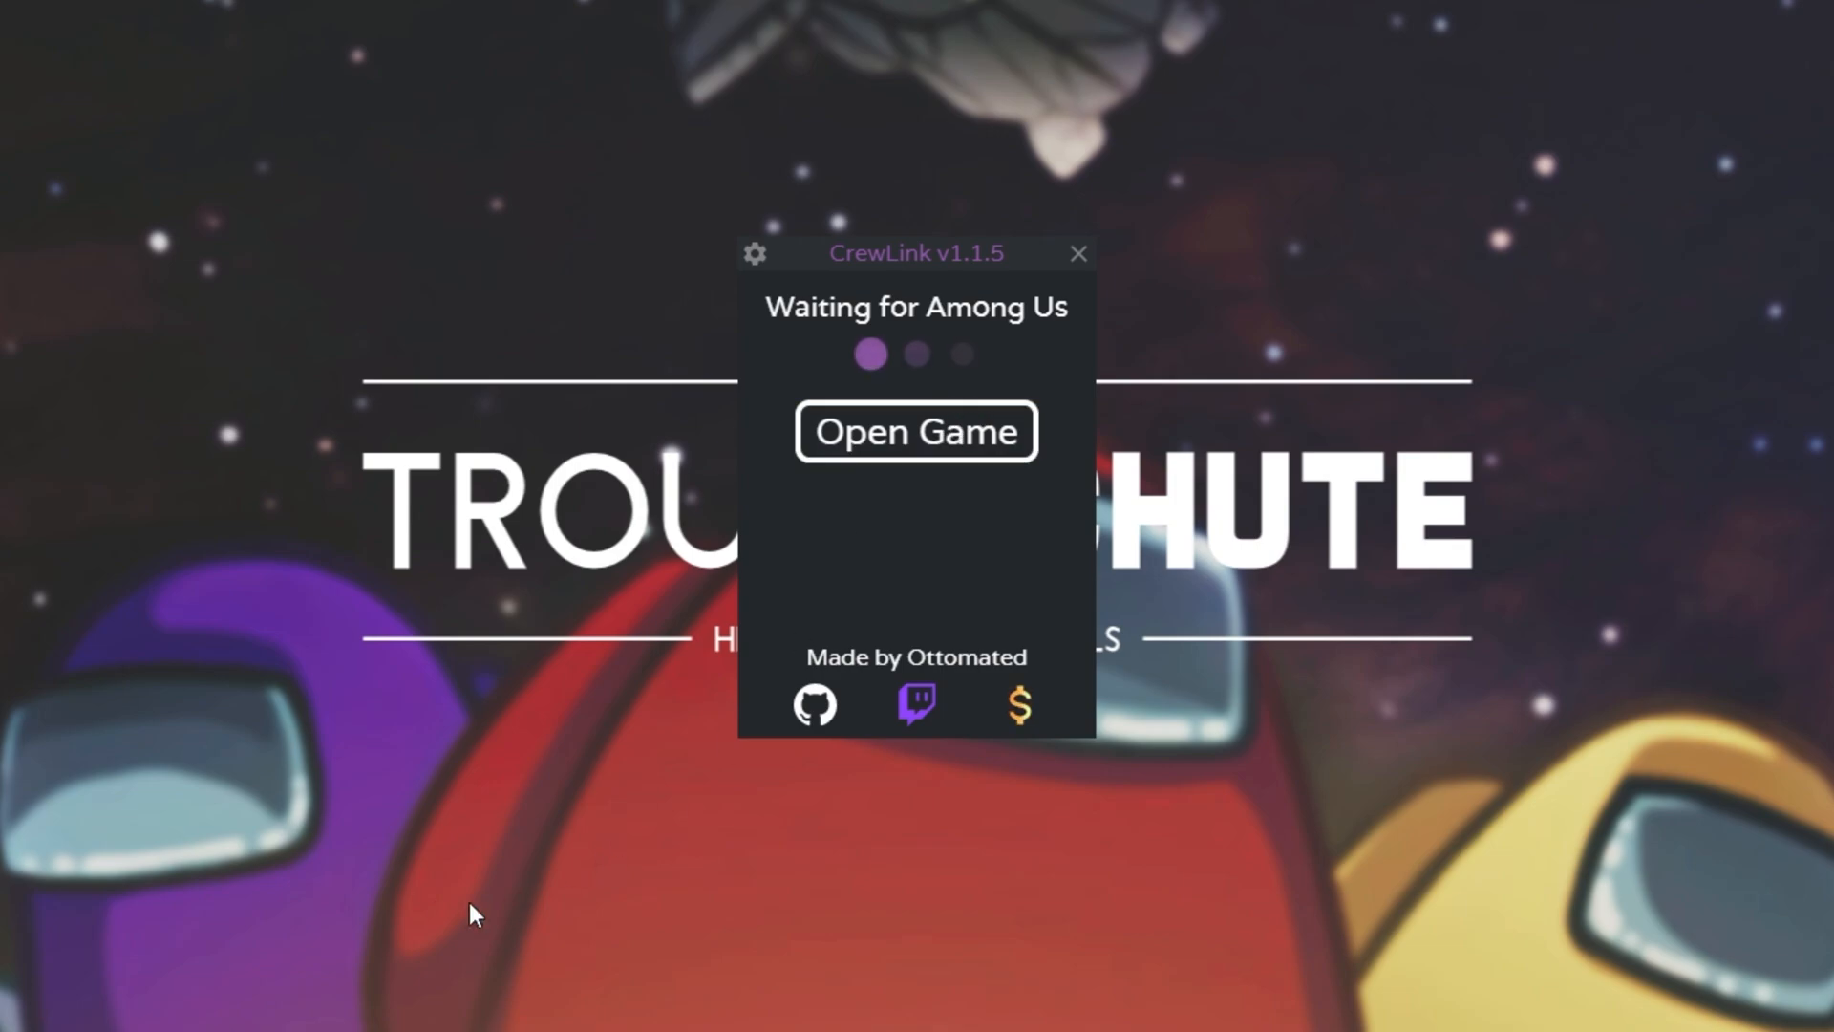
mouse_move(1009, 502)
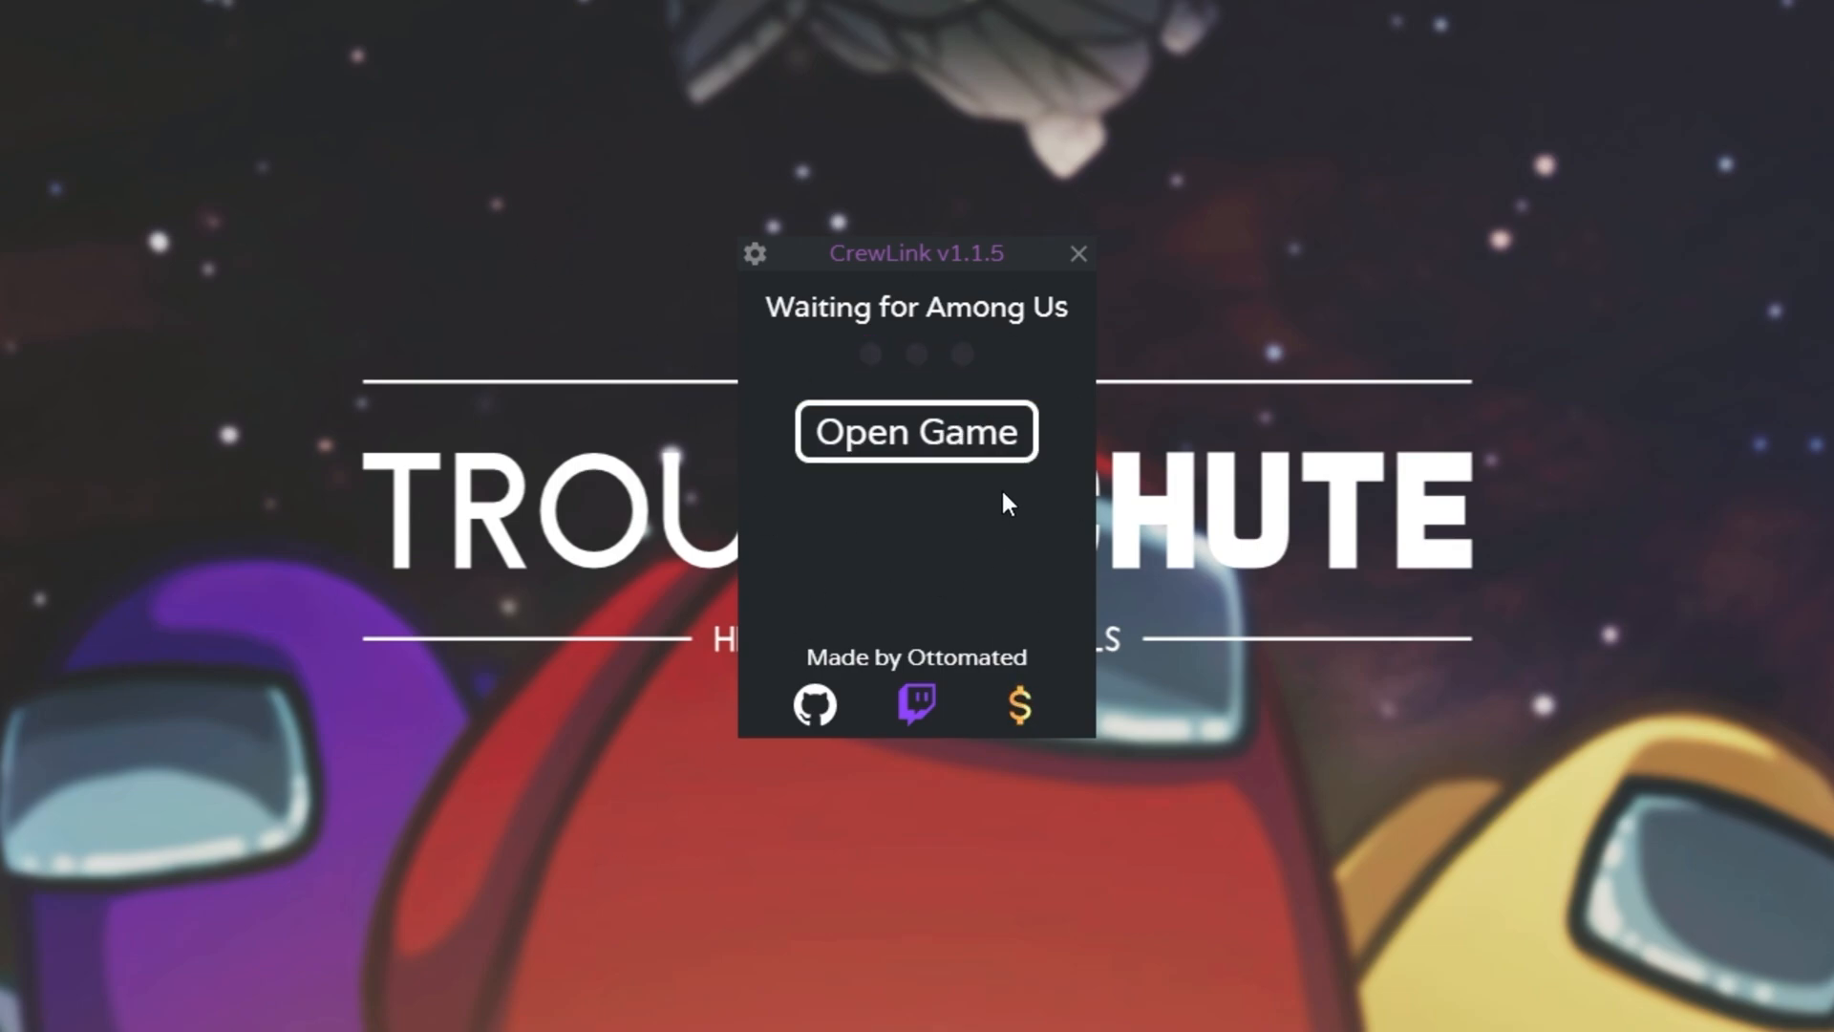
Close the CrewLink v1.1.5 window while it waits for Among Us
click(1075, 252)
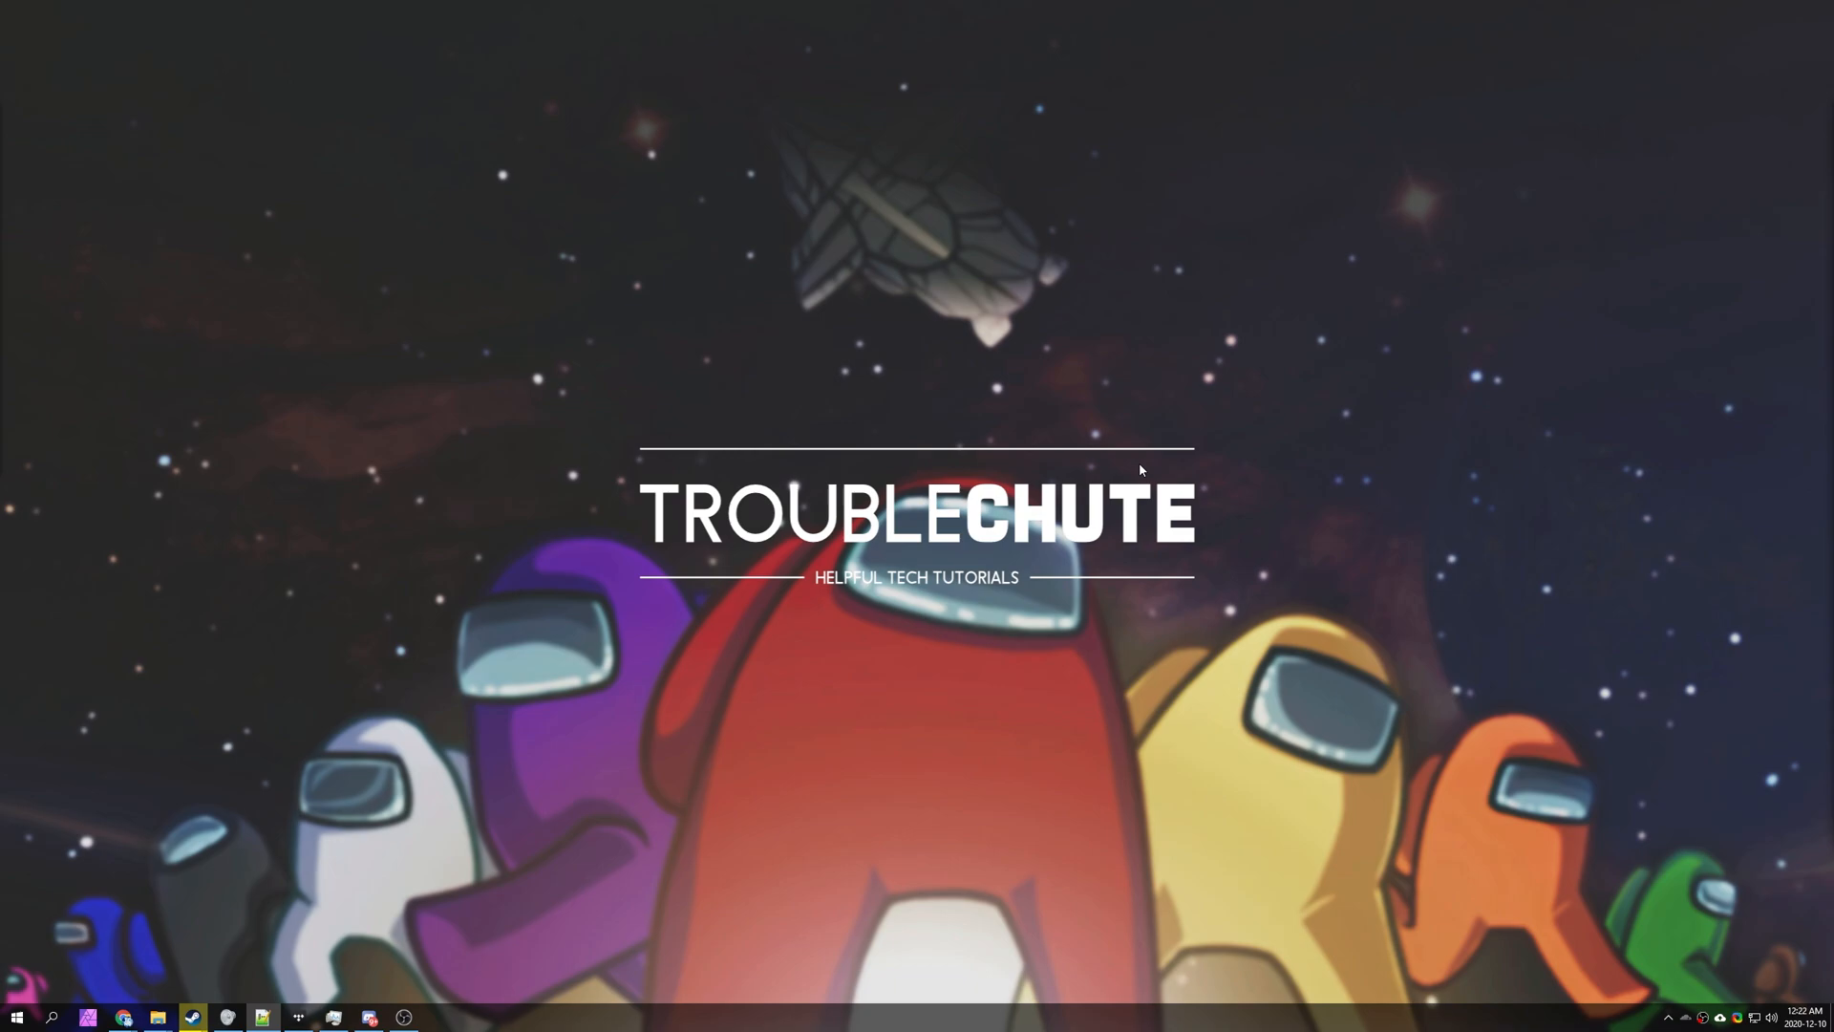
mouse_move(969, 508)
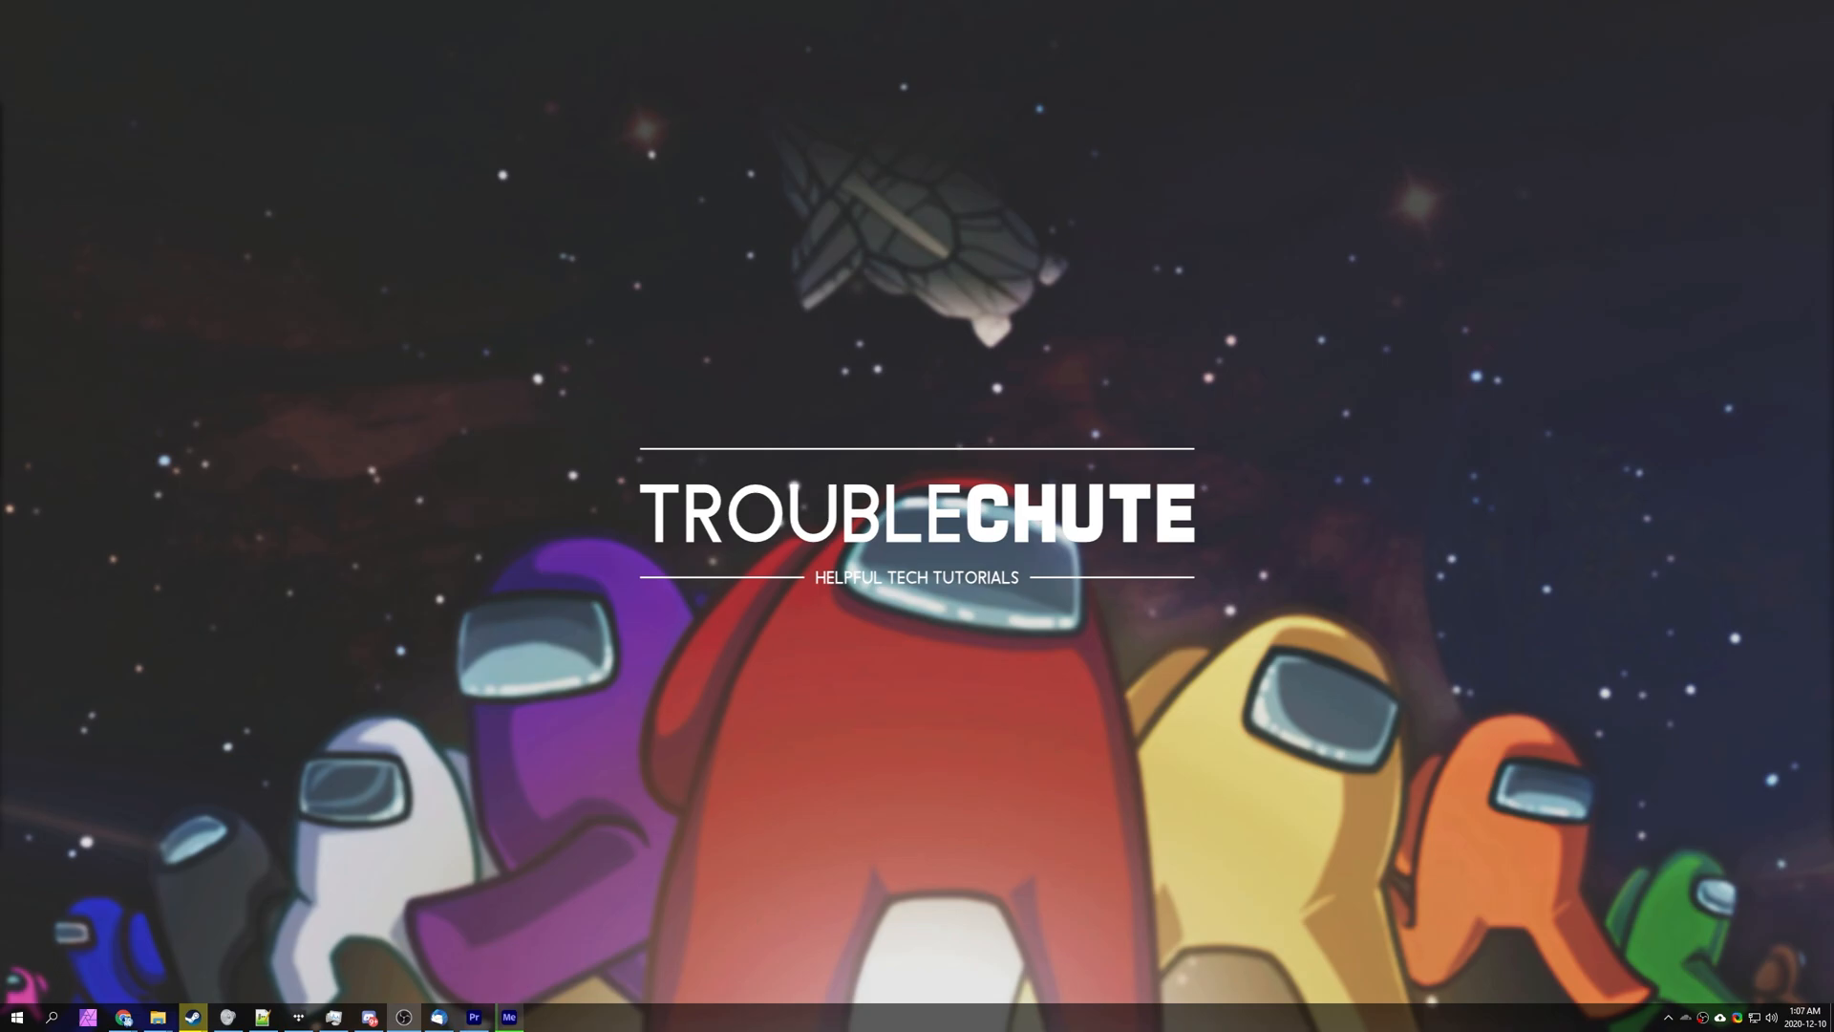
Launch Steam, set Among Us betas to NONE - Opt out of all beta programs, then close Steam
click(17, 1014)
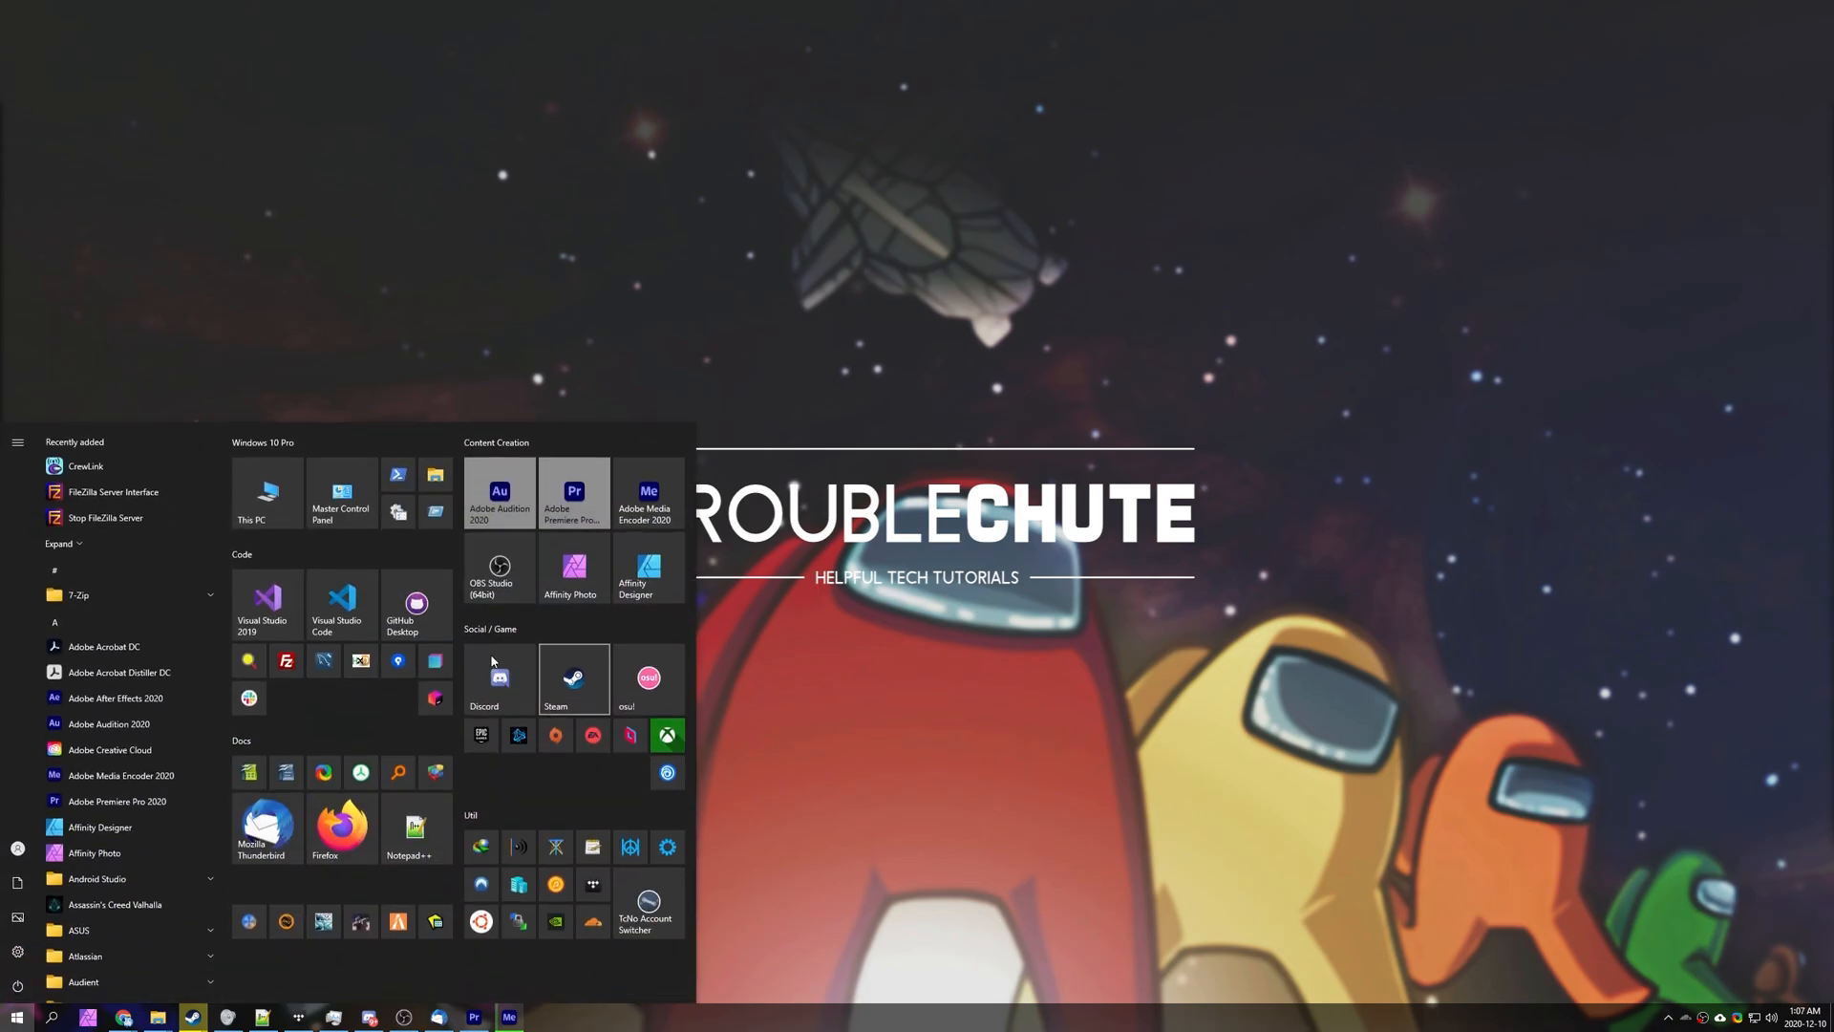
click(573, 678)
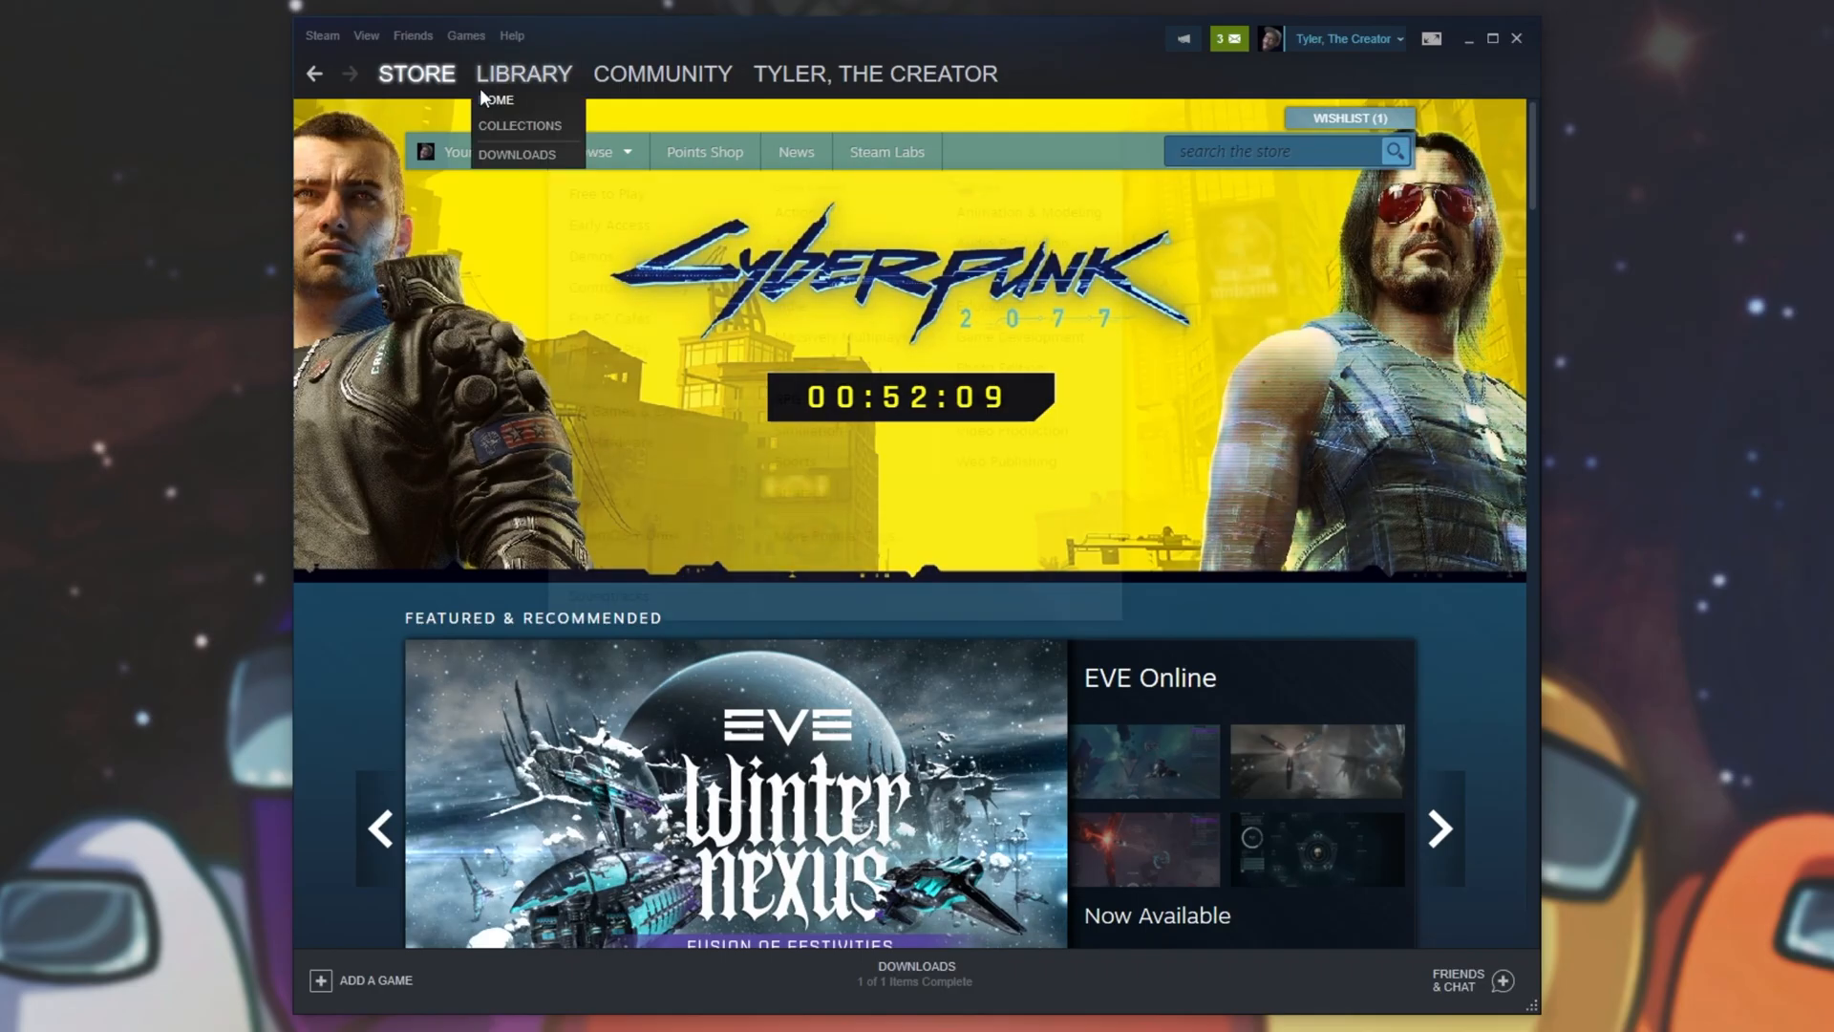
click(523, 72)
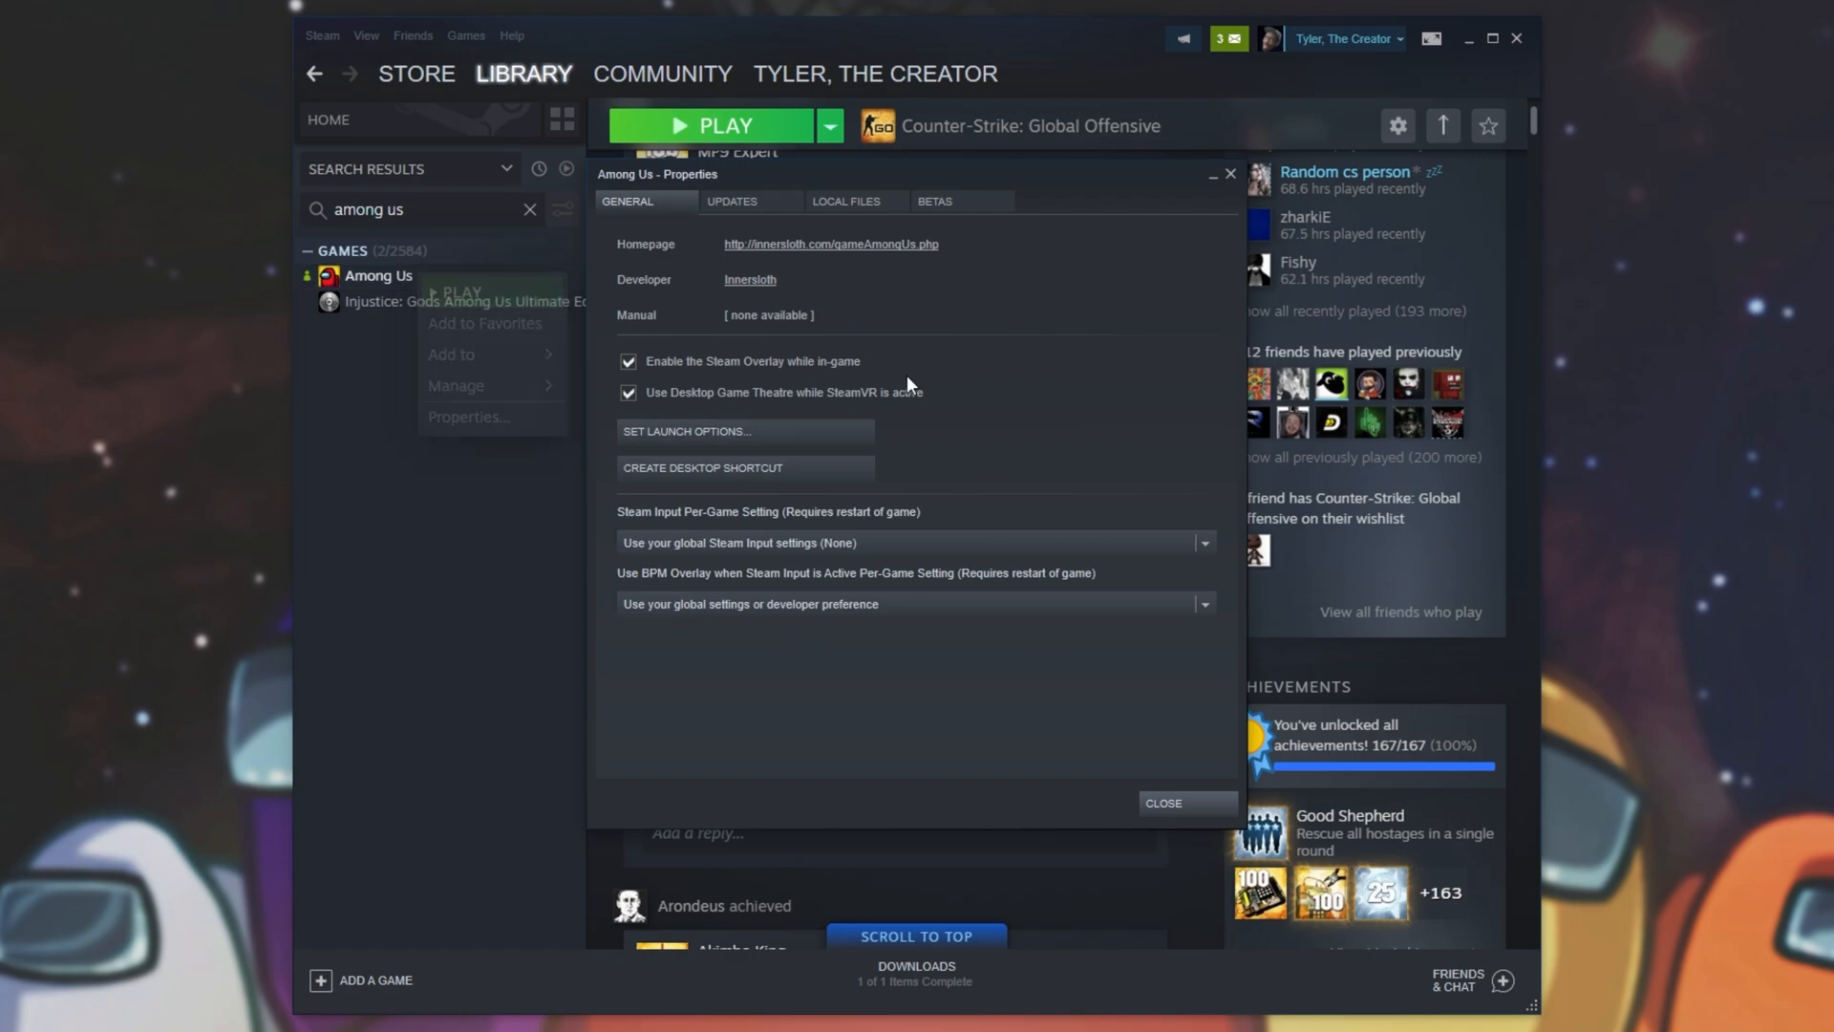
click(934, 201)
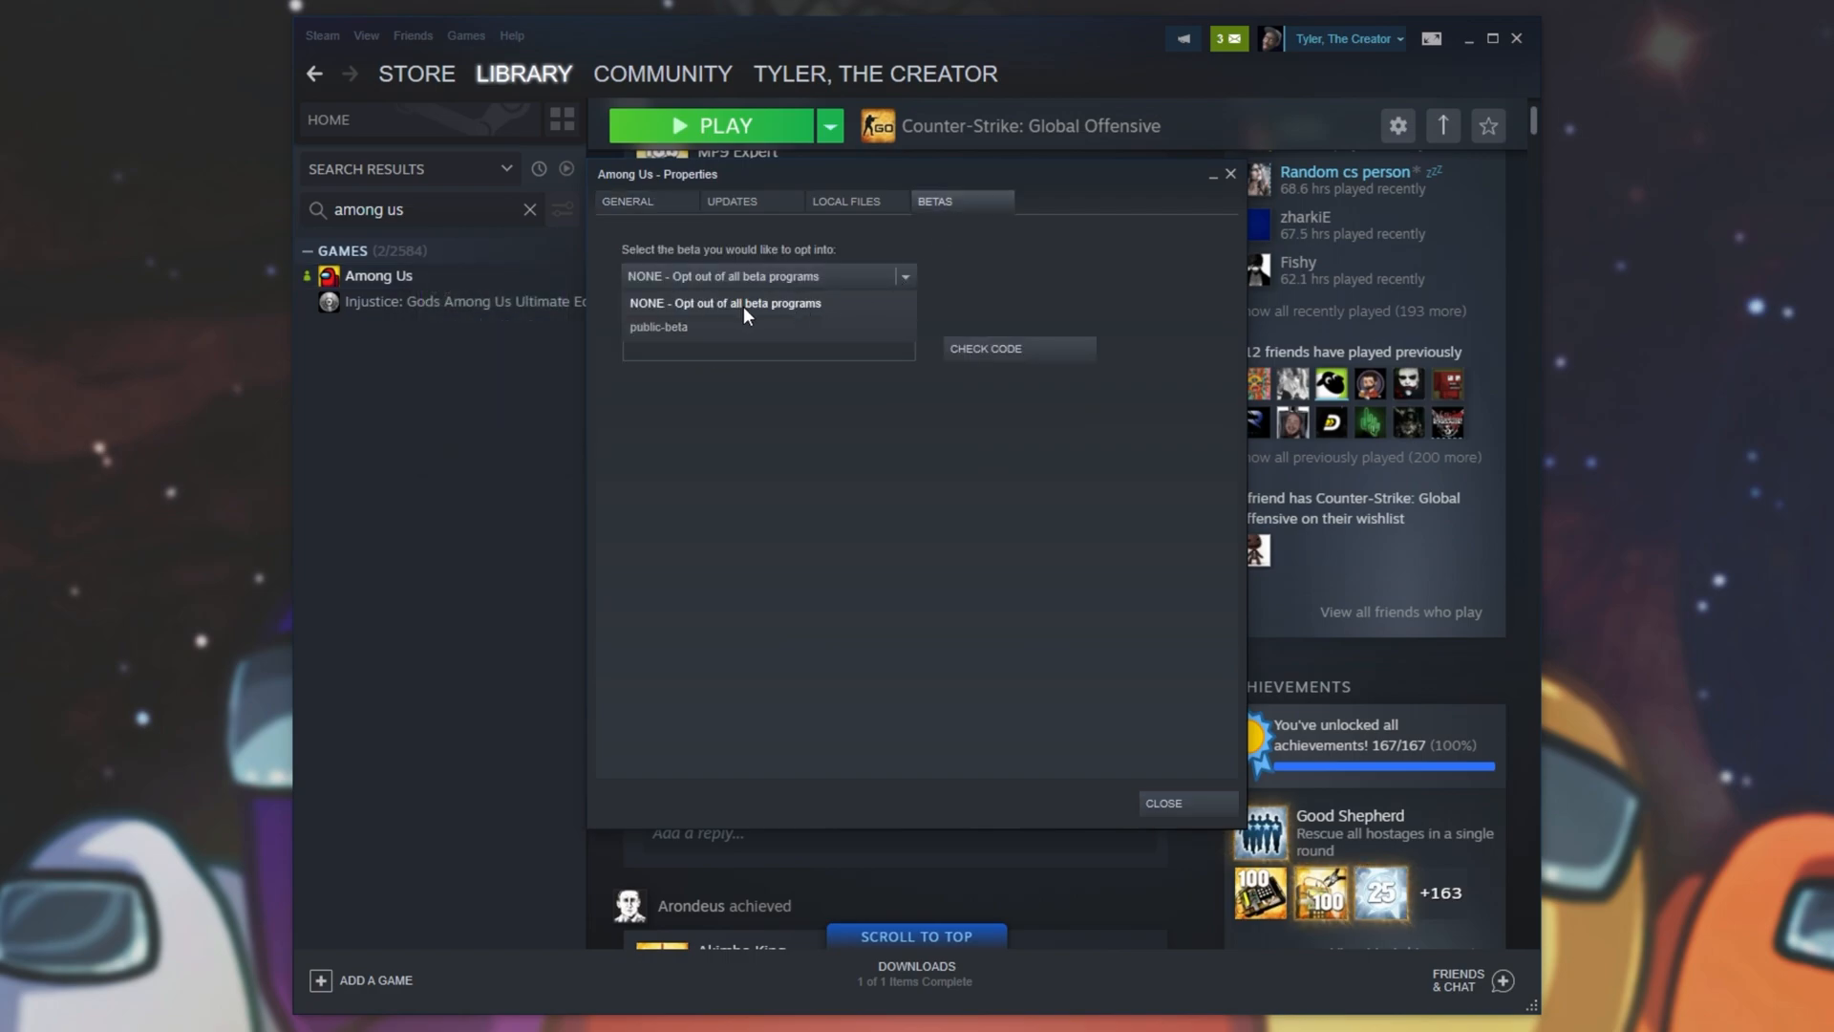
click(724, 302)
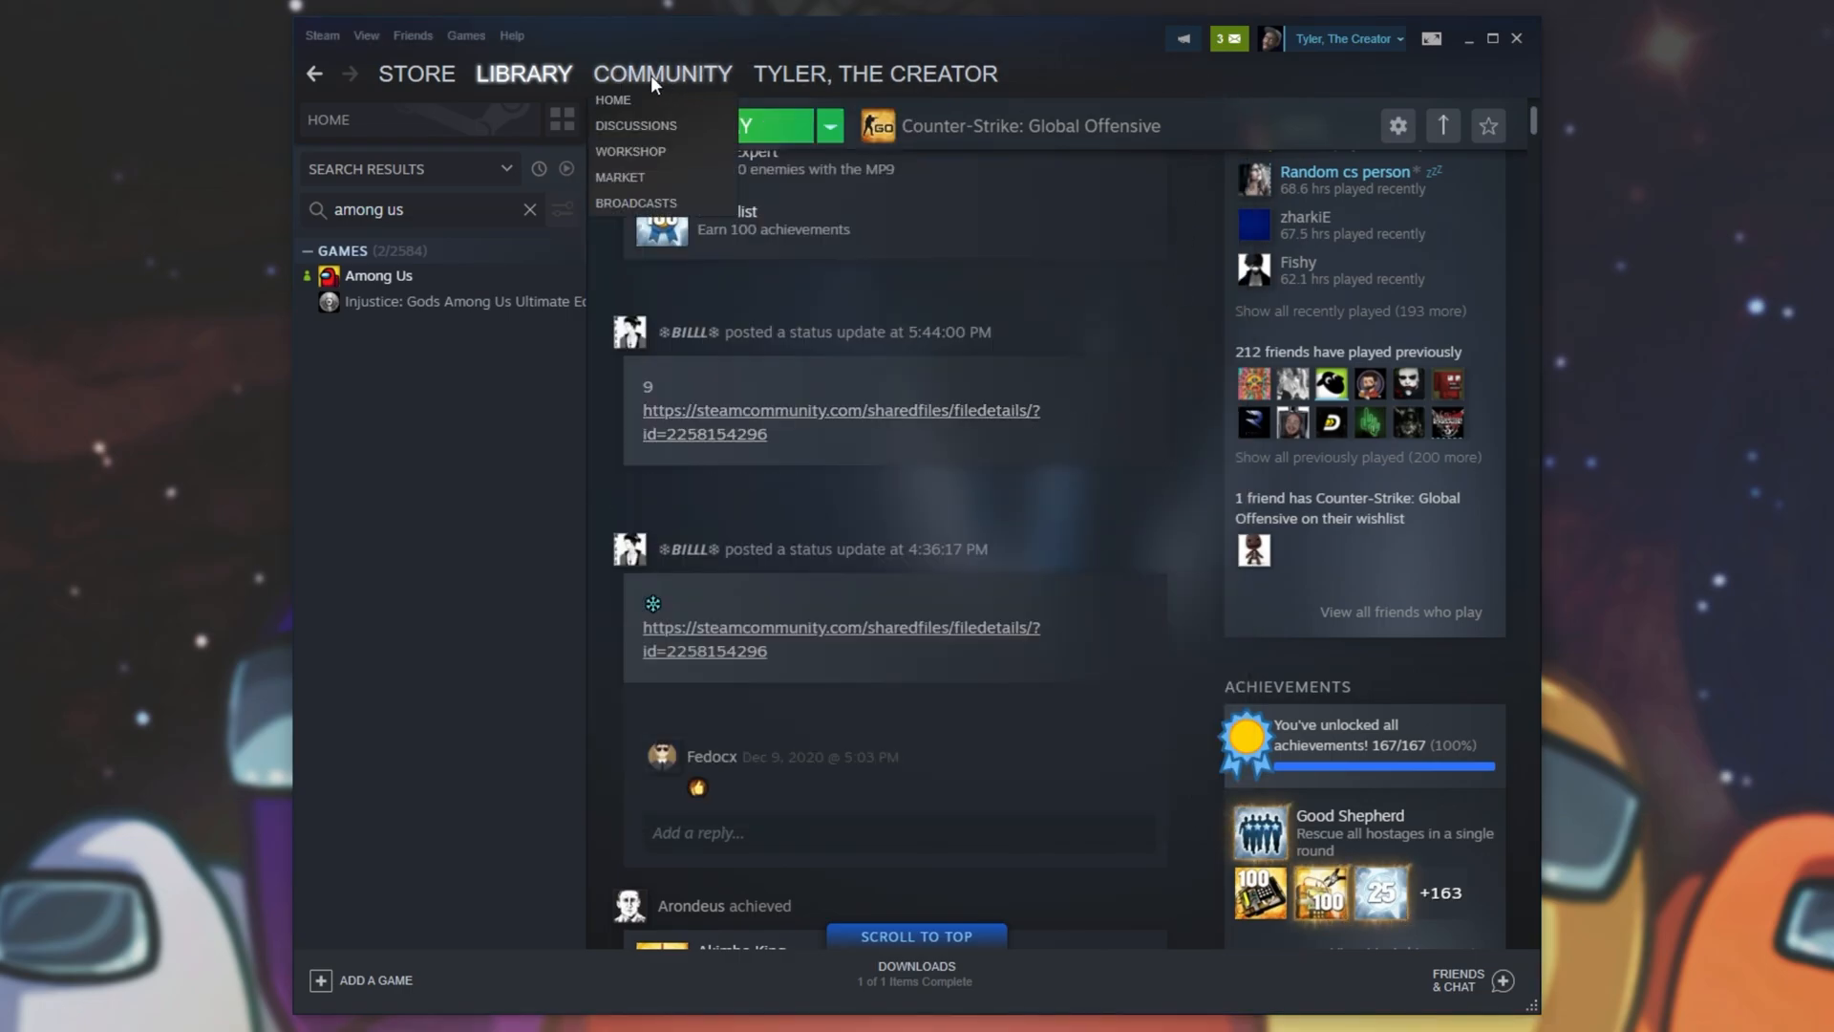
click(524, 73)
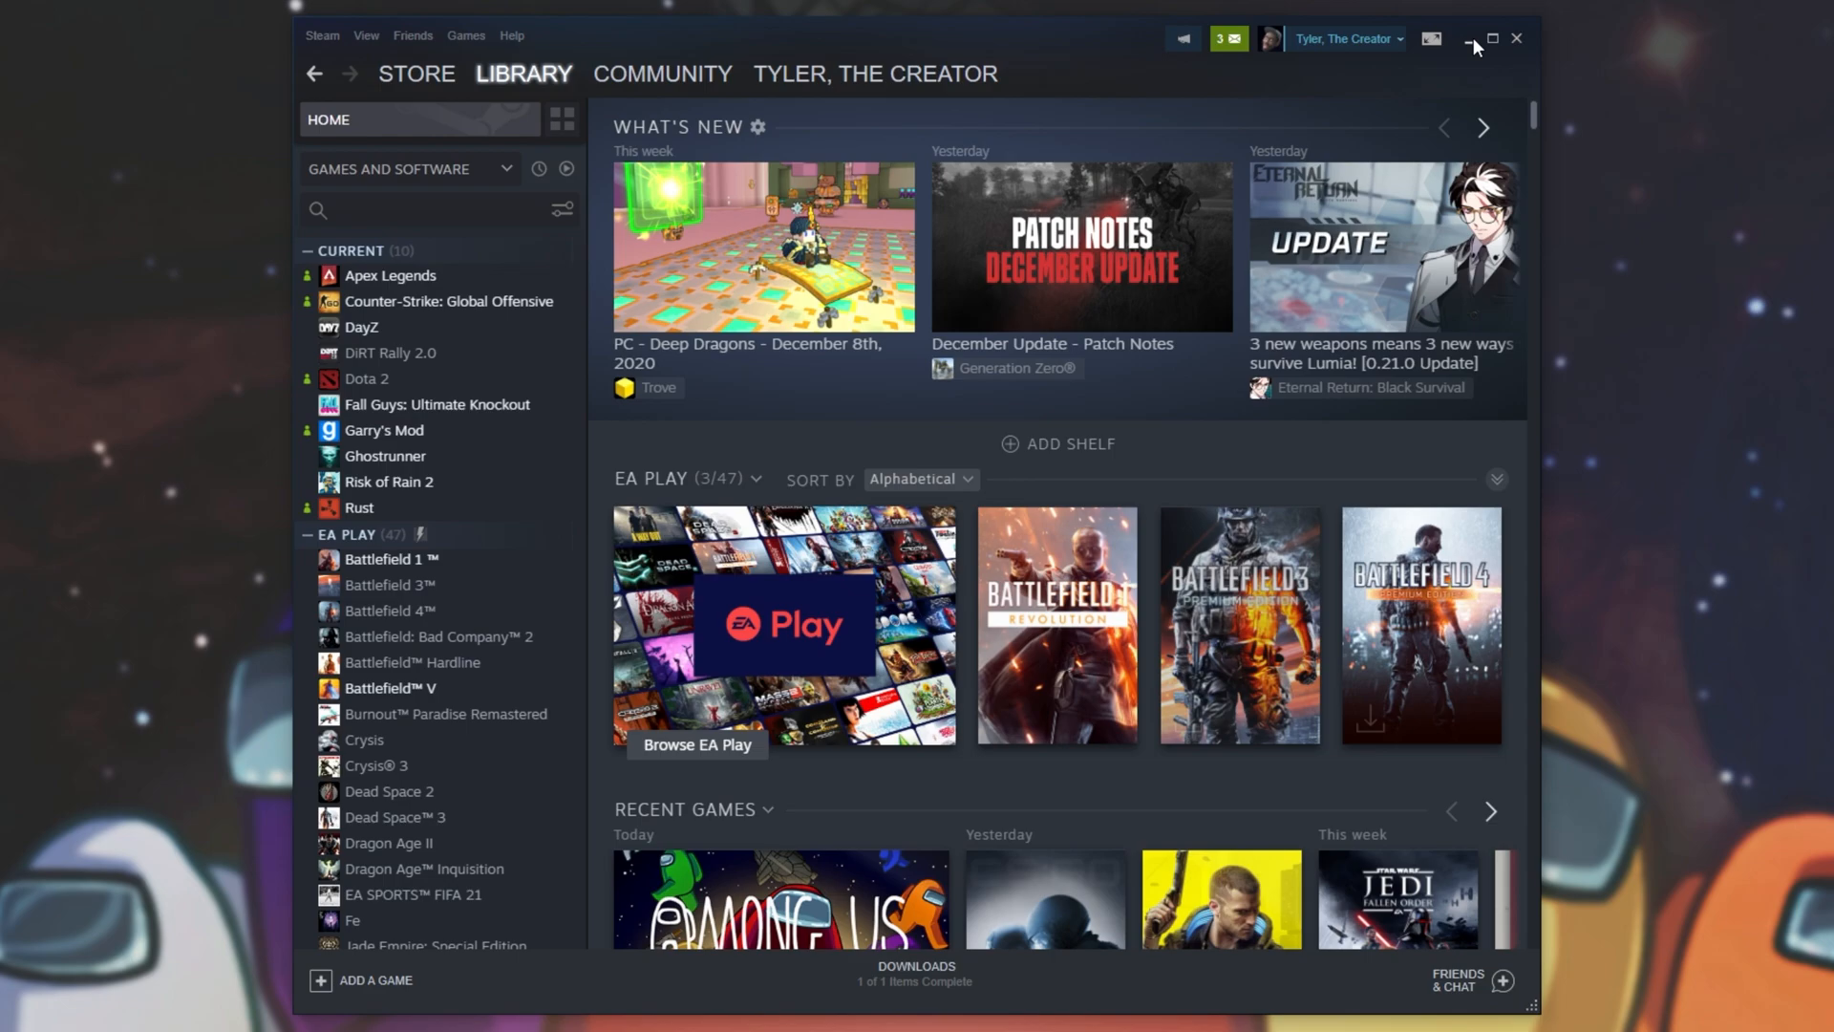
click(1475, 38)
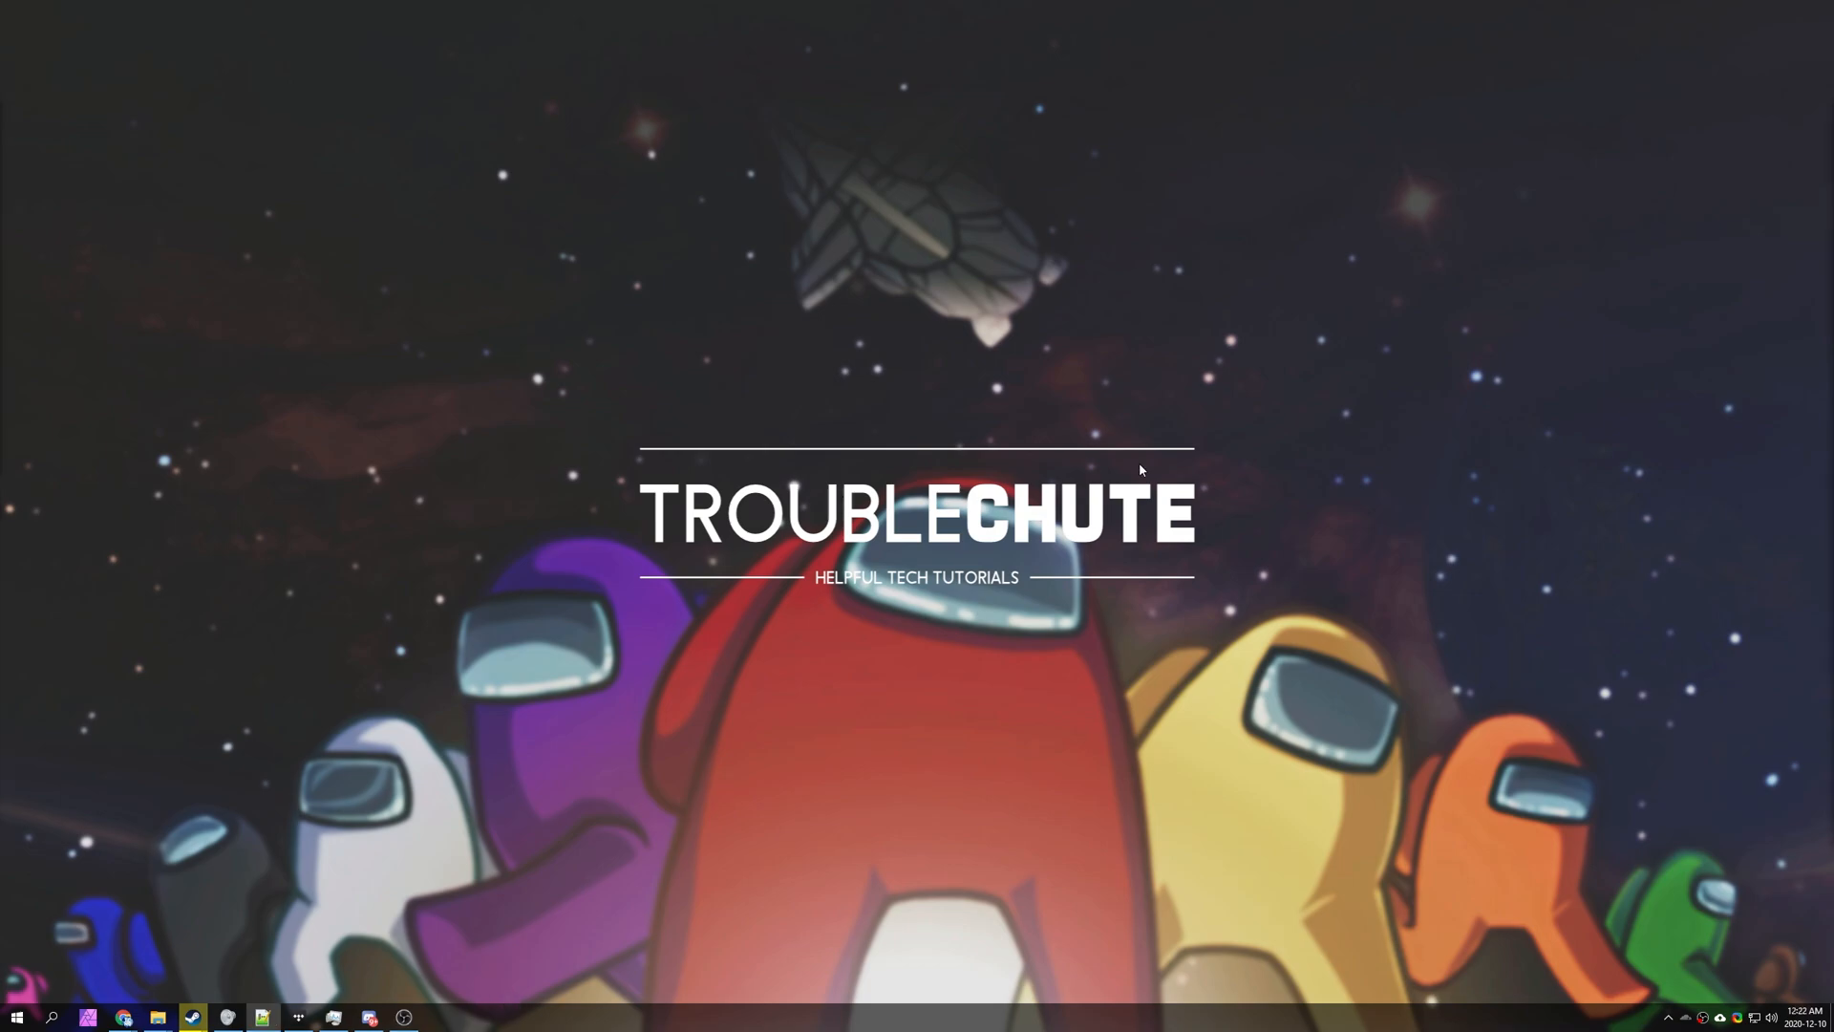
mouse_move(936, 519)
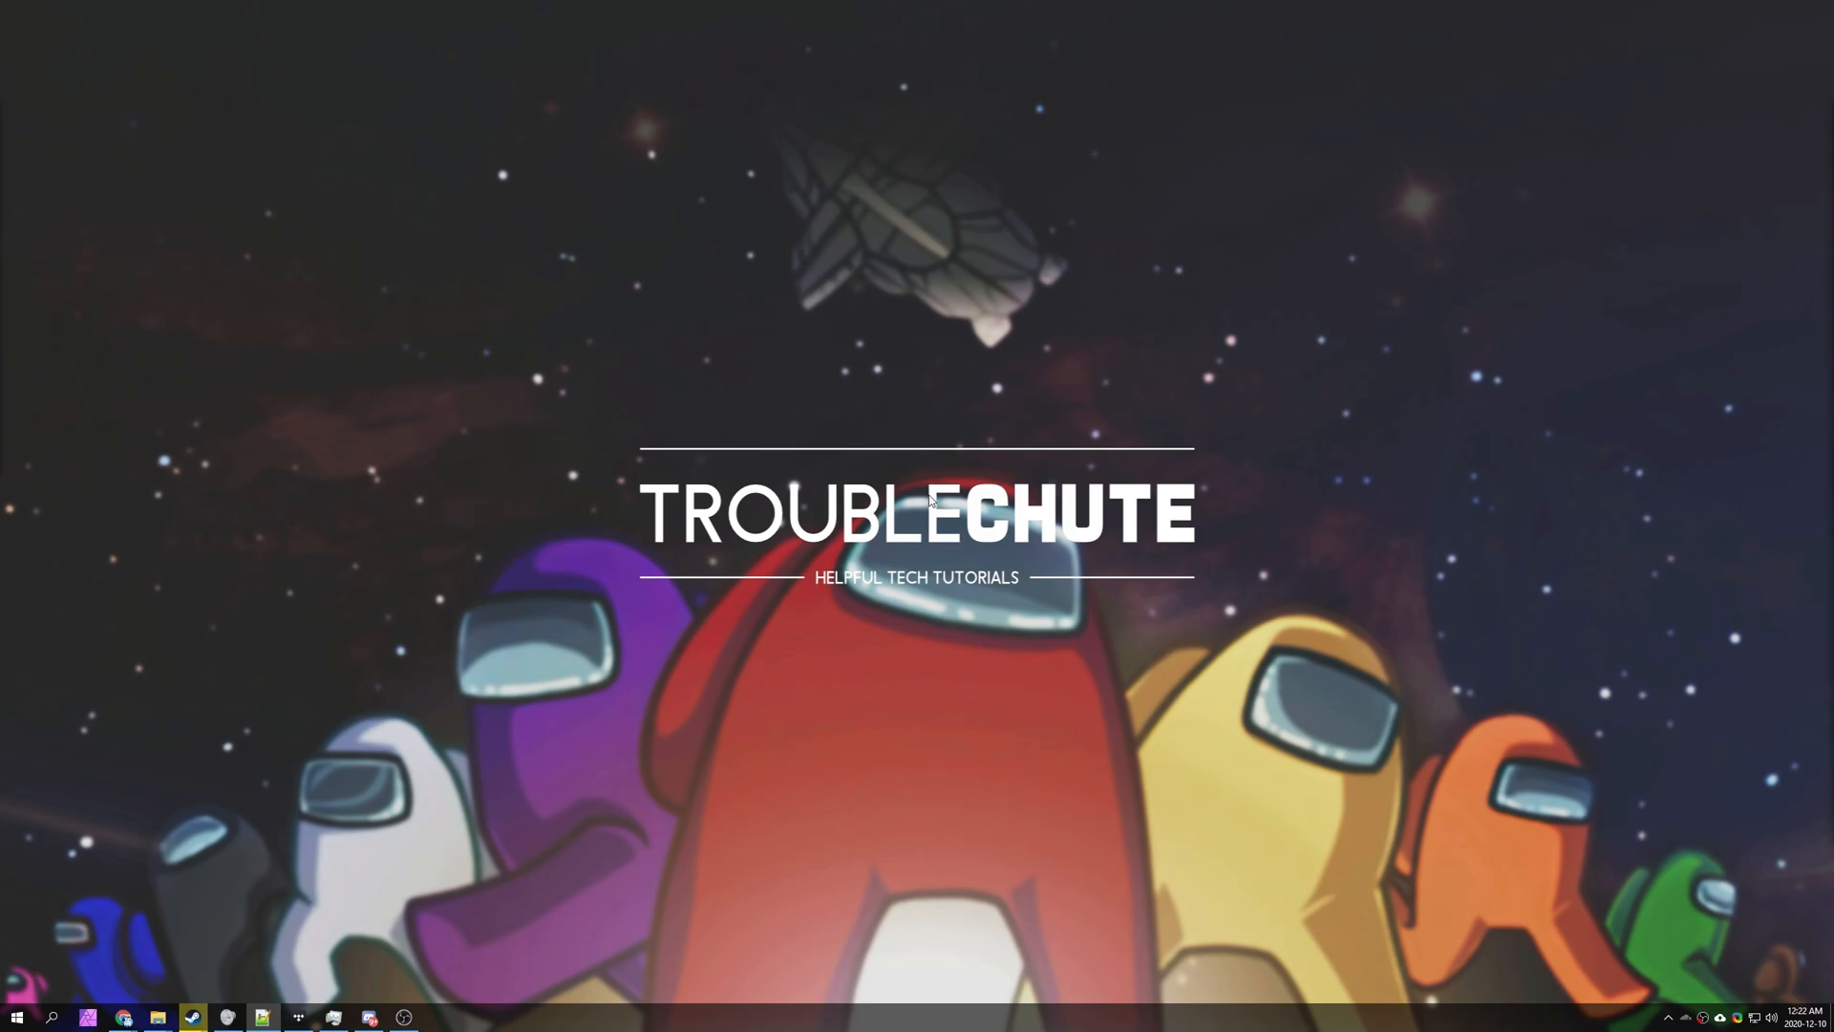
Search the Start menu for CrewLink and run it as administrator
click(17, 1017)
text(crewl)
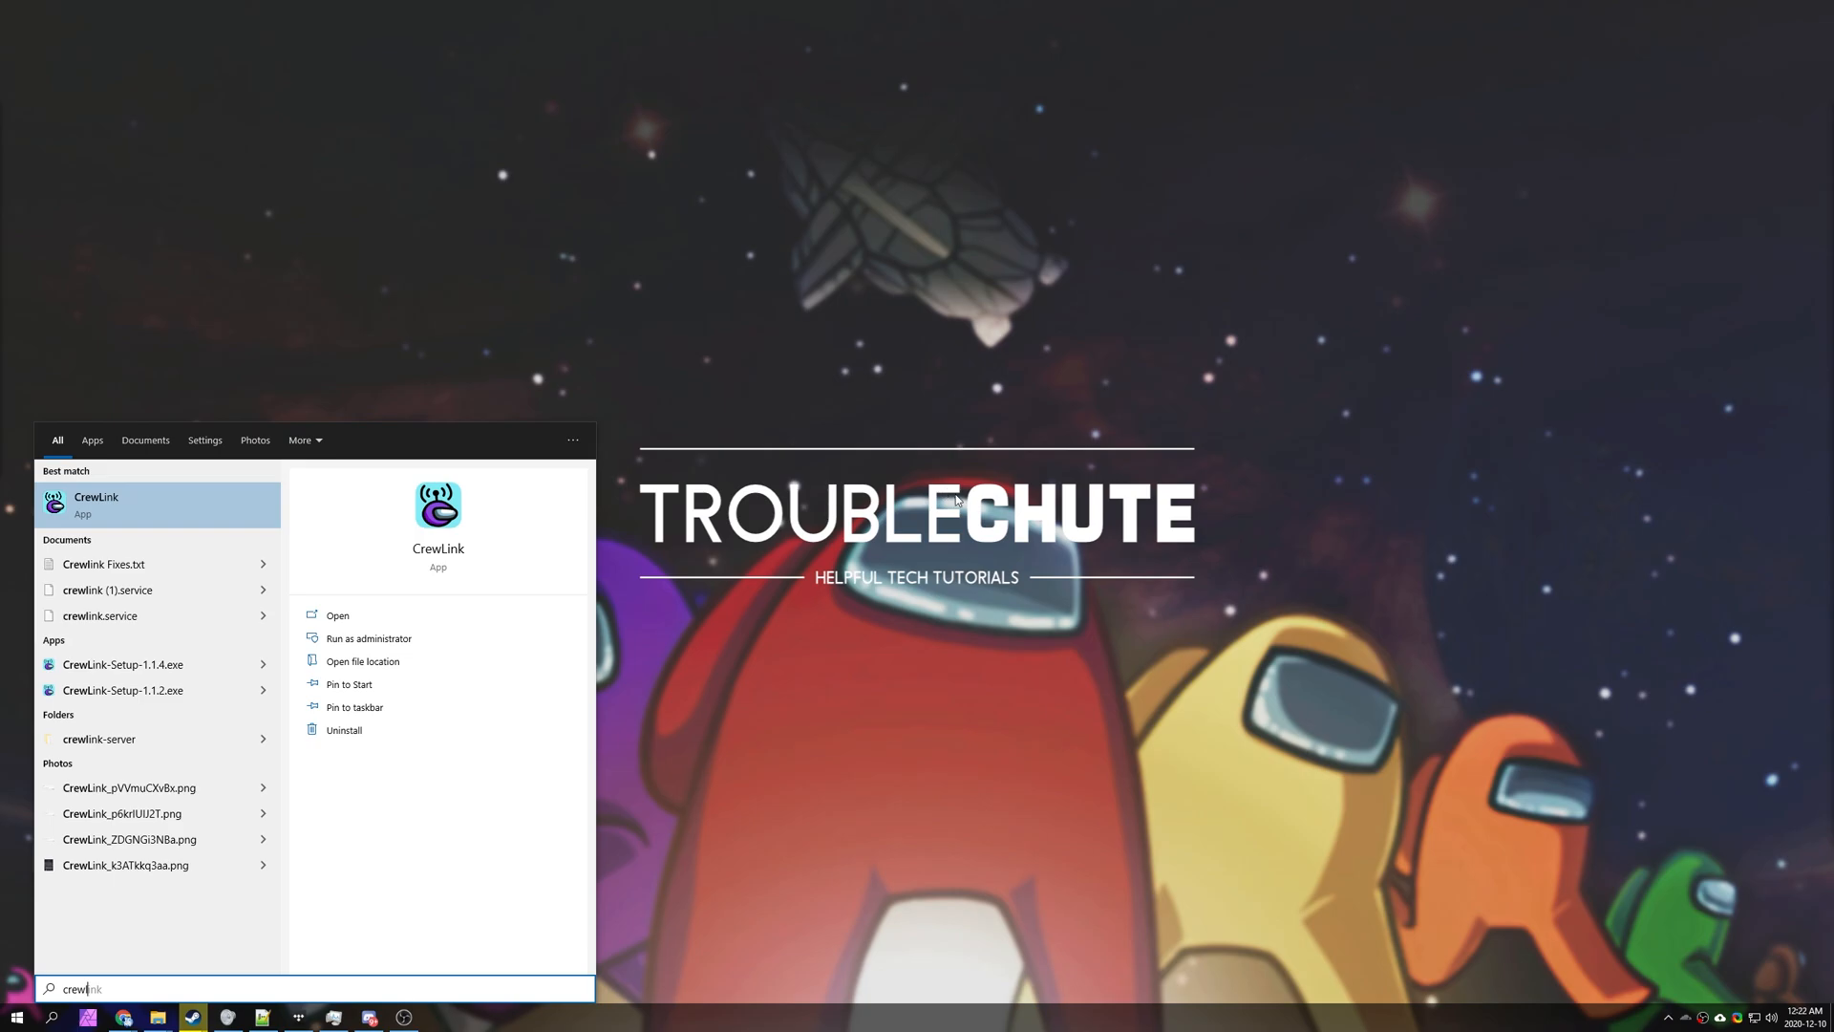
mouse_move(722, 466)
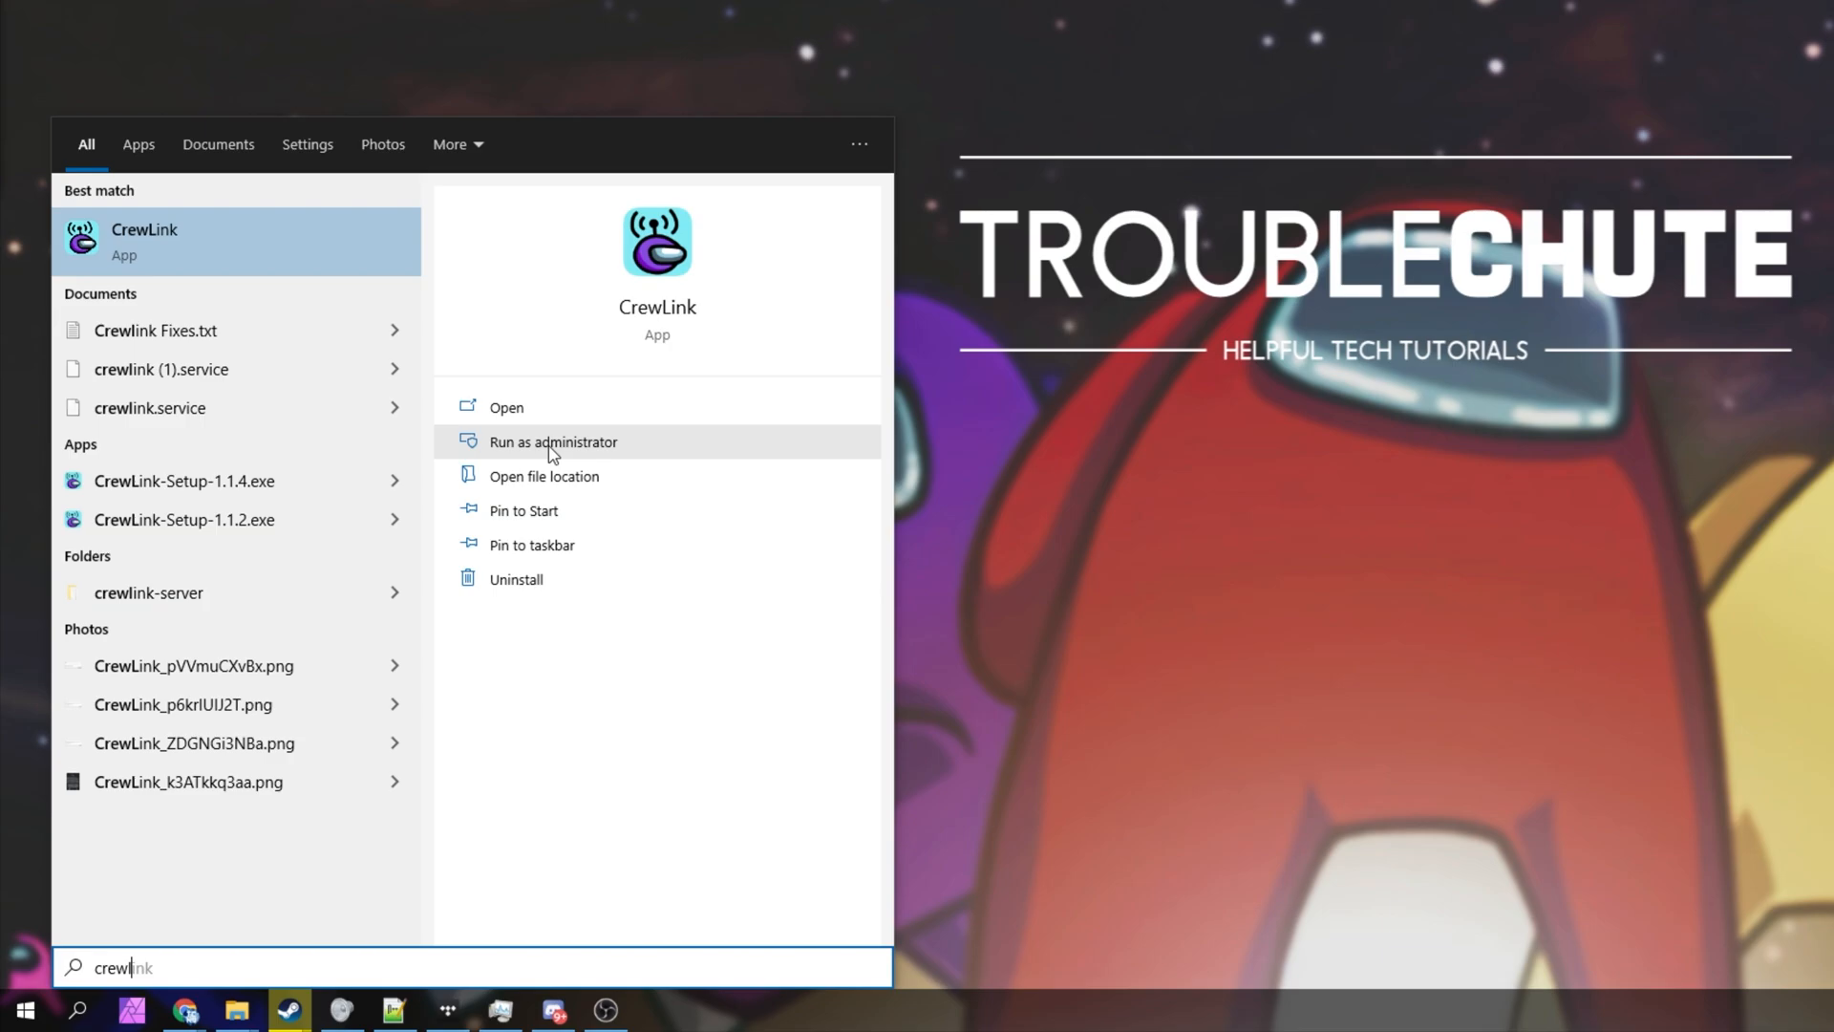
click(552, 441)
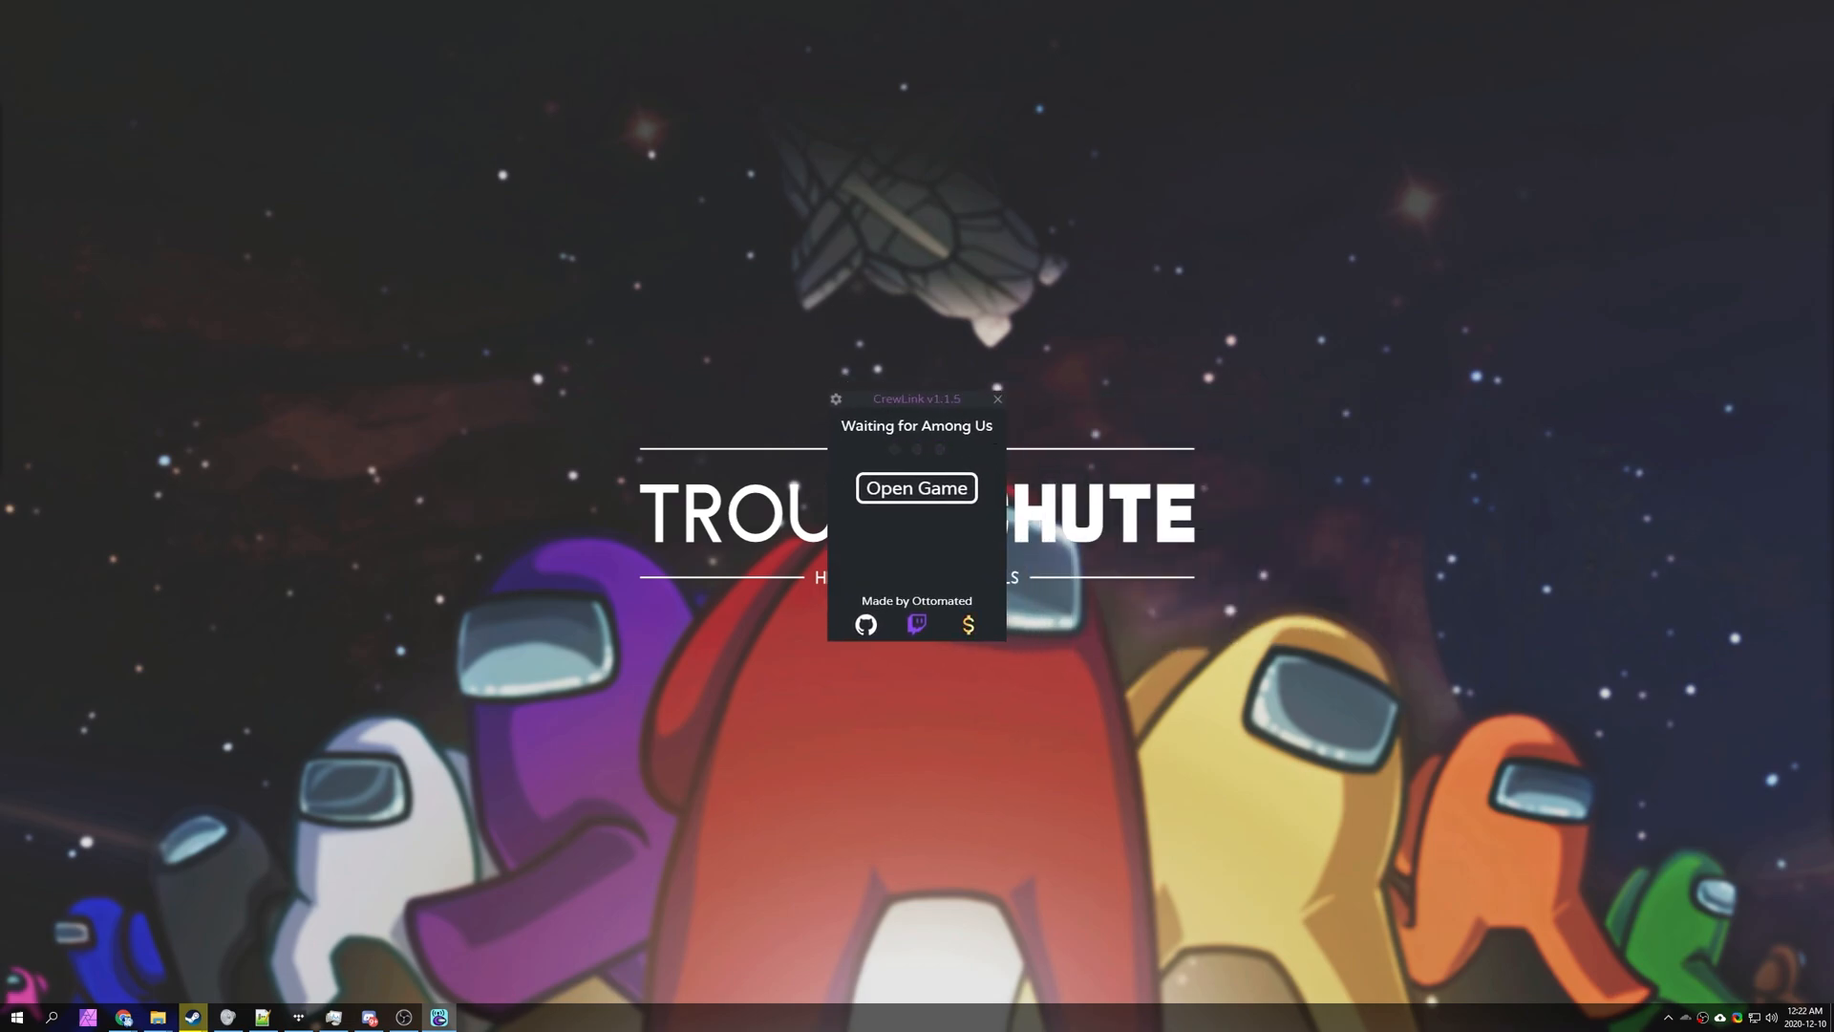
mouse_move(1288, 608)
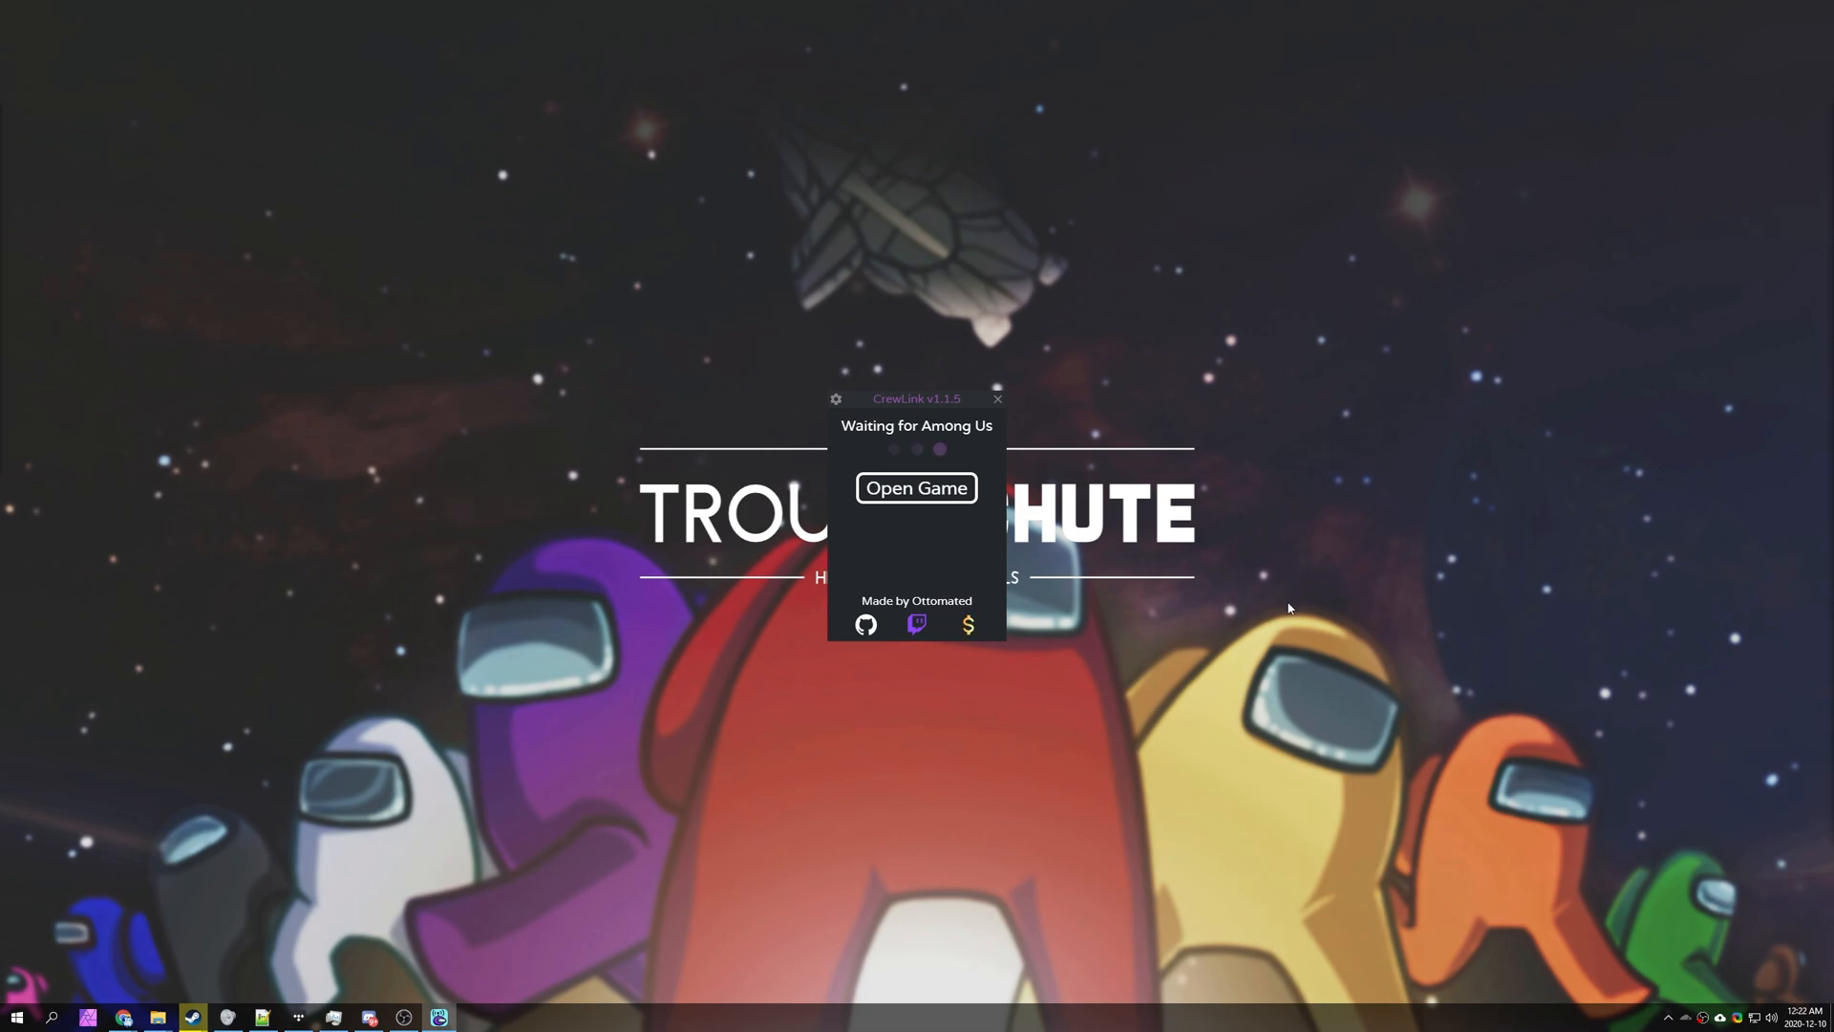
mouse_move(1695, 446)
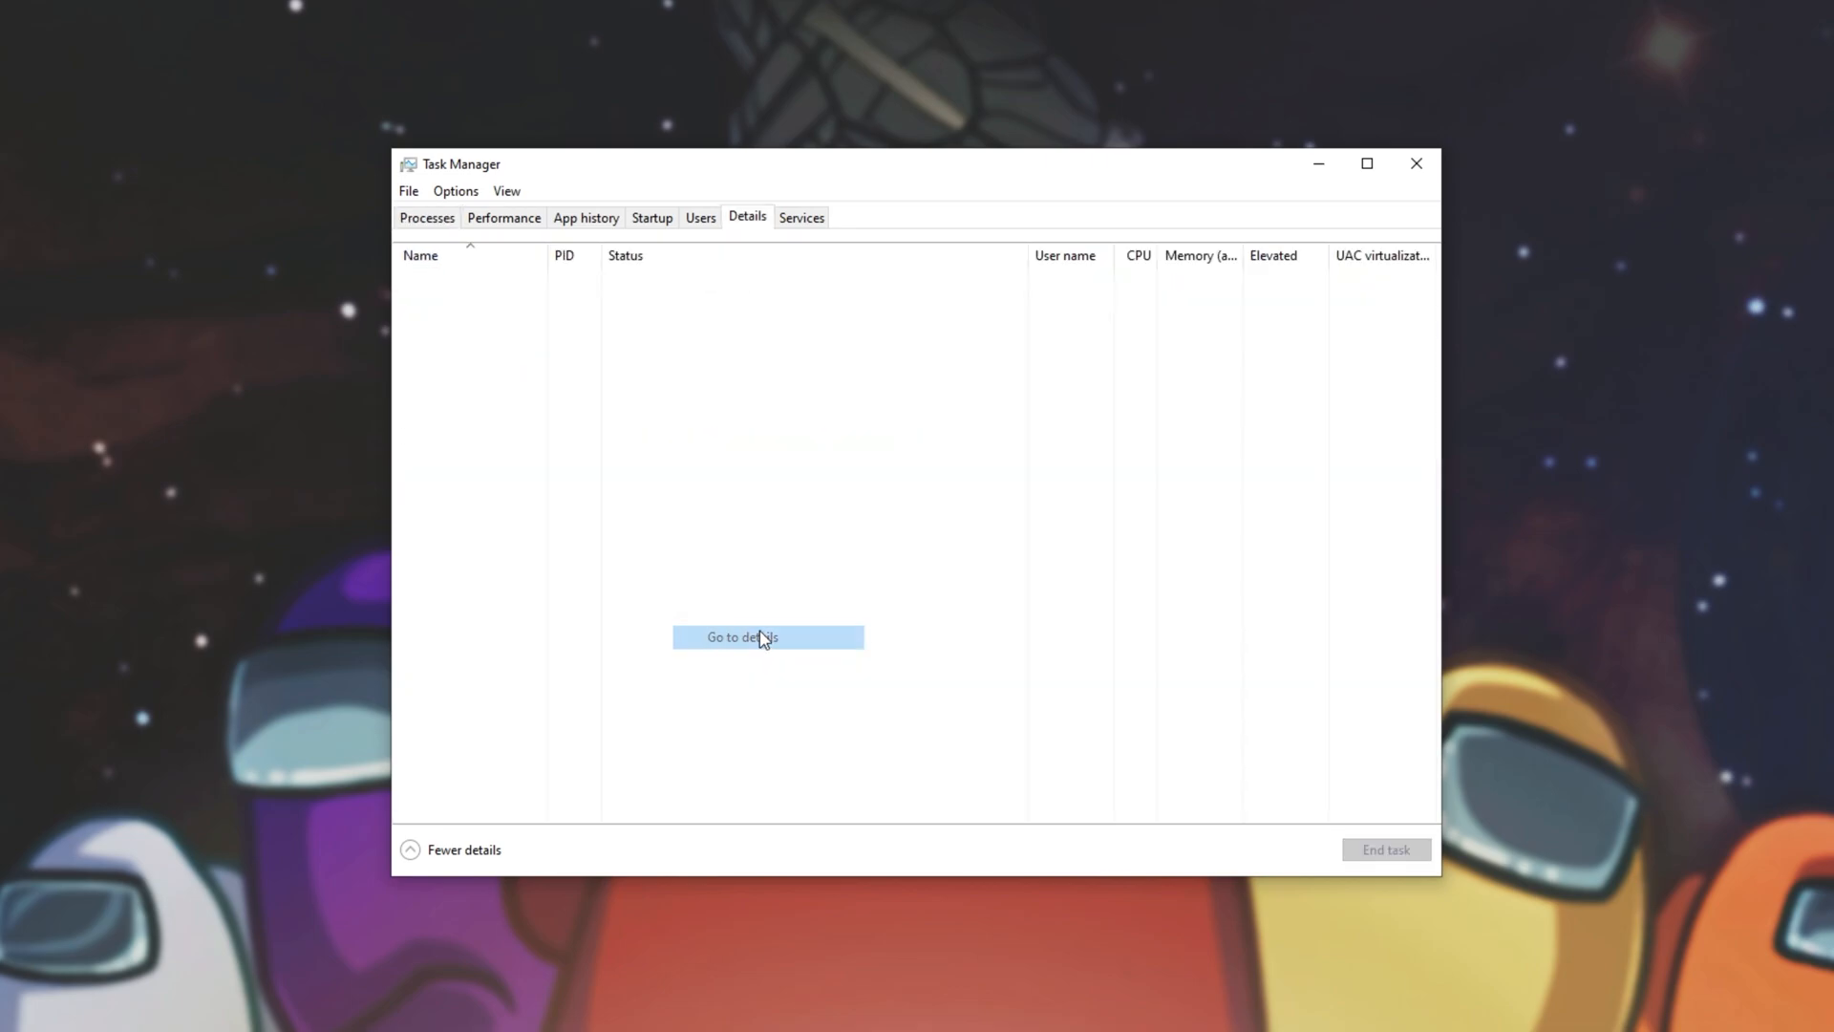
Show the Details process list and browse the column chooser for the Elevated column
click(742, 636)
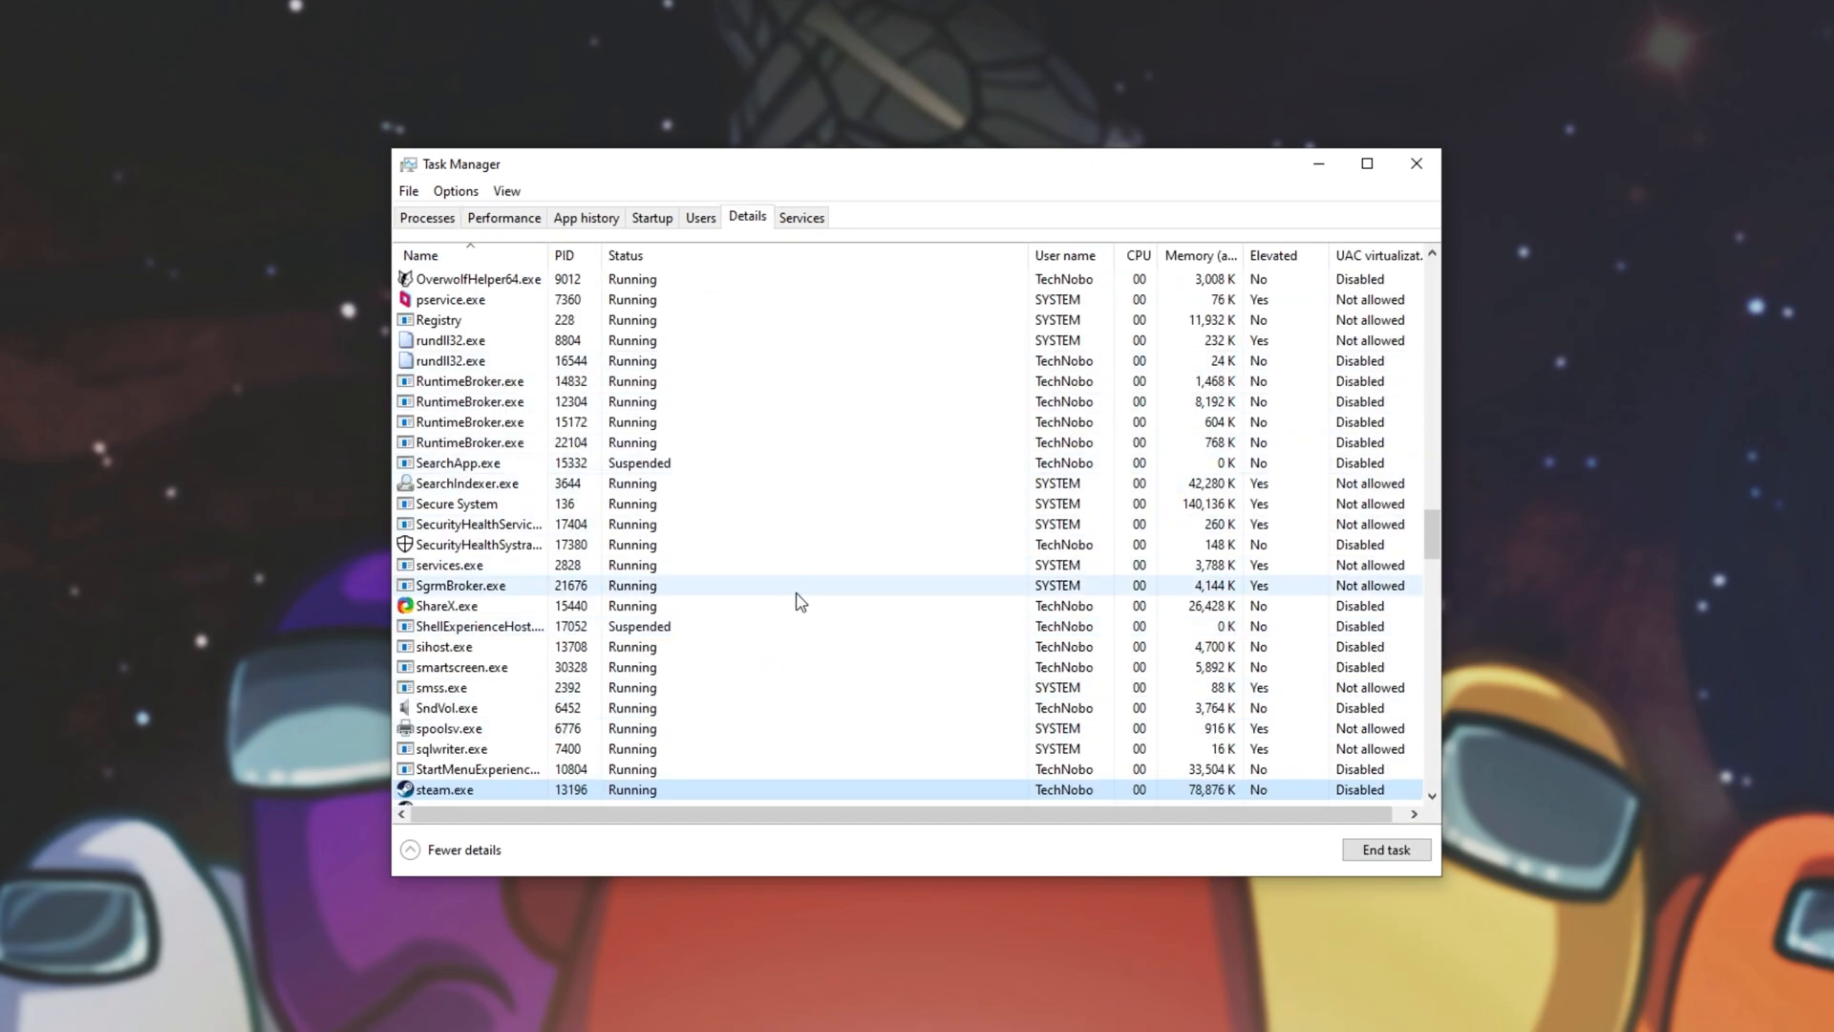
scroll(down, 3)
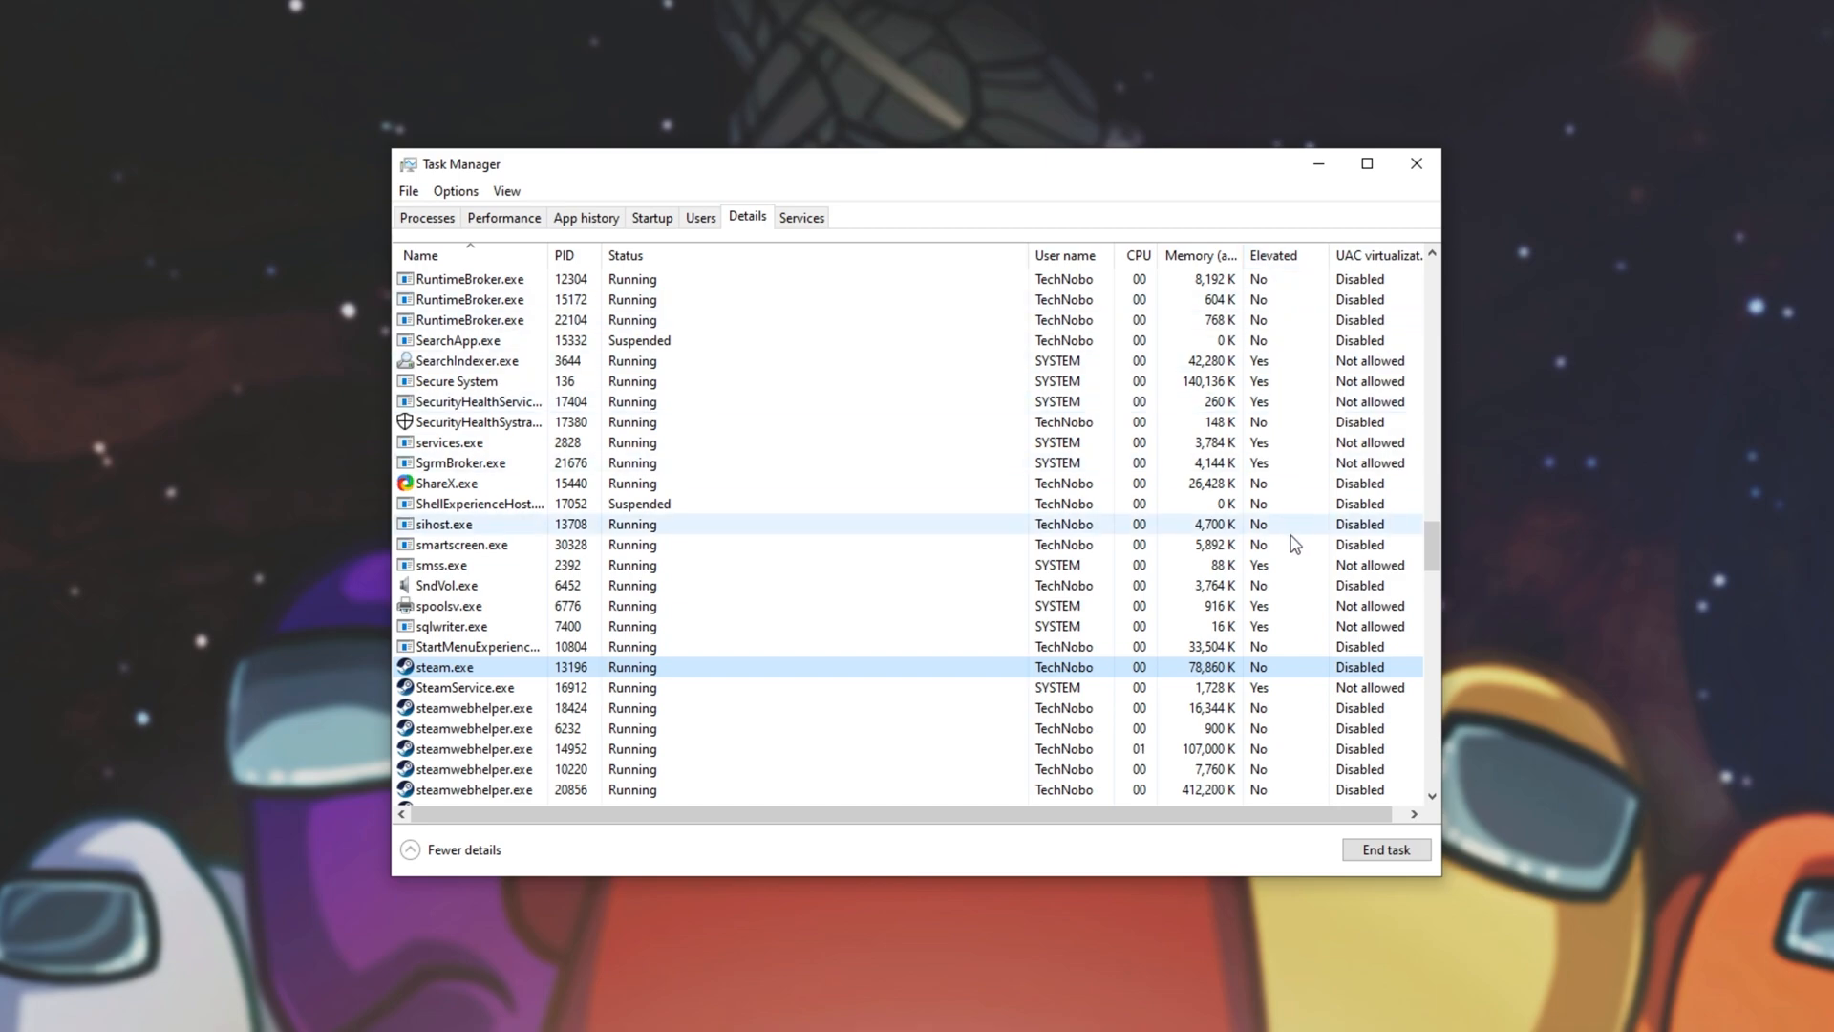
right_click(1275, 254)
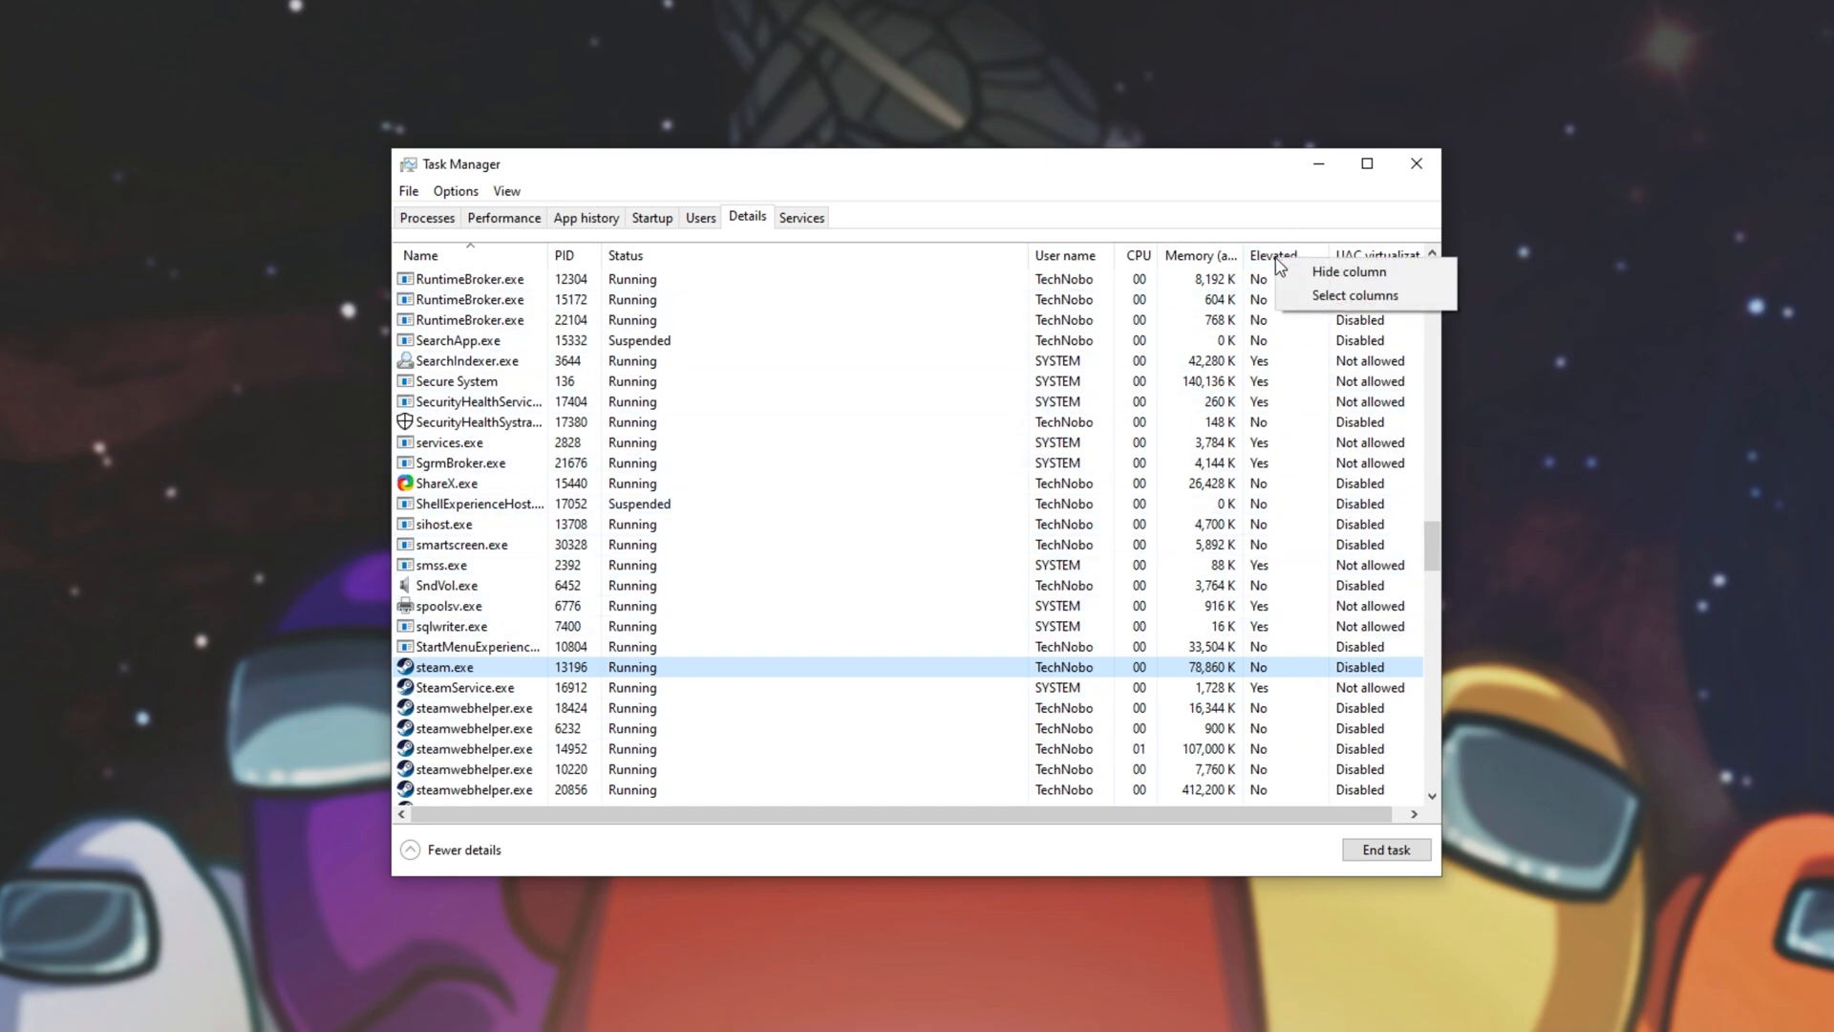
mouse_move(1068, 267)
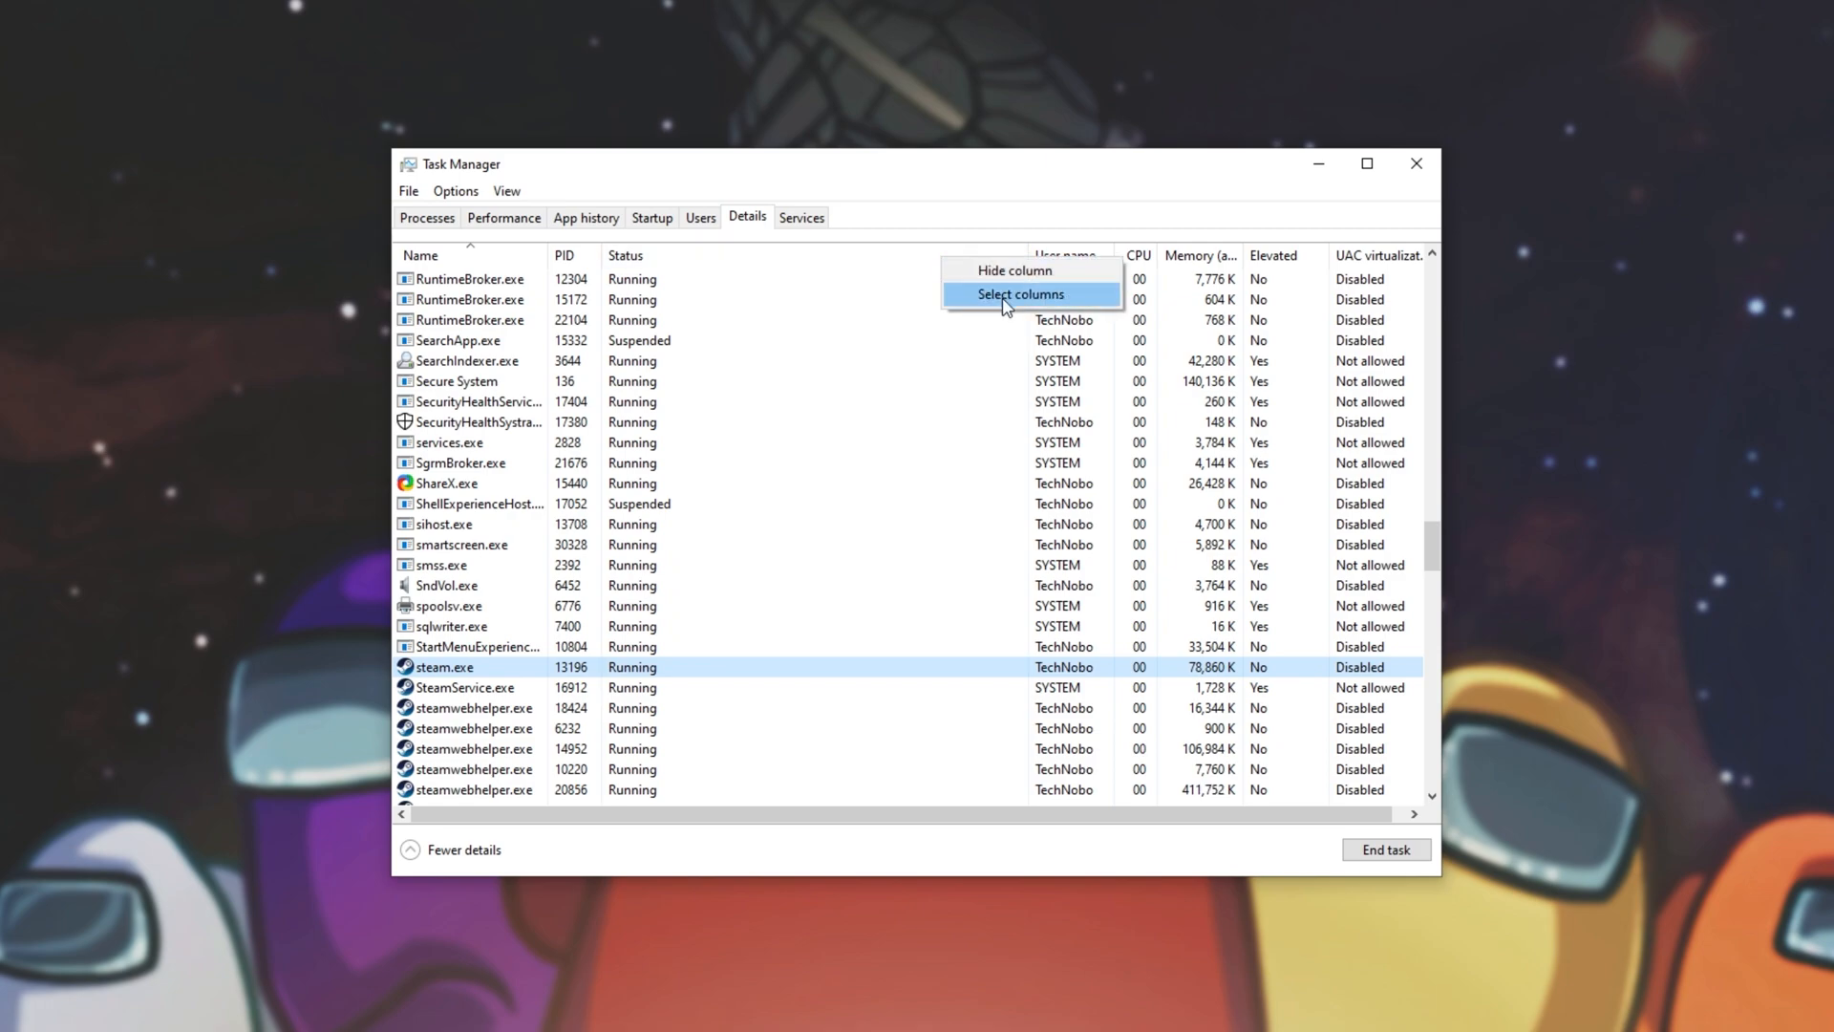
click(1019, 294)
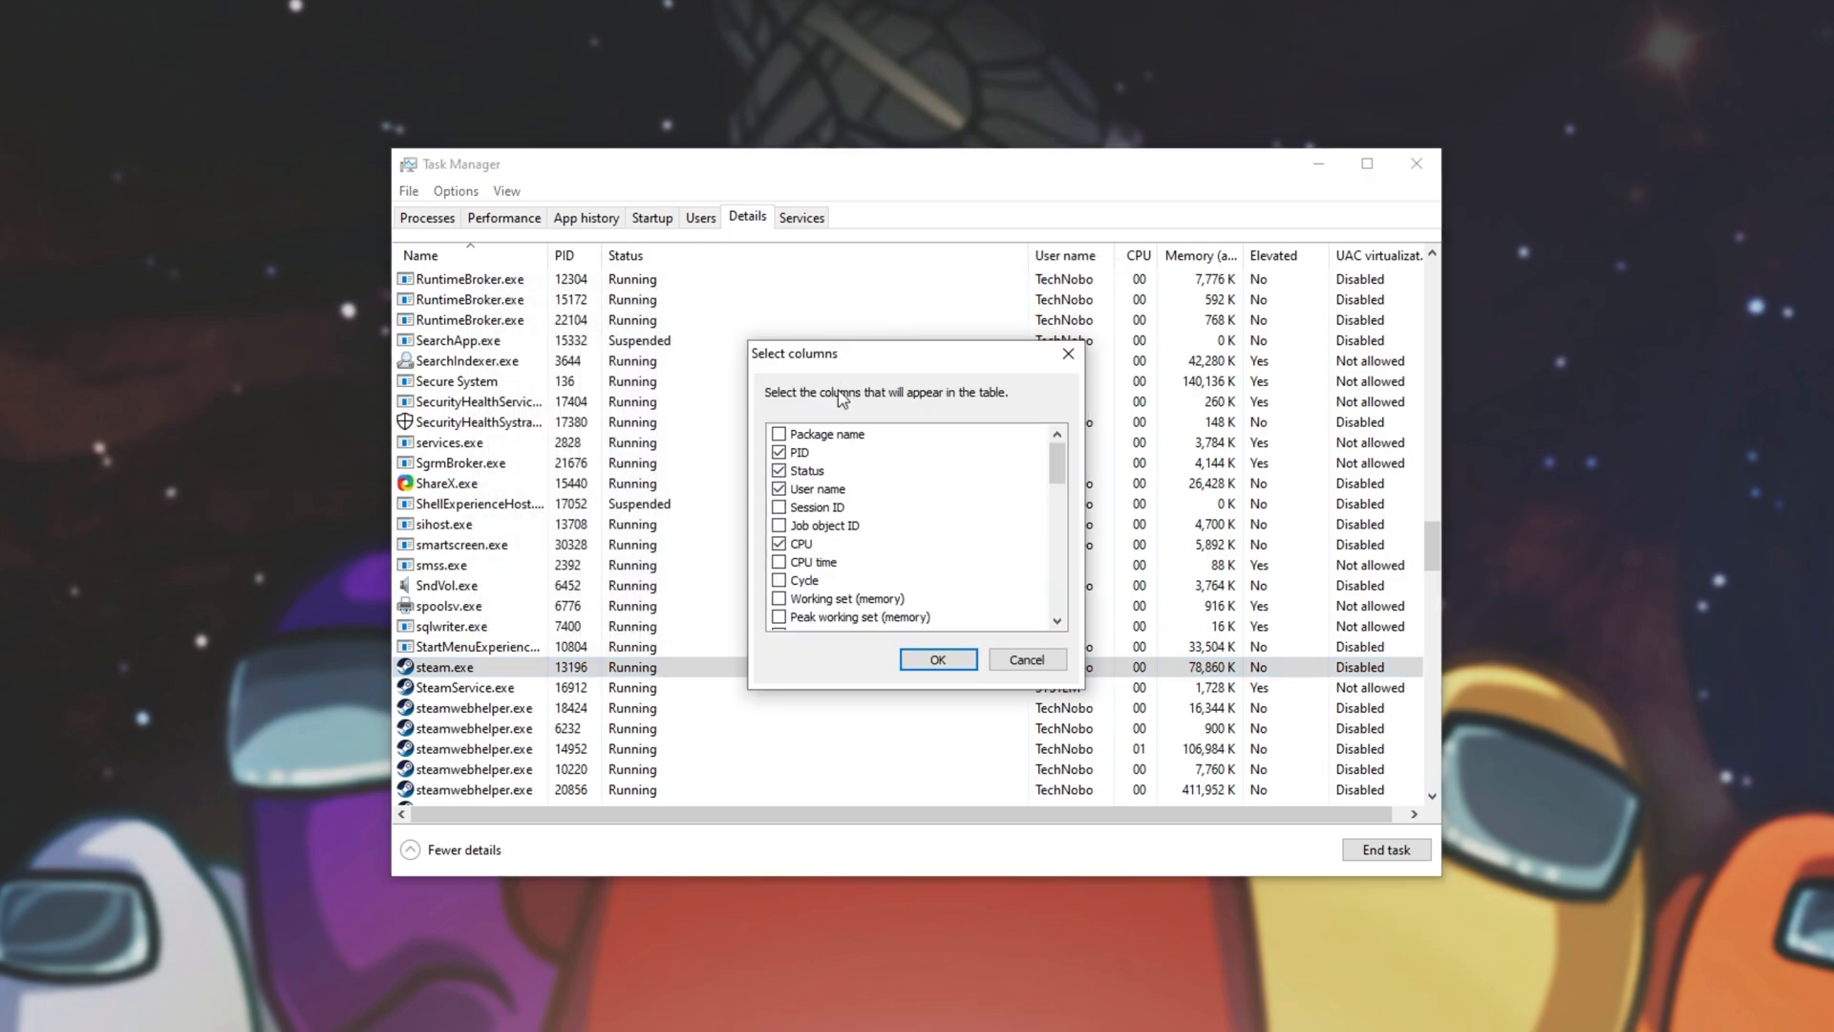
scroll(down, 3)
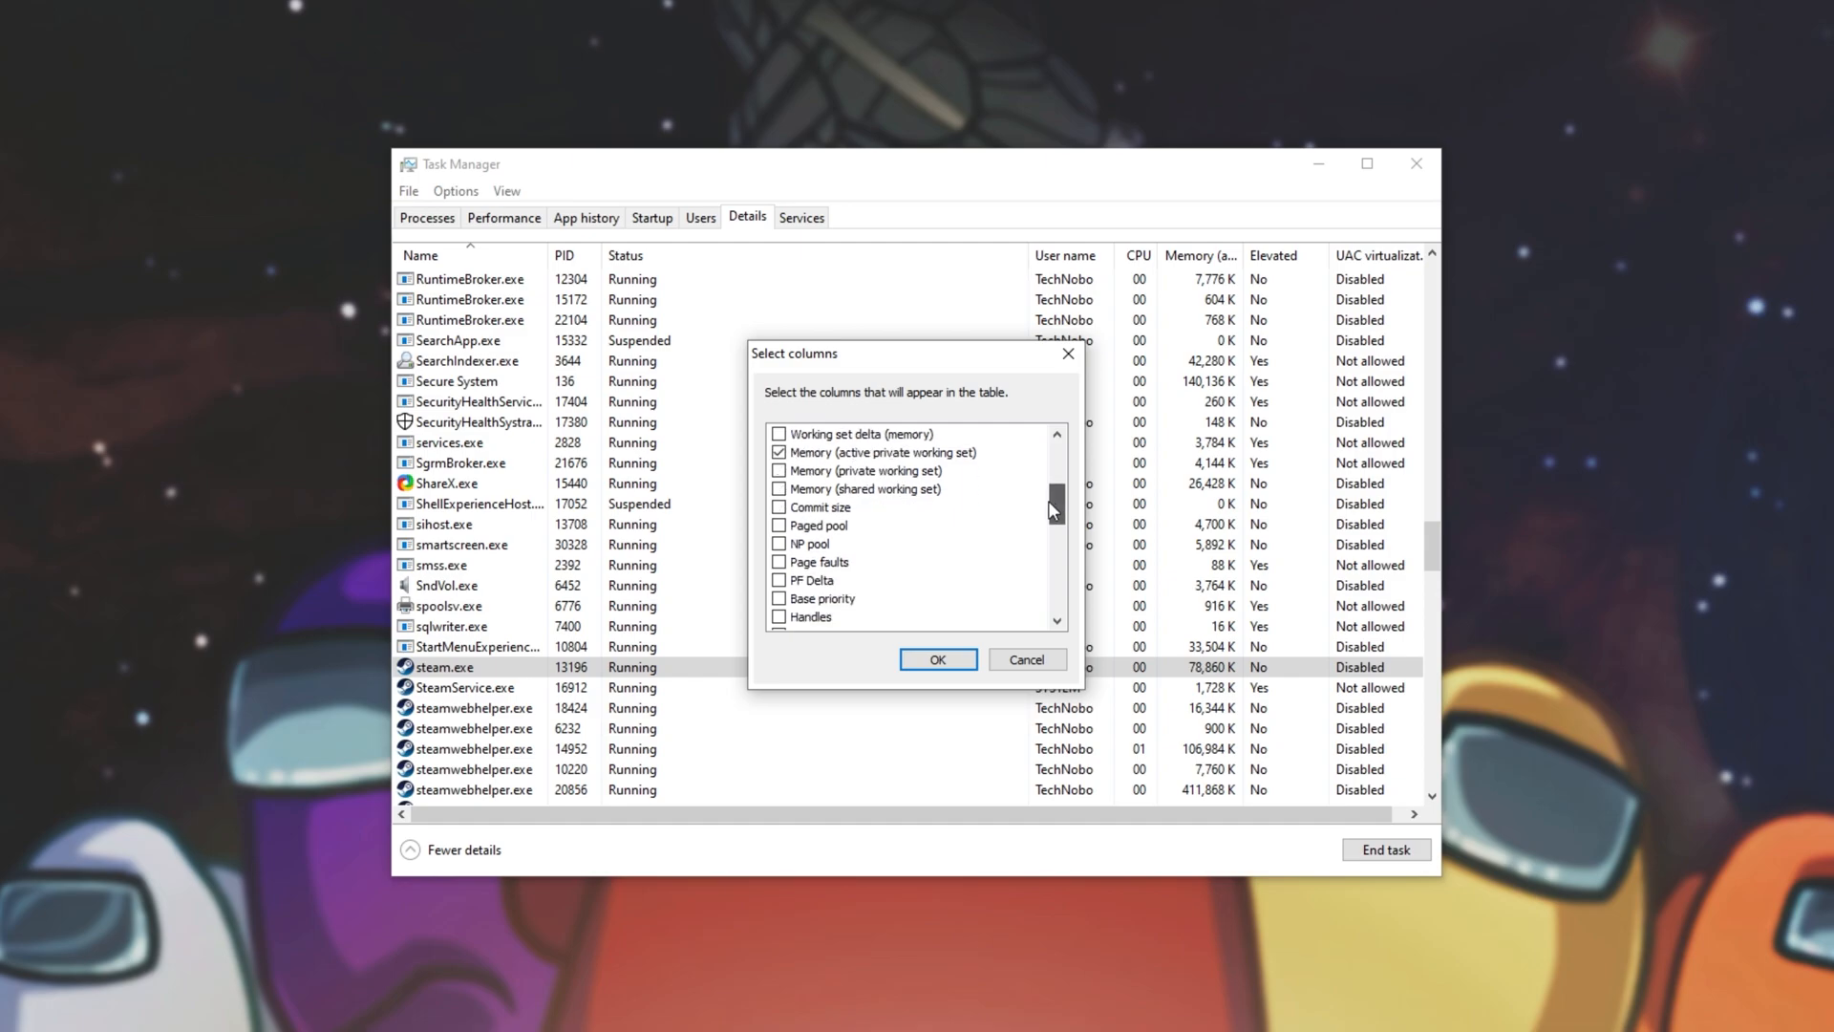
scroll(down, 3)
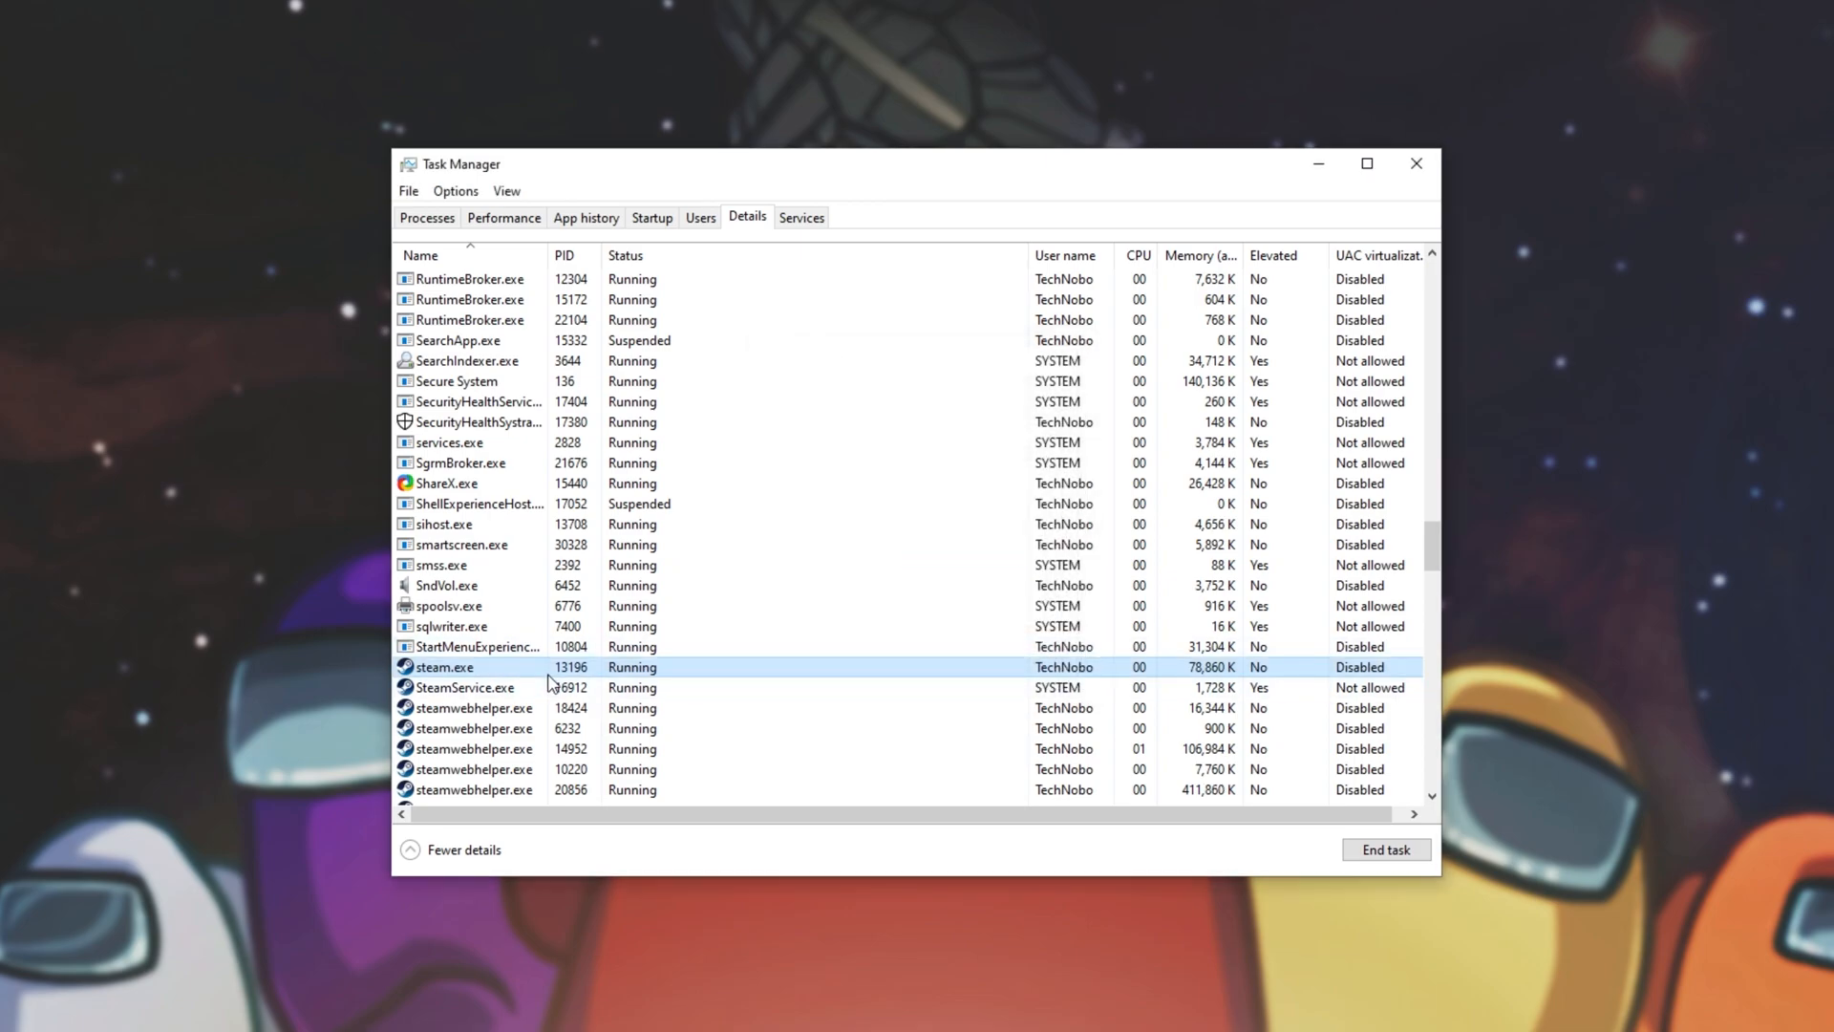
mouse_move(1259, 684)
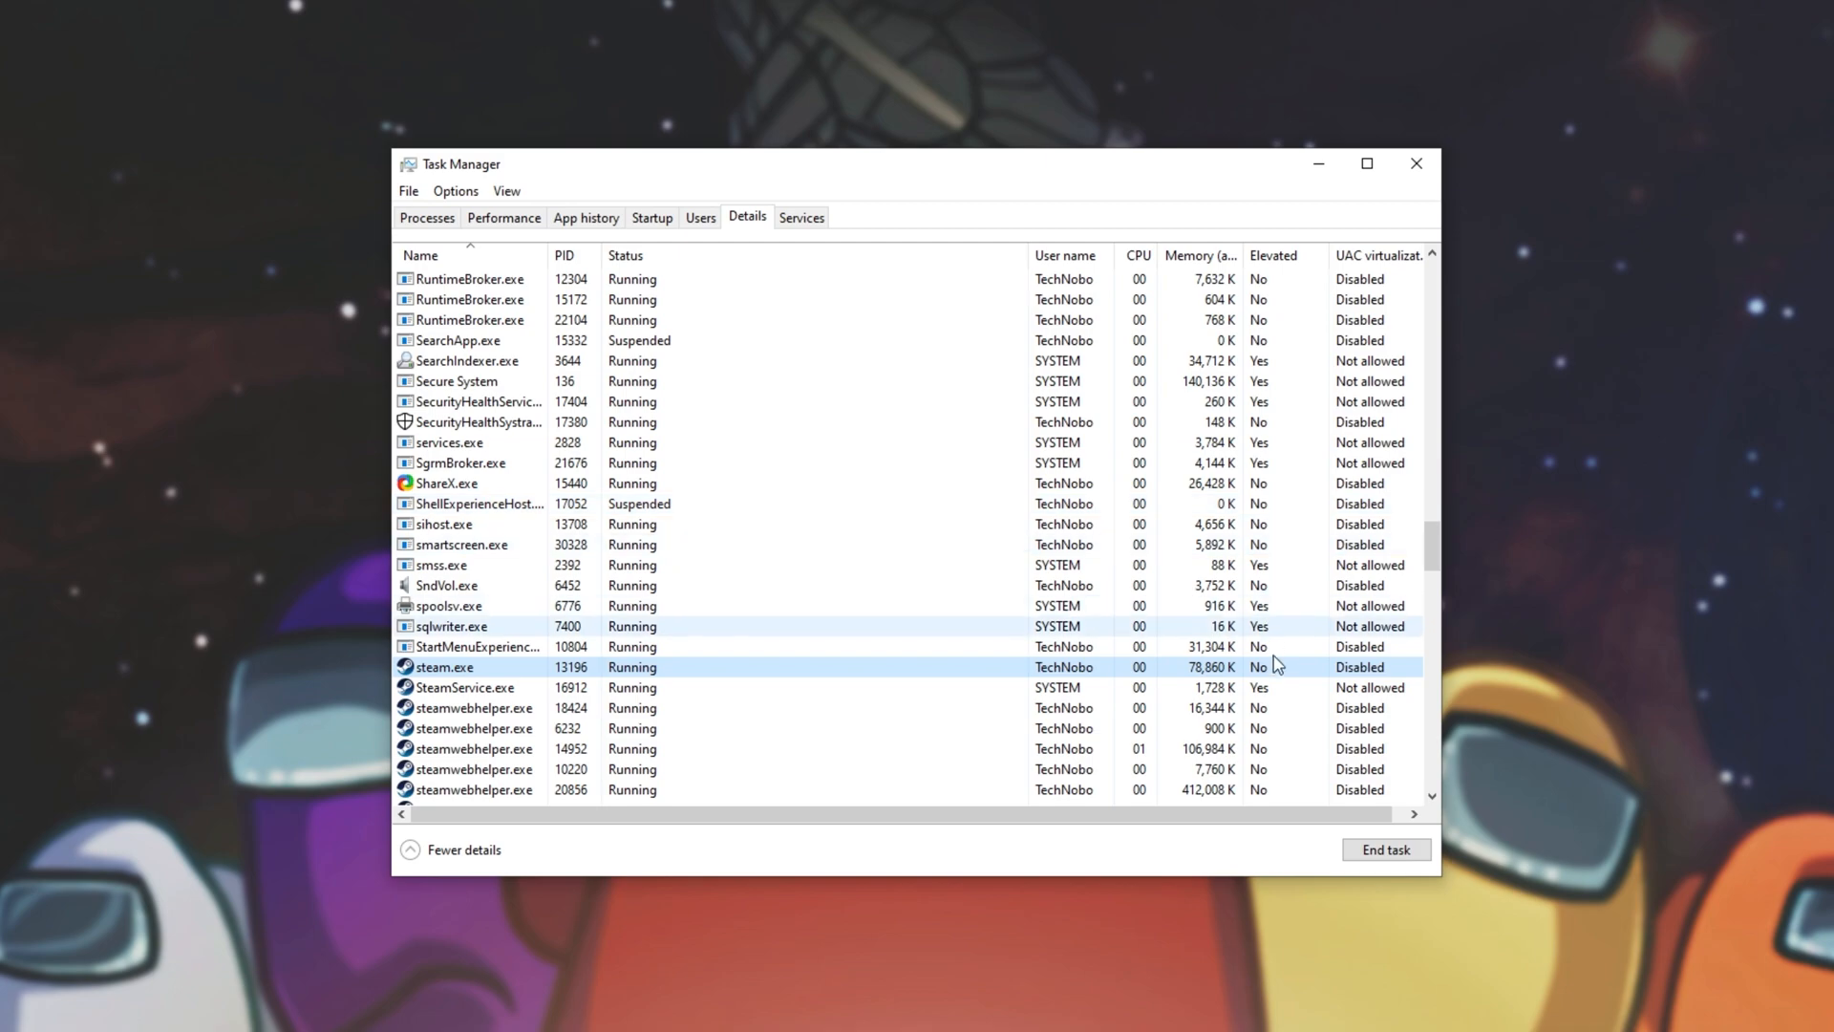
mouse_move(1265, 678)
text(steam)
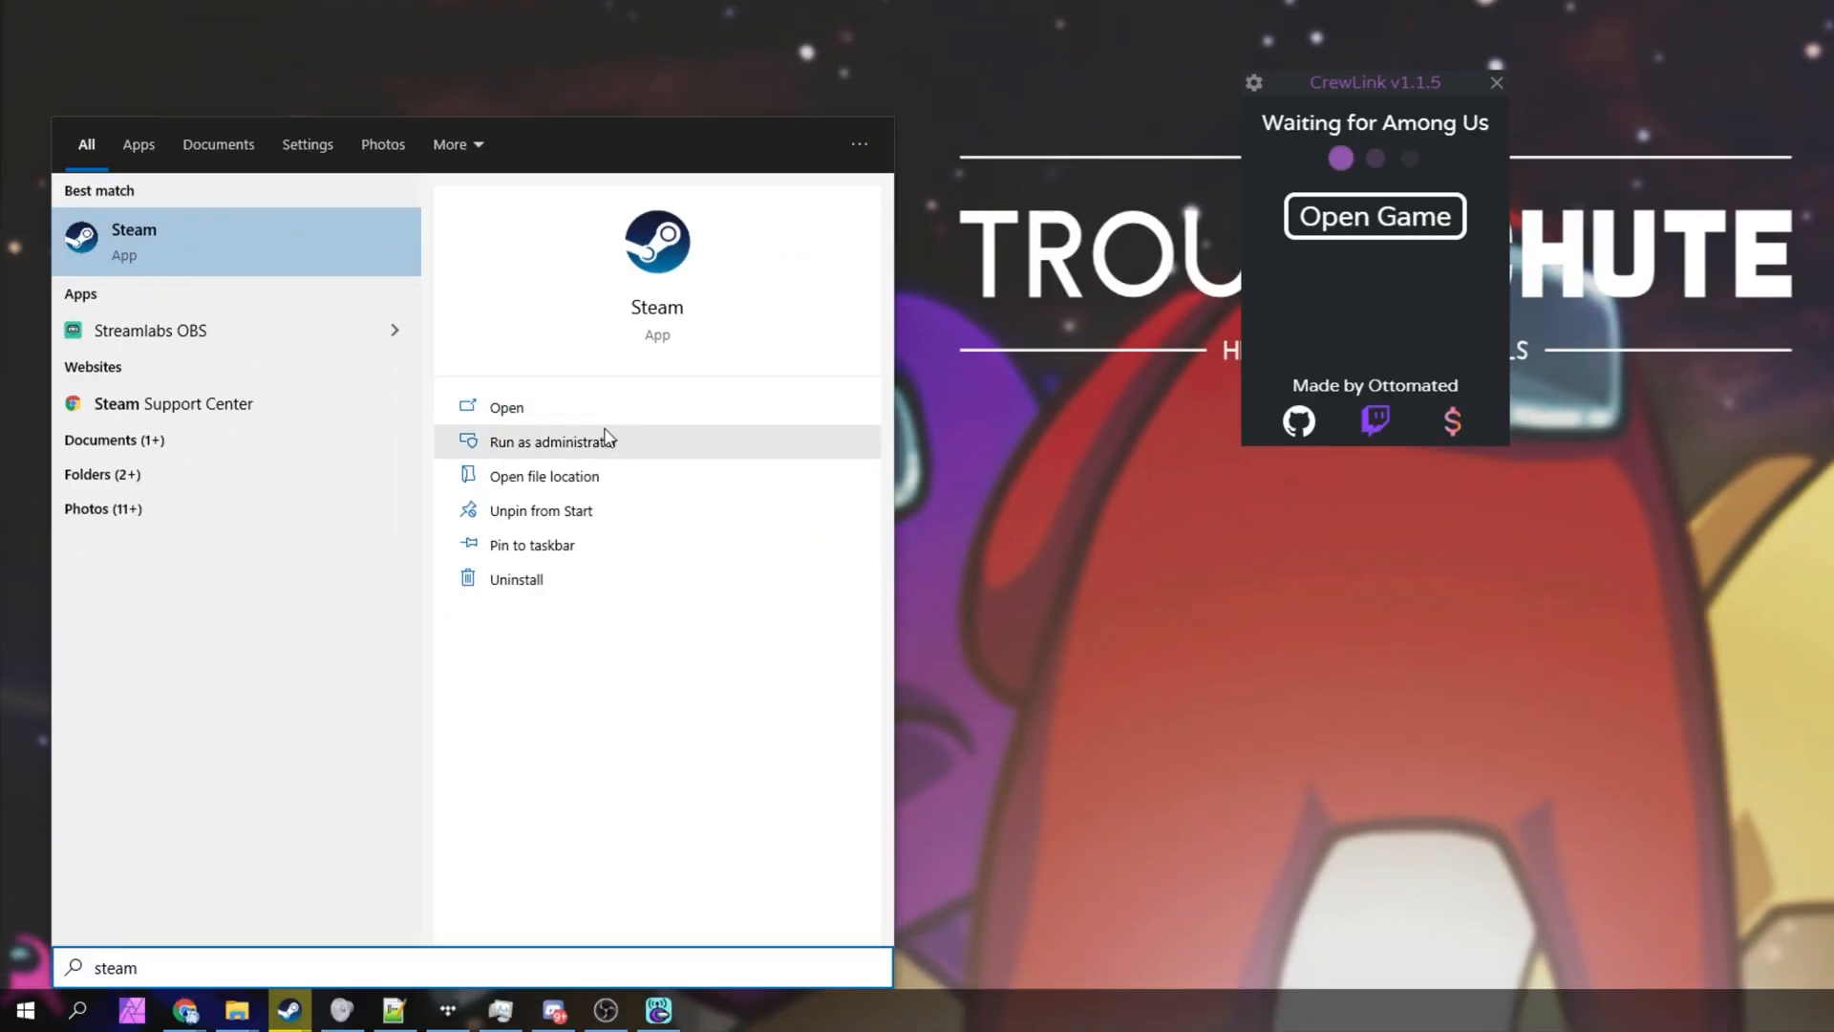
mouse_move(592, 409)
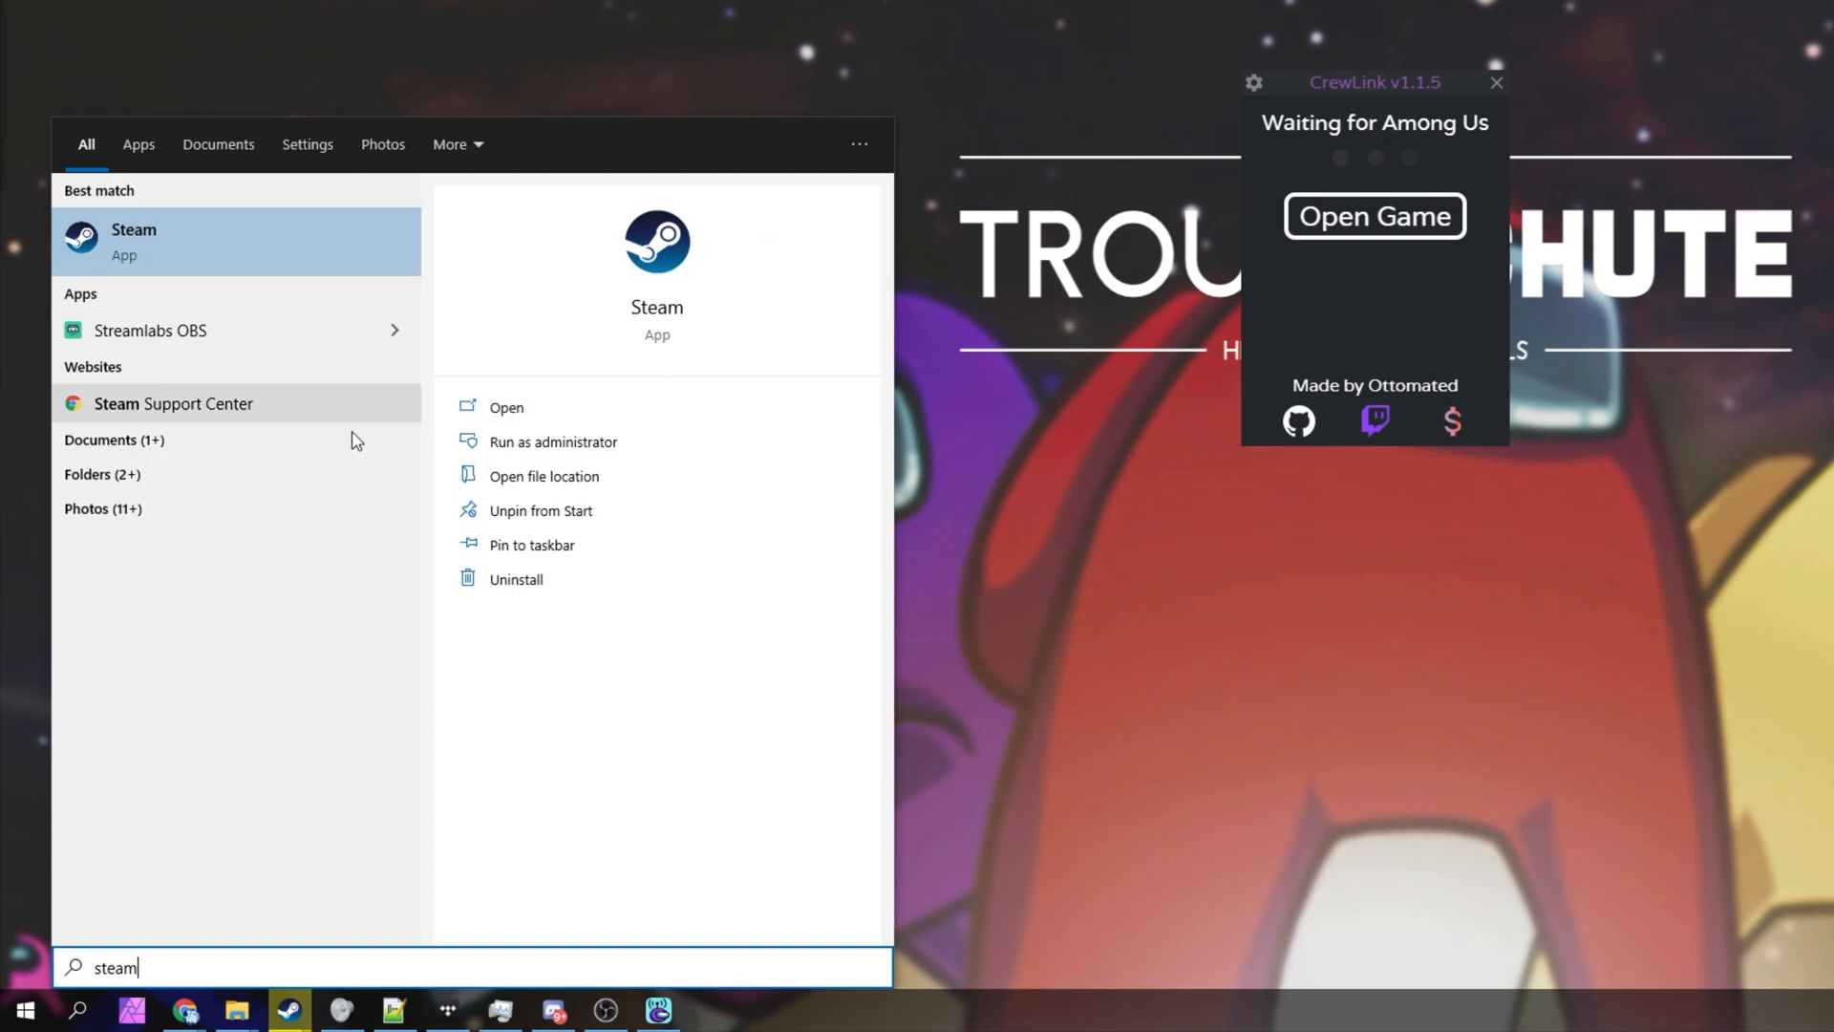
mouse_move(619, 489)
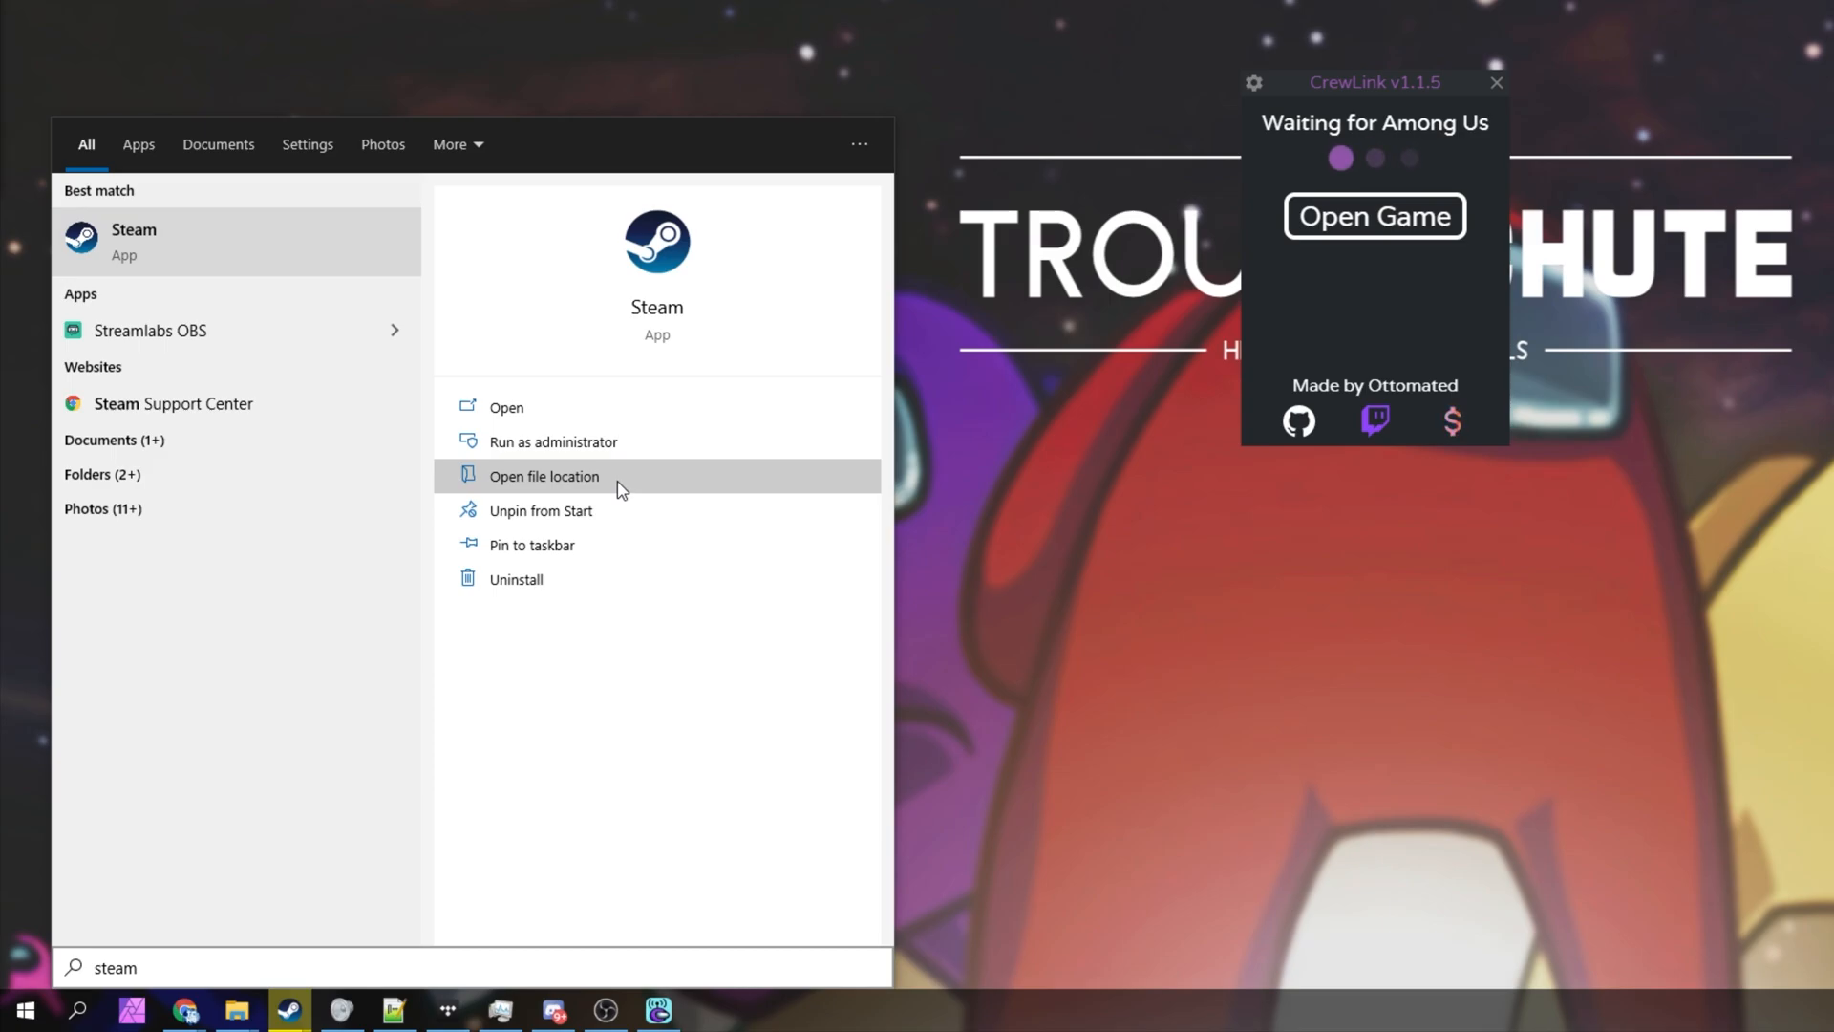
Open the file location of the Steam shortcut found in the Start menu
click(545, 476)
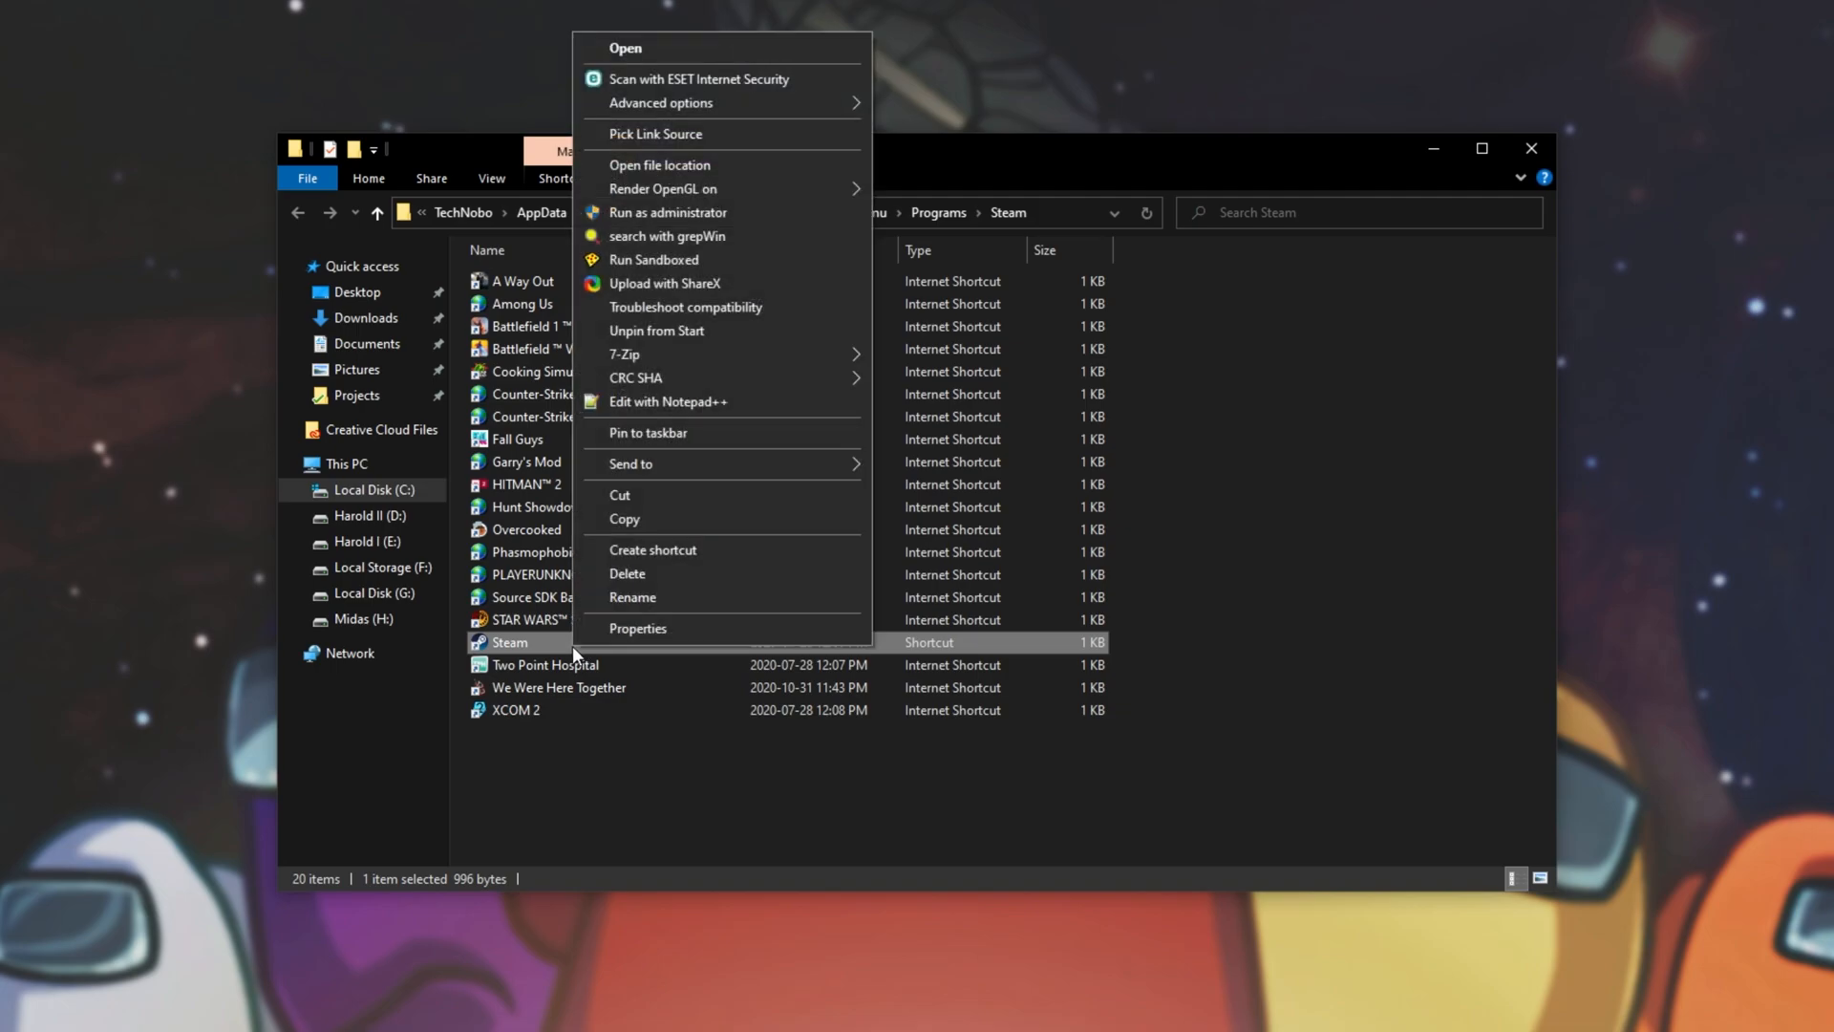
Go to steam.exe in Program Files (x86) and check its Compatibility properties for run-as-admin
click(659, 164)
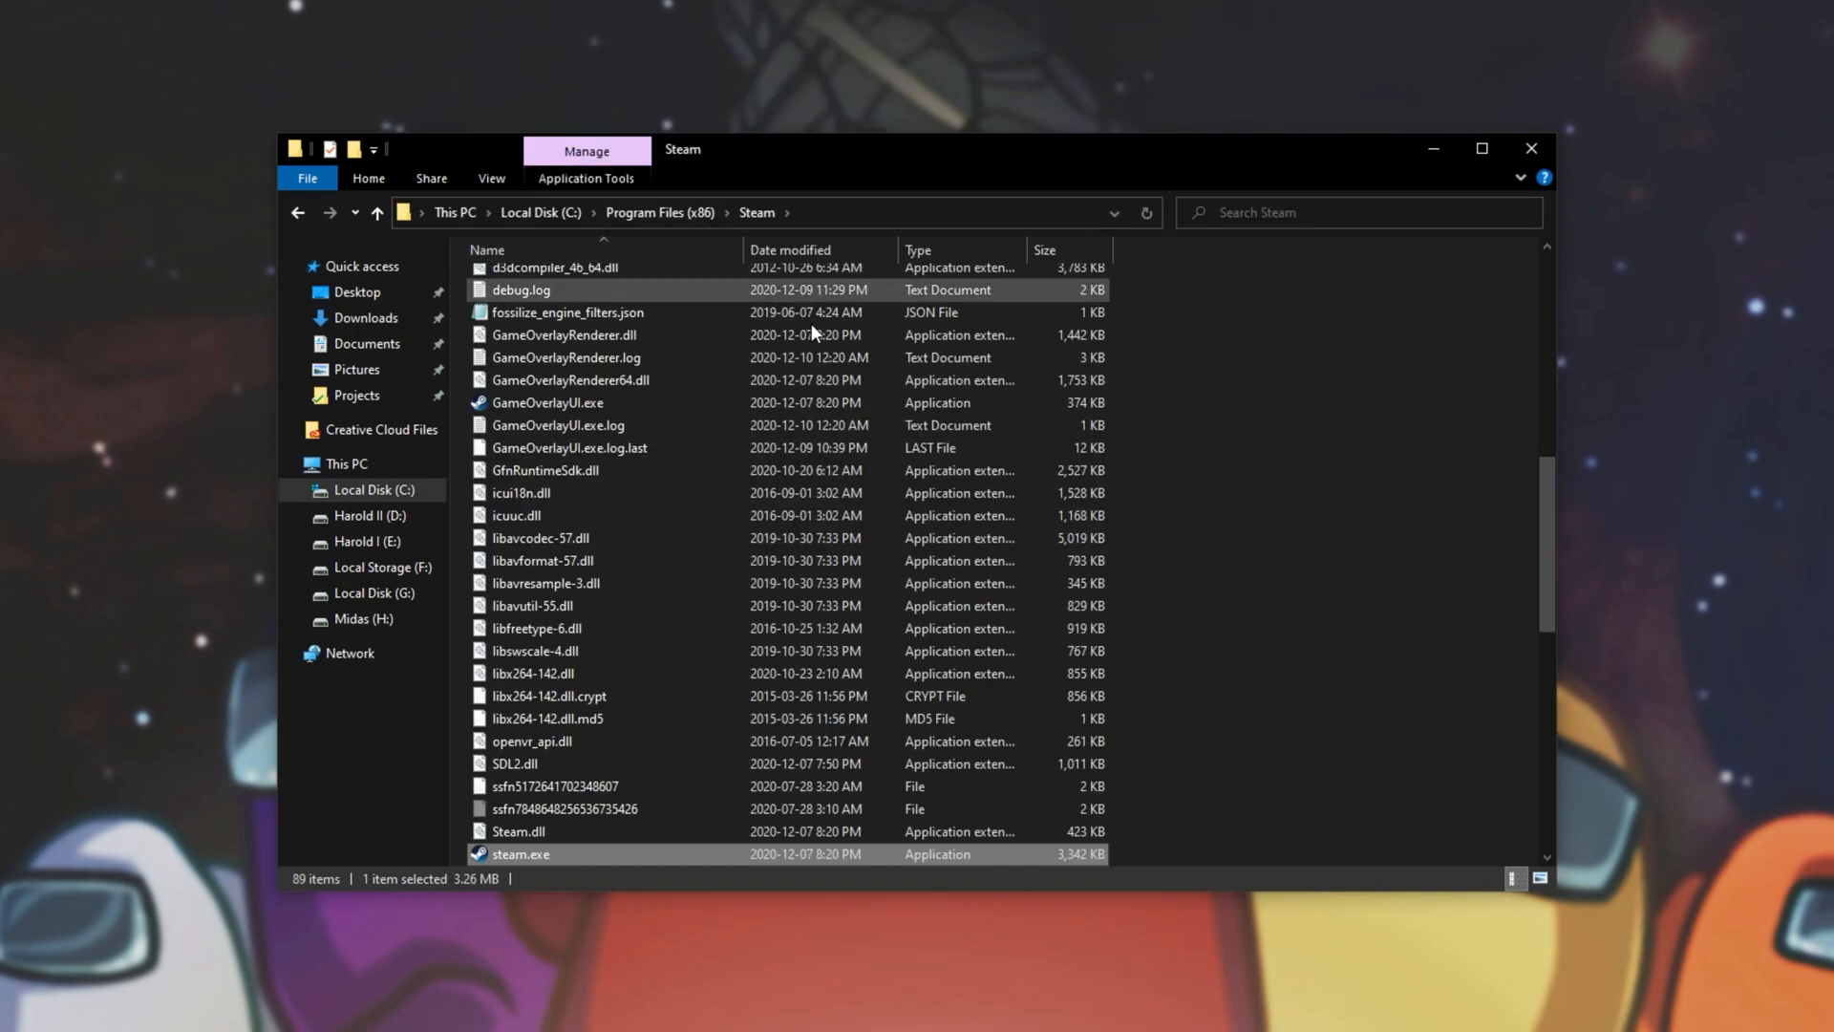
scroll(down, 3)
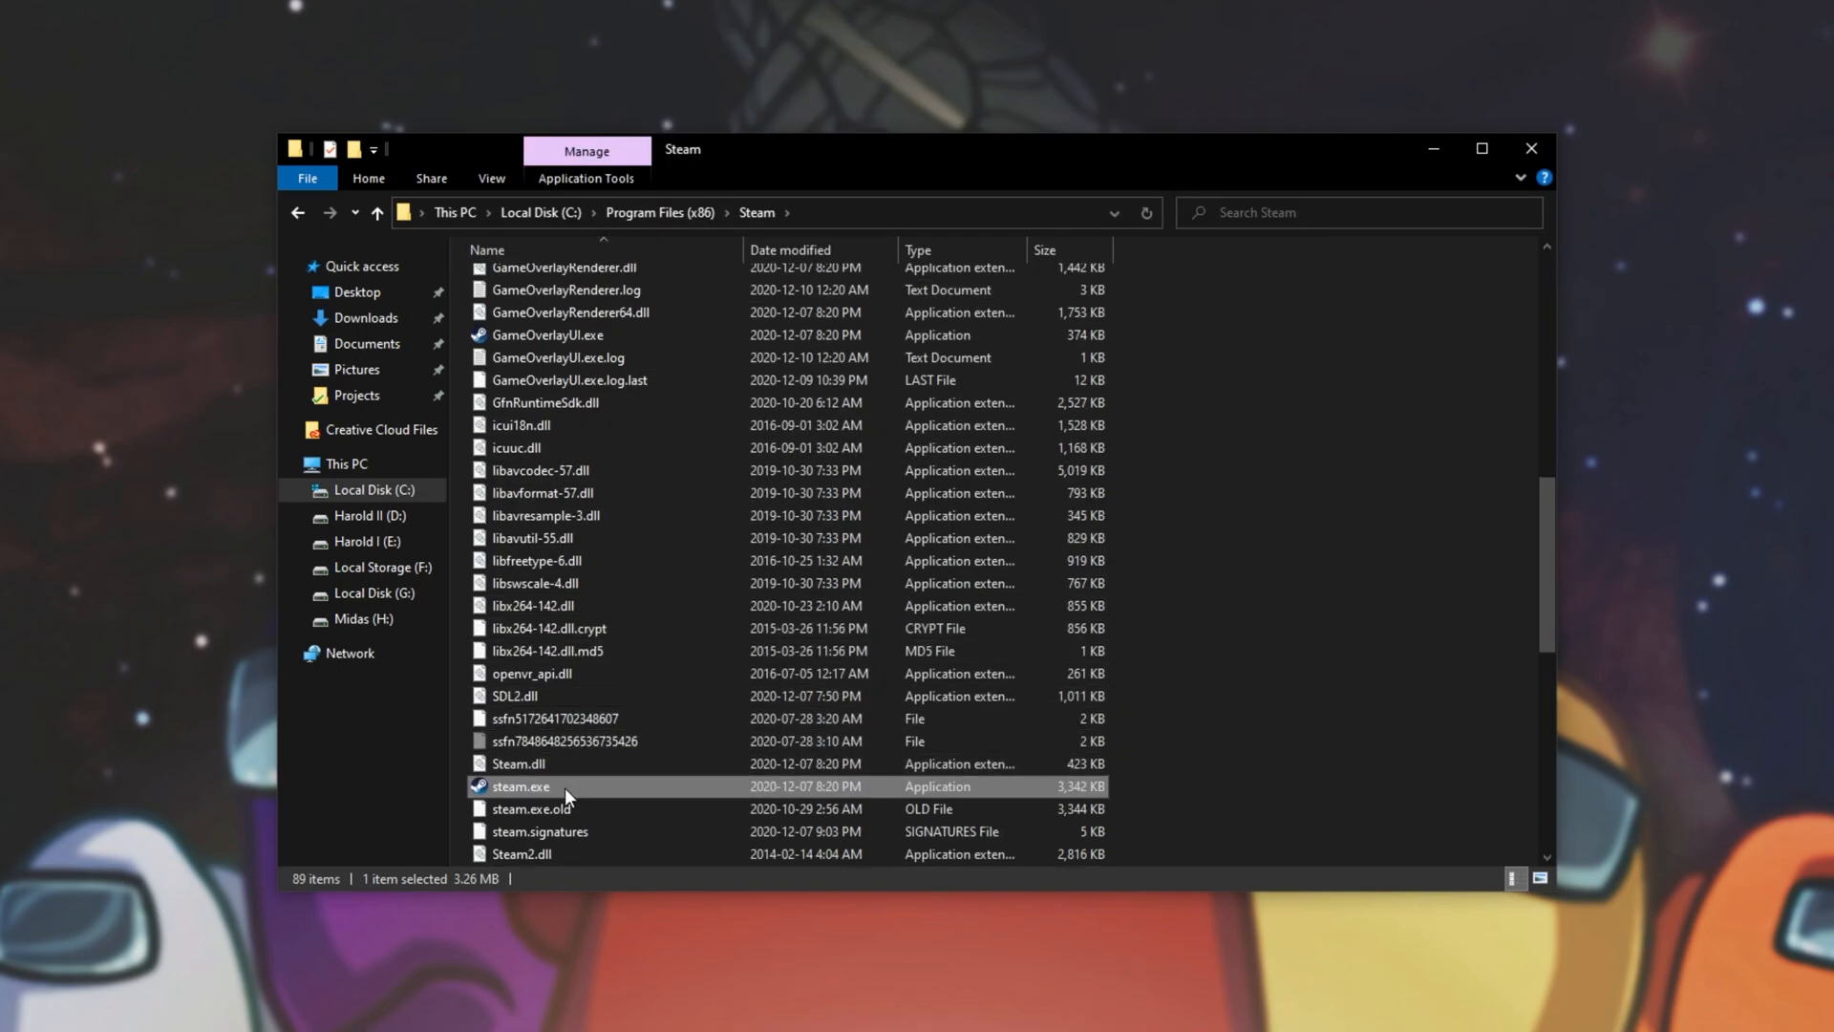
right_click(520, 786)
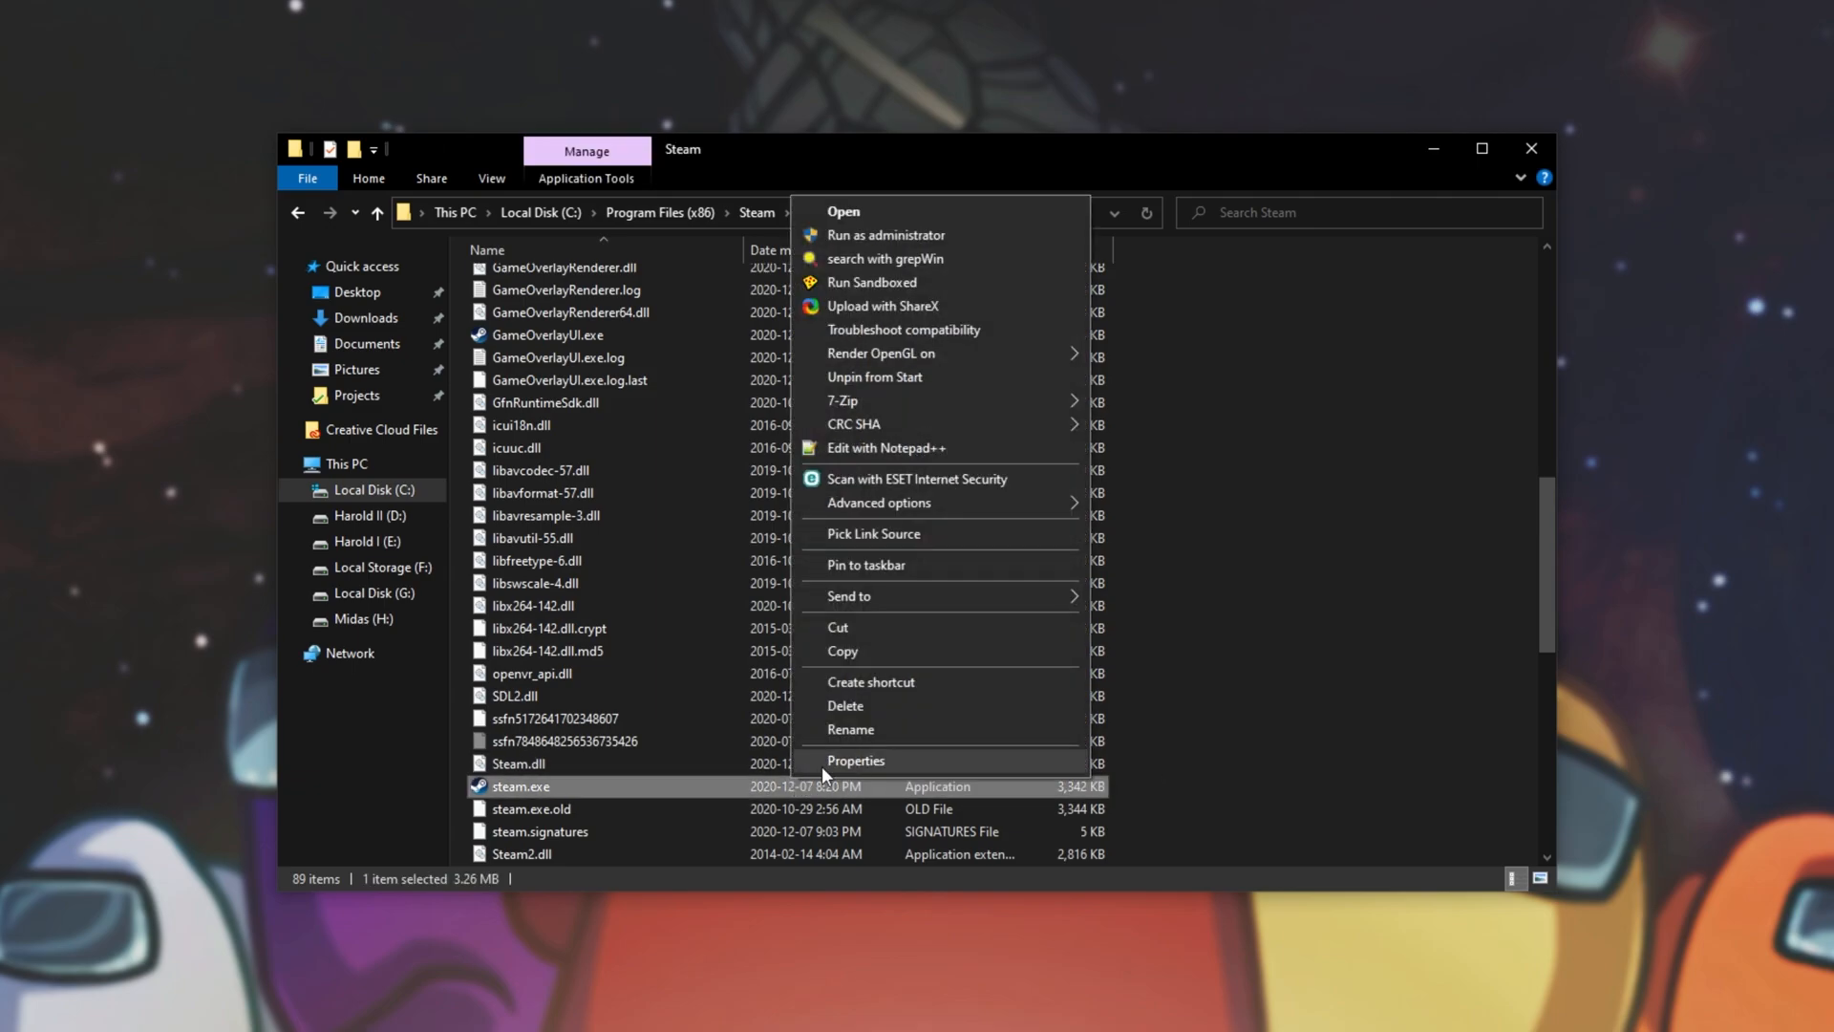
click(856, 761)
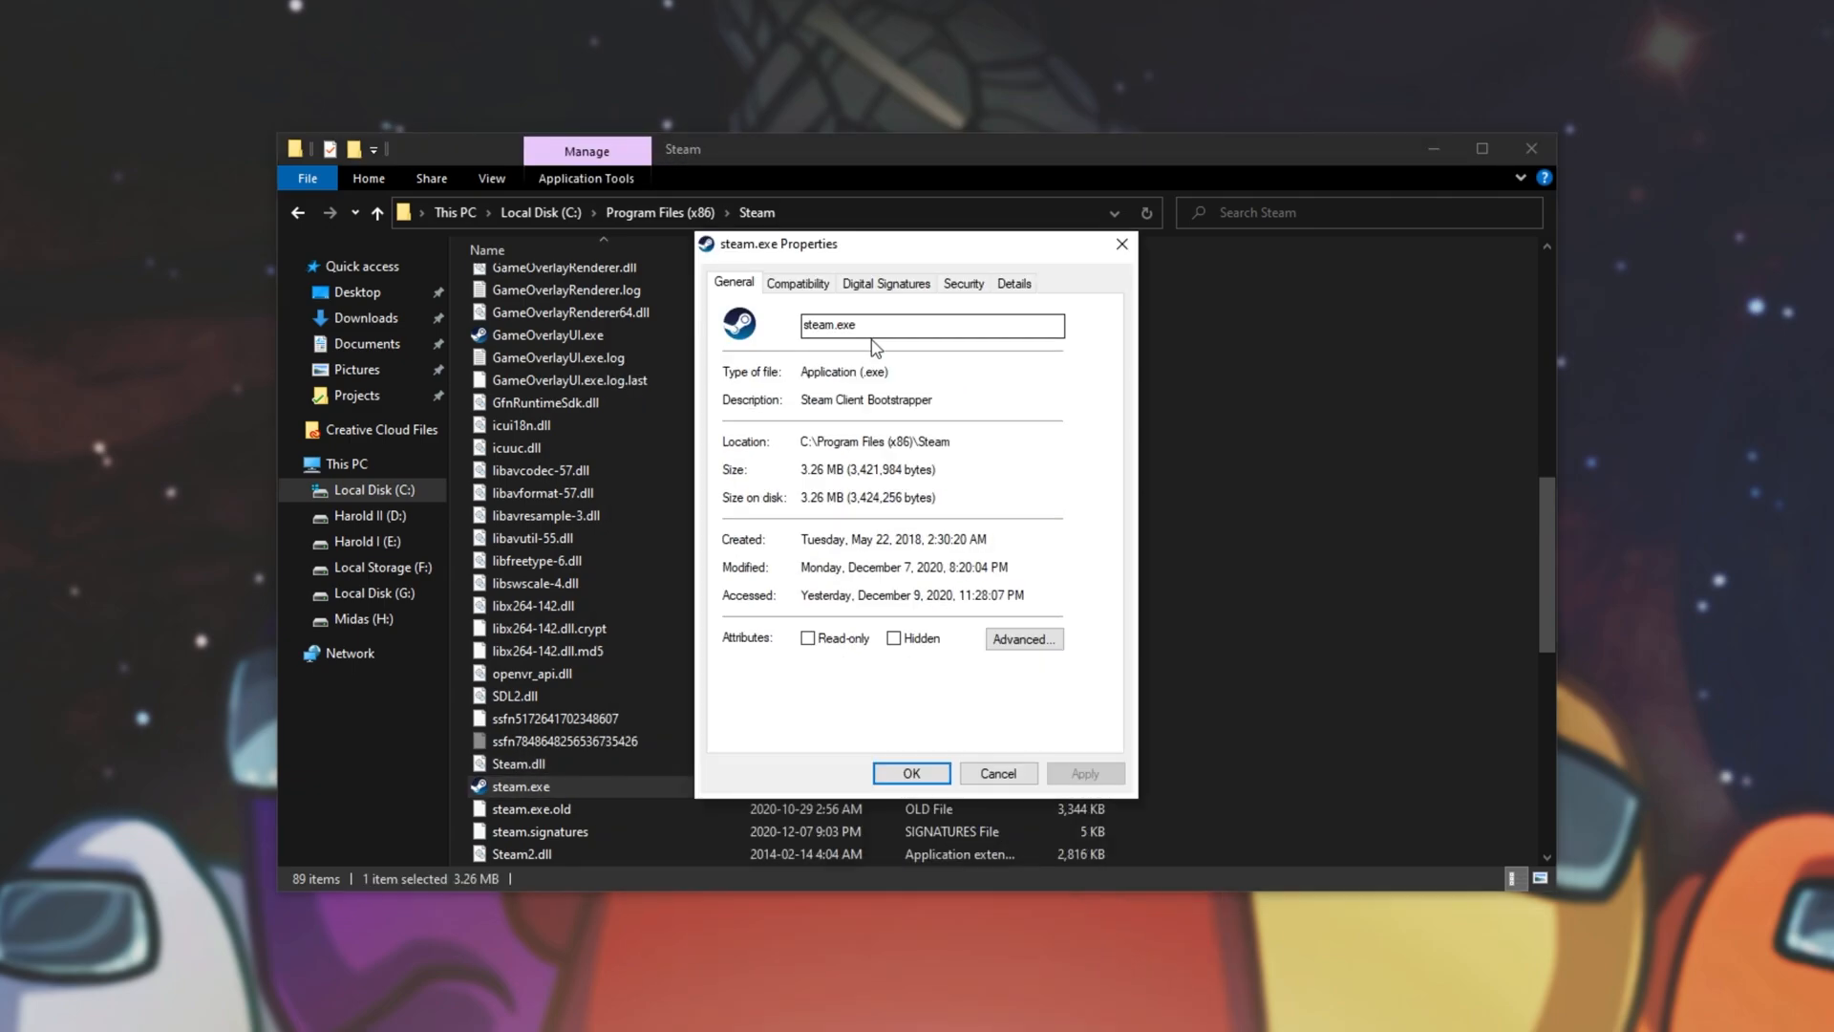
click(797, 282)
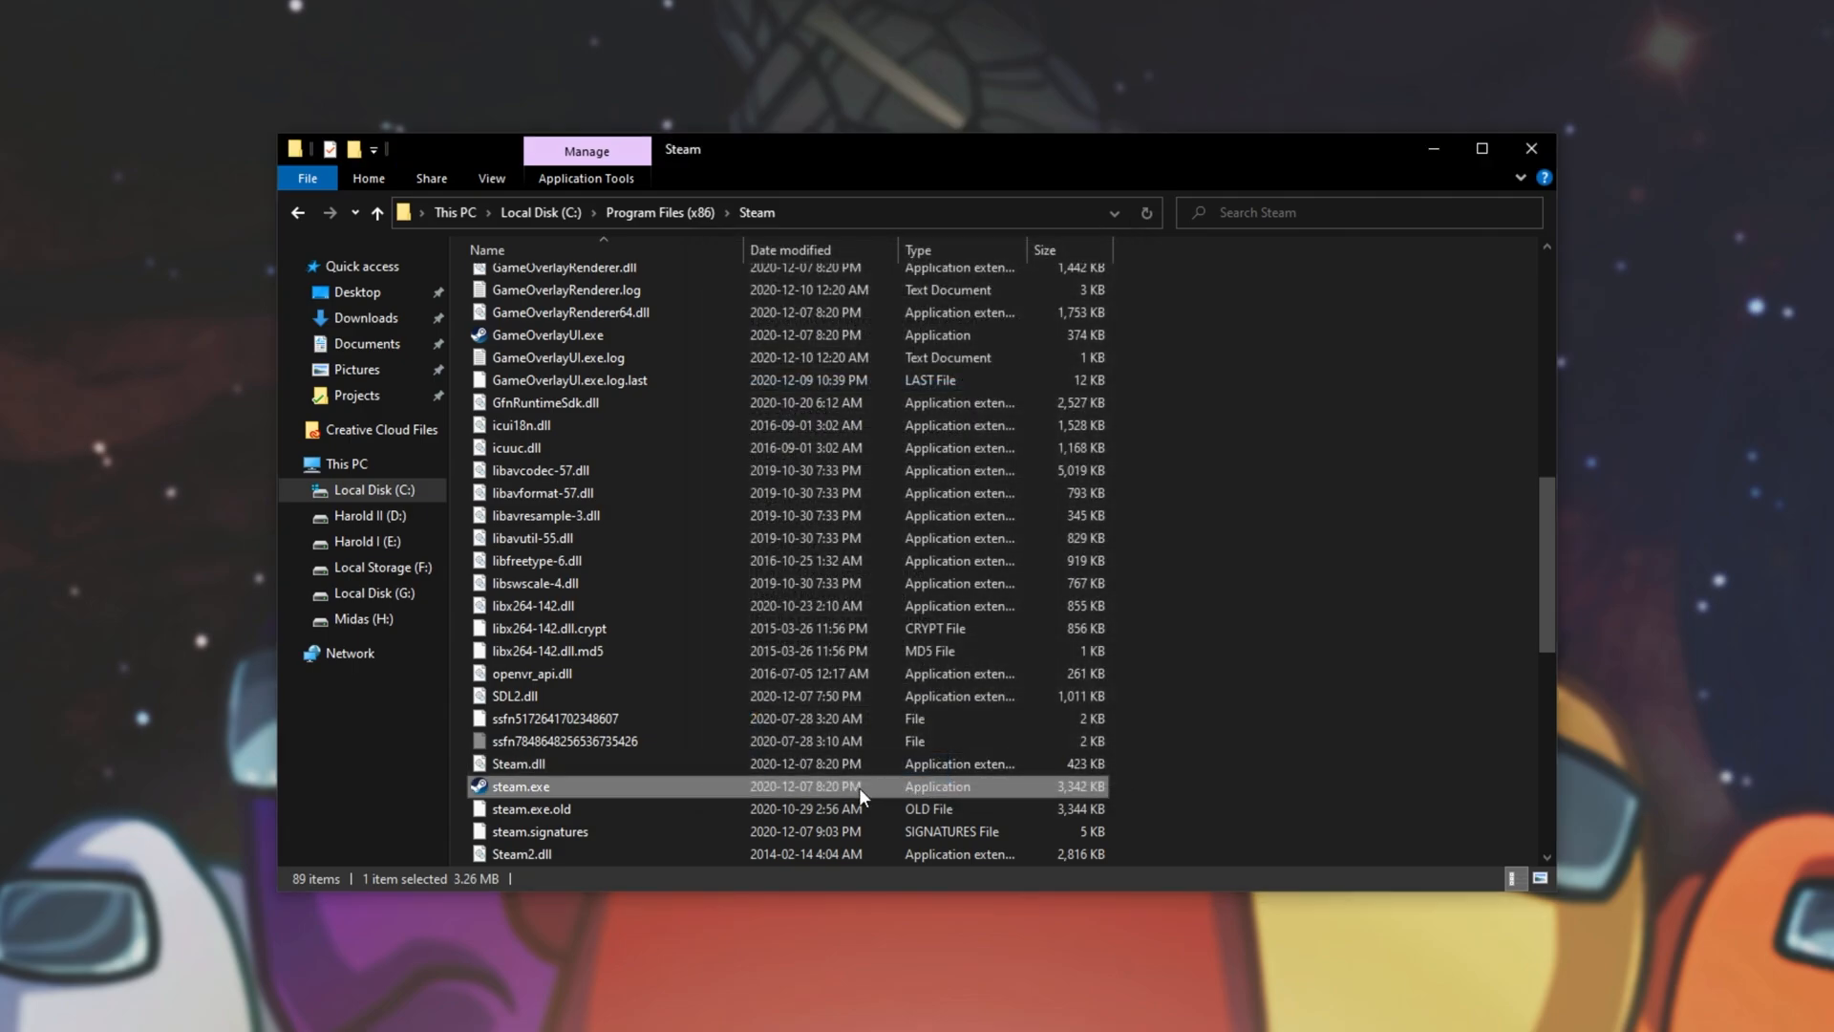
mouse_move(1399, 170)
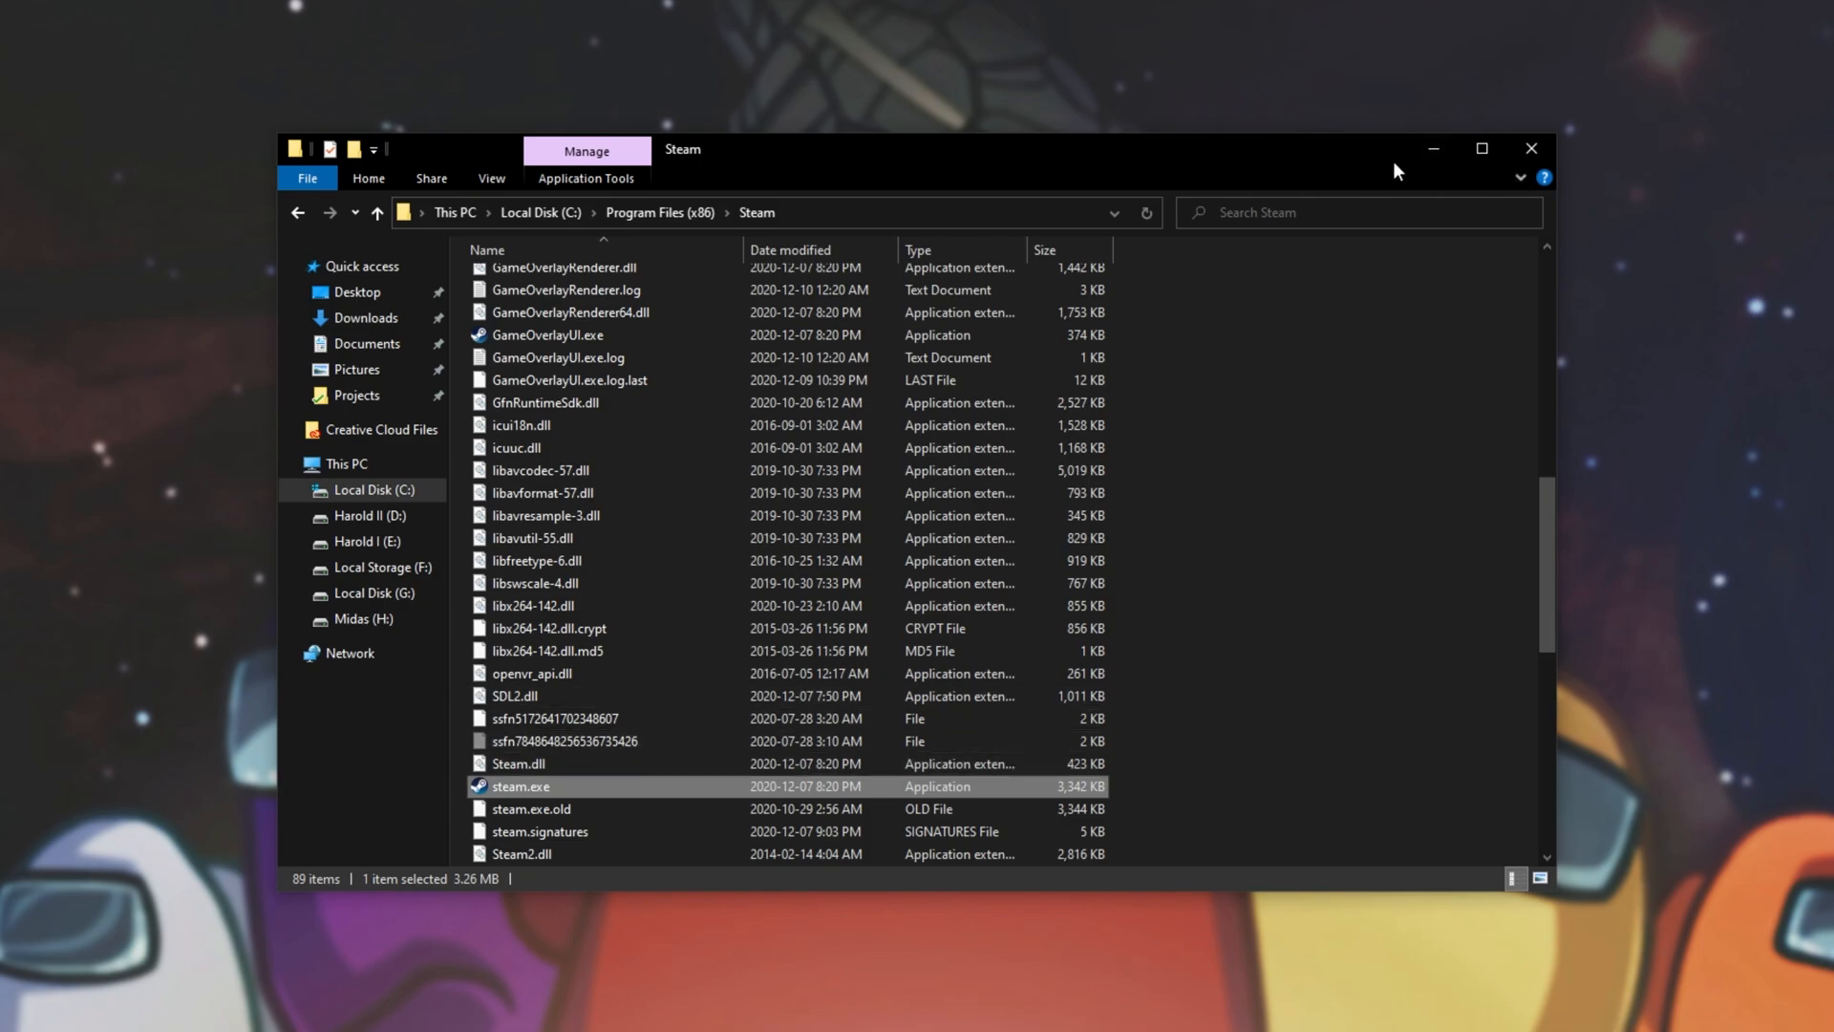
mouse_move(1130, 304)
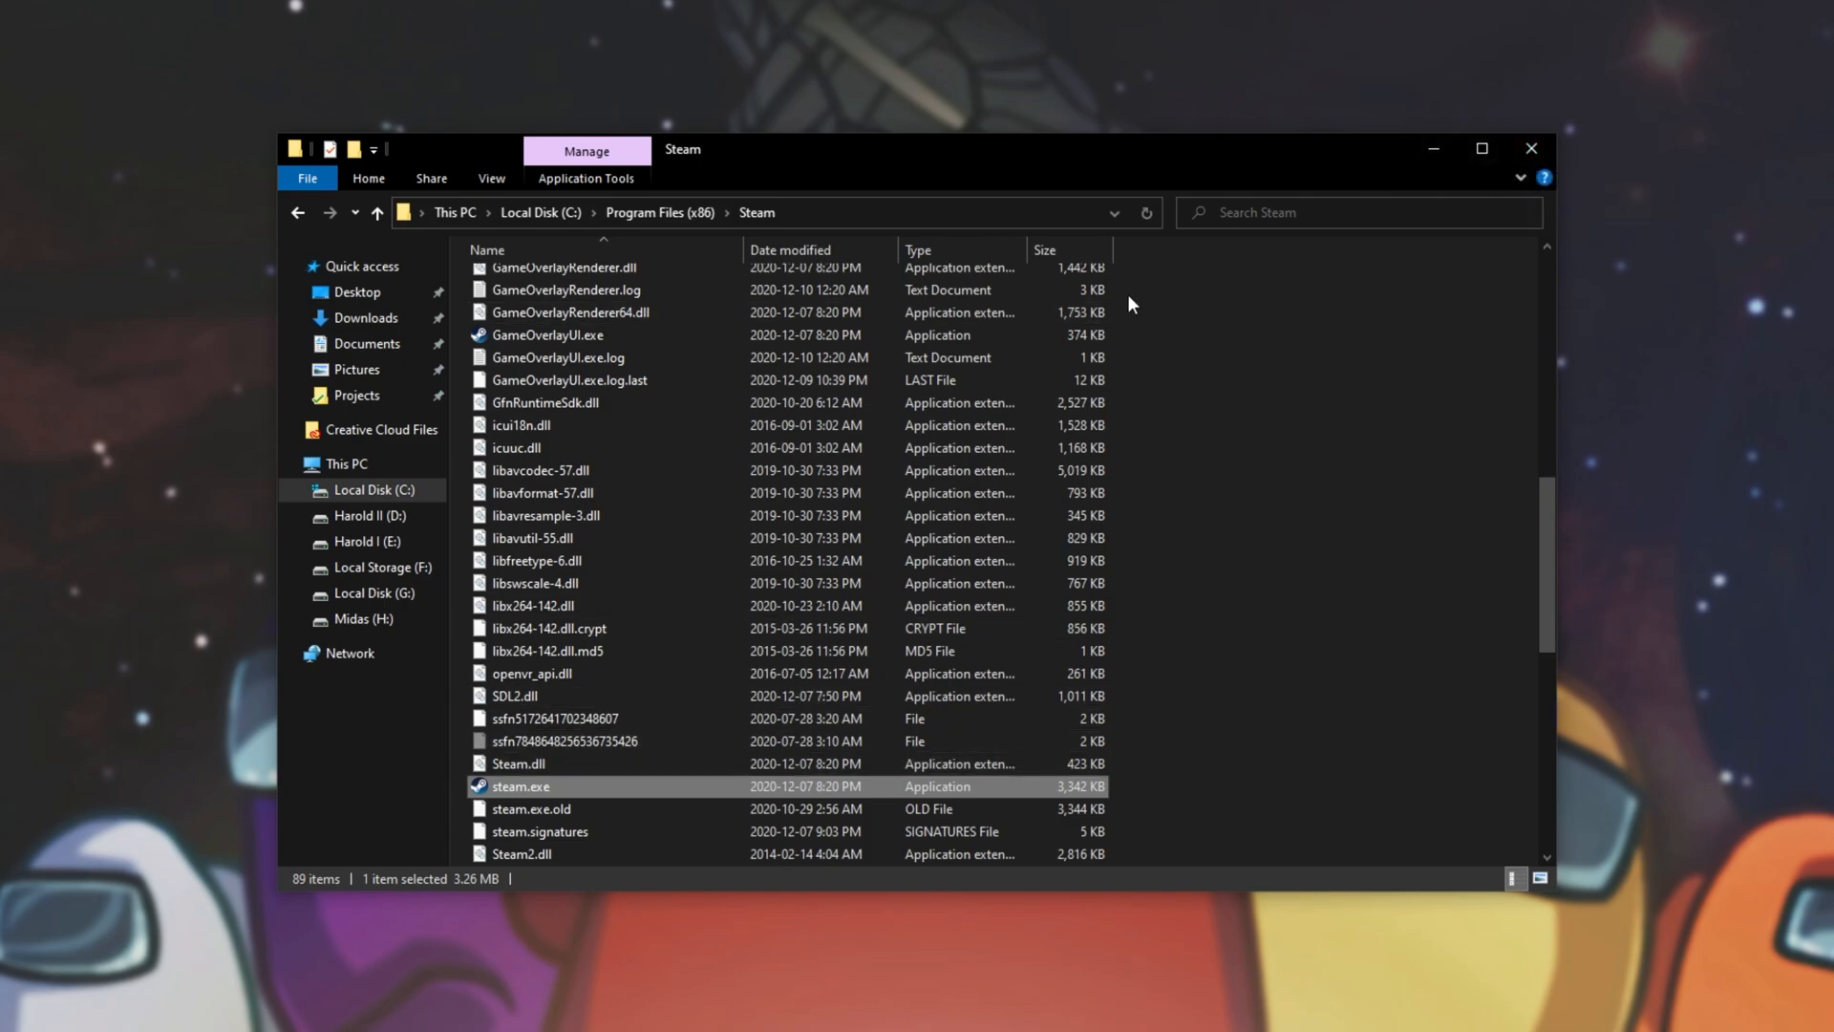
scroll(up, 3)
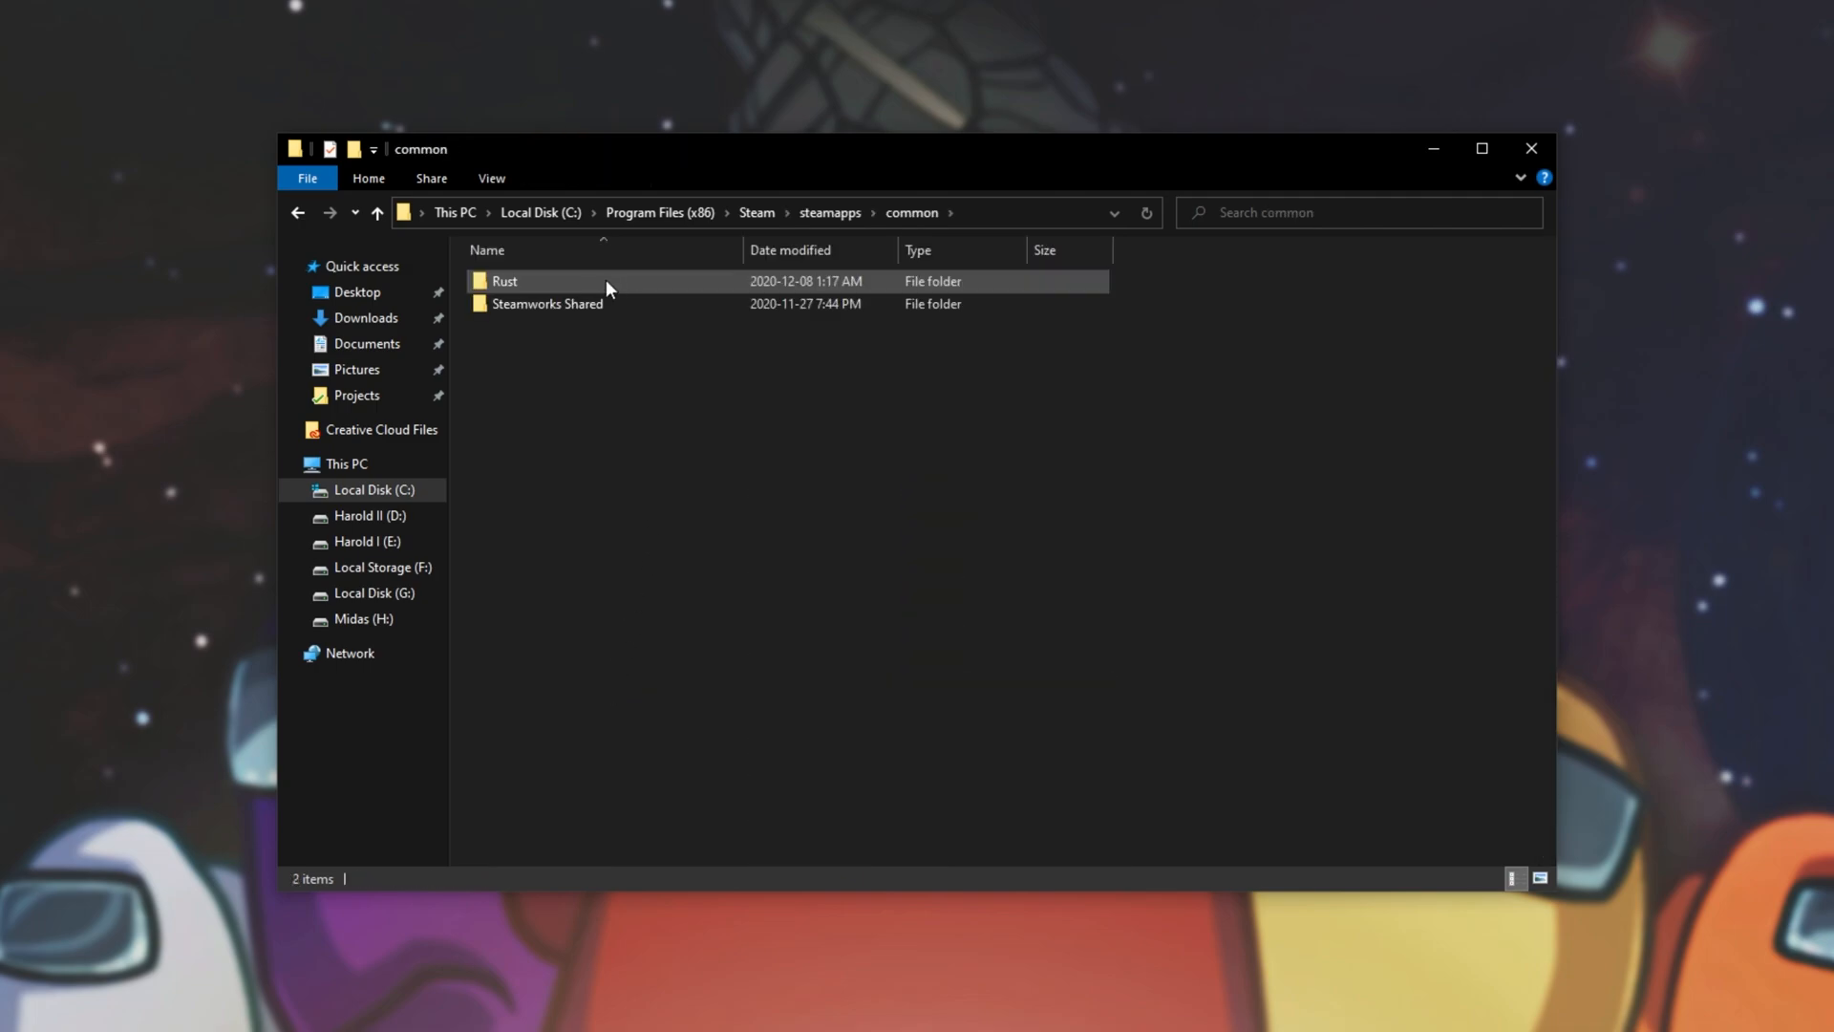
Browse to E:\Games\Steam\steamapps\common\Among Us, verify Among Us.exe isn't set to run as admin, and launch it
click(913, 434)
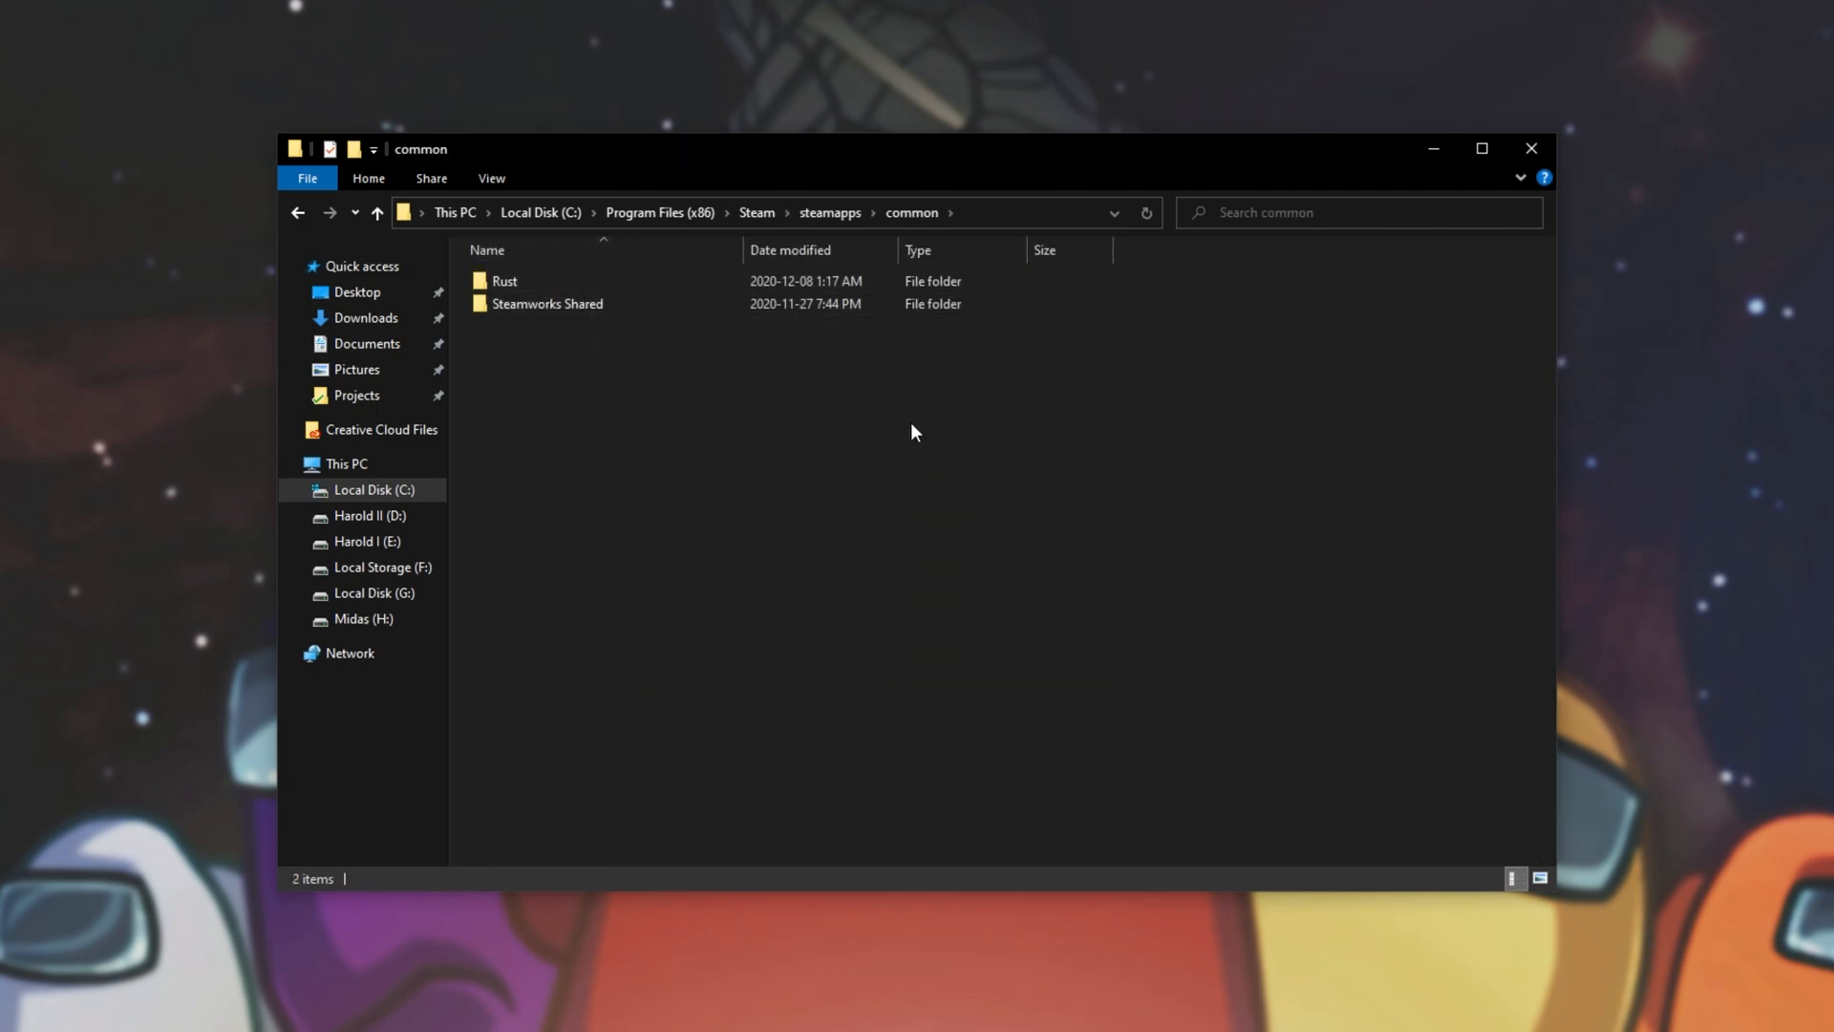
mouse_move(1546, 176)
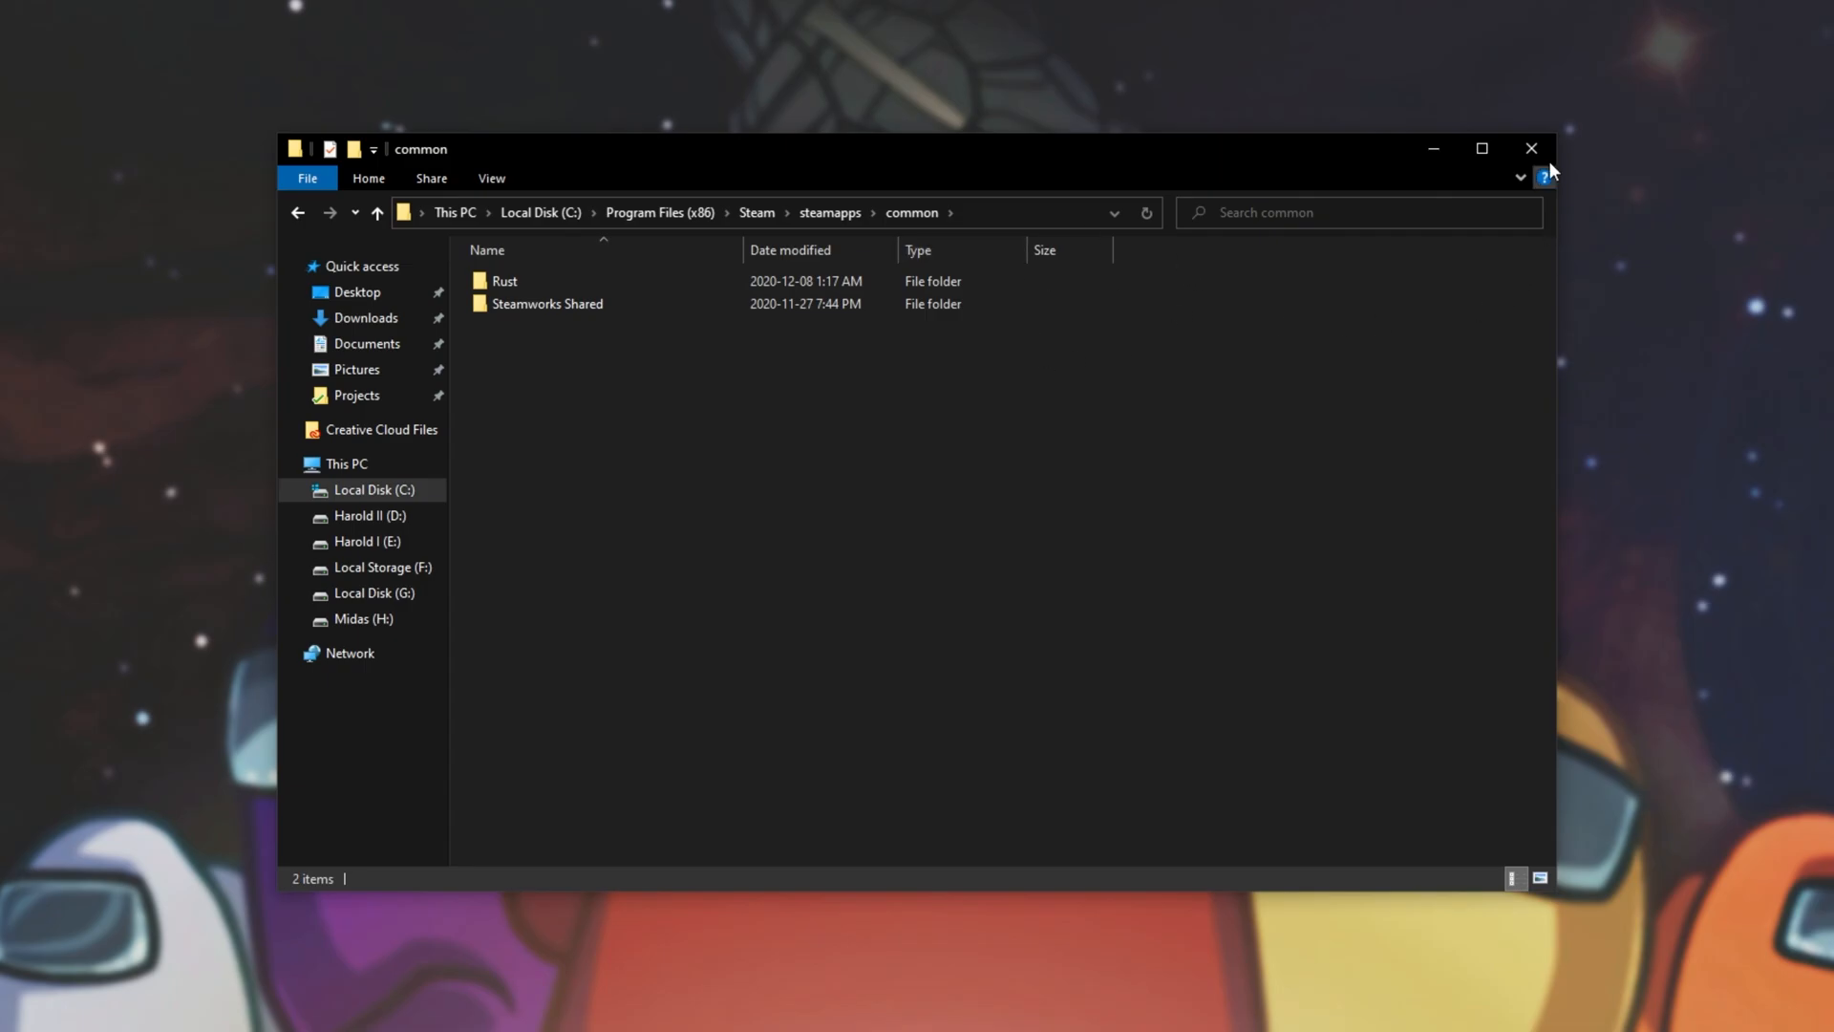
click(369, 541)
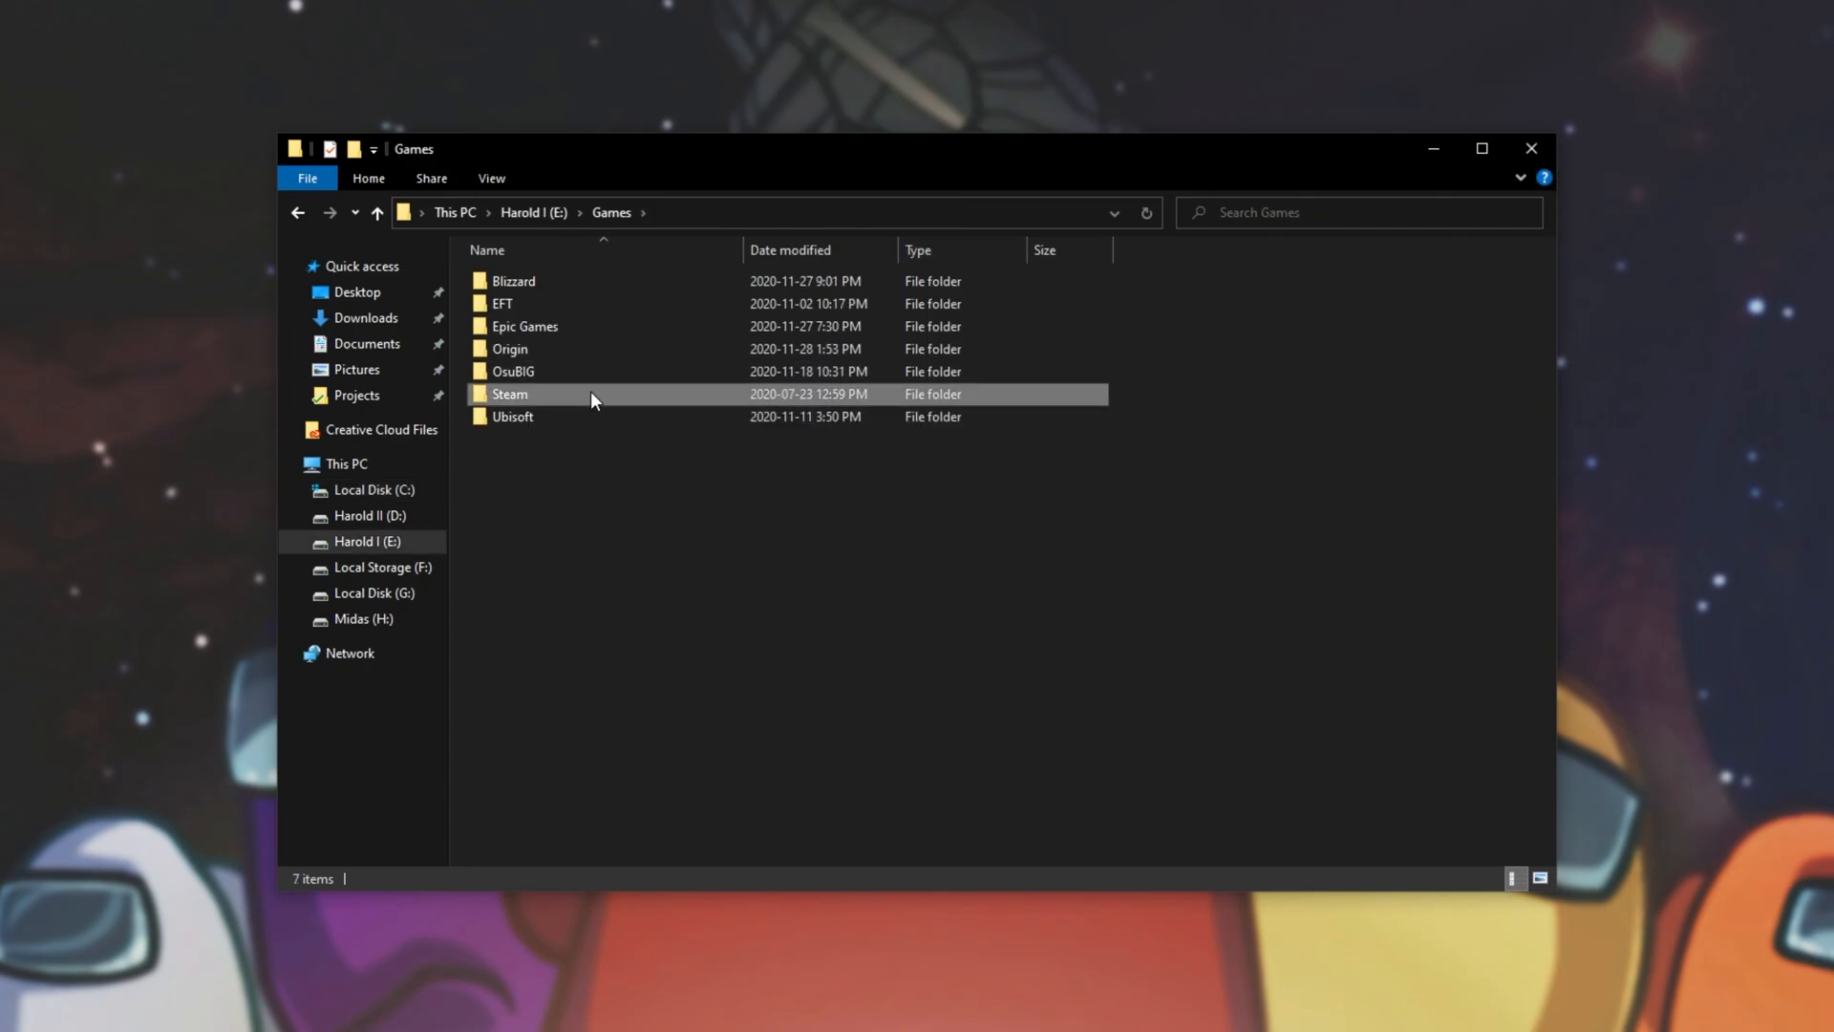
double_click(509, 394)
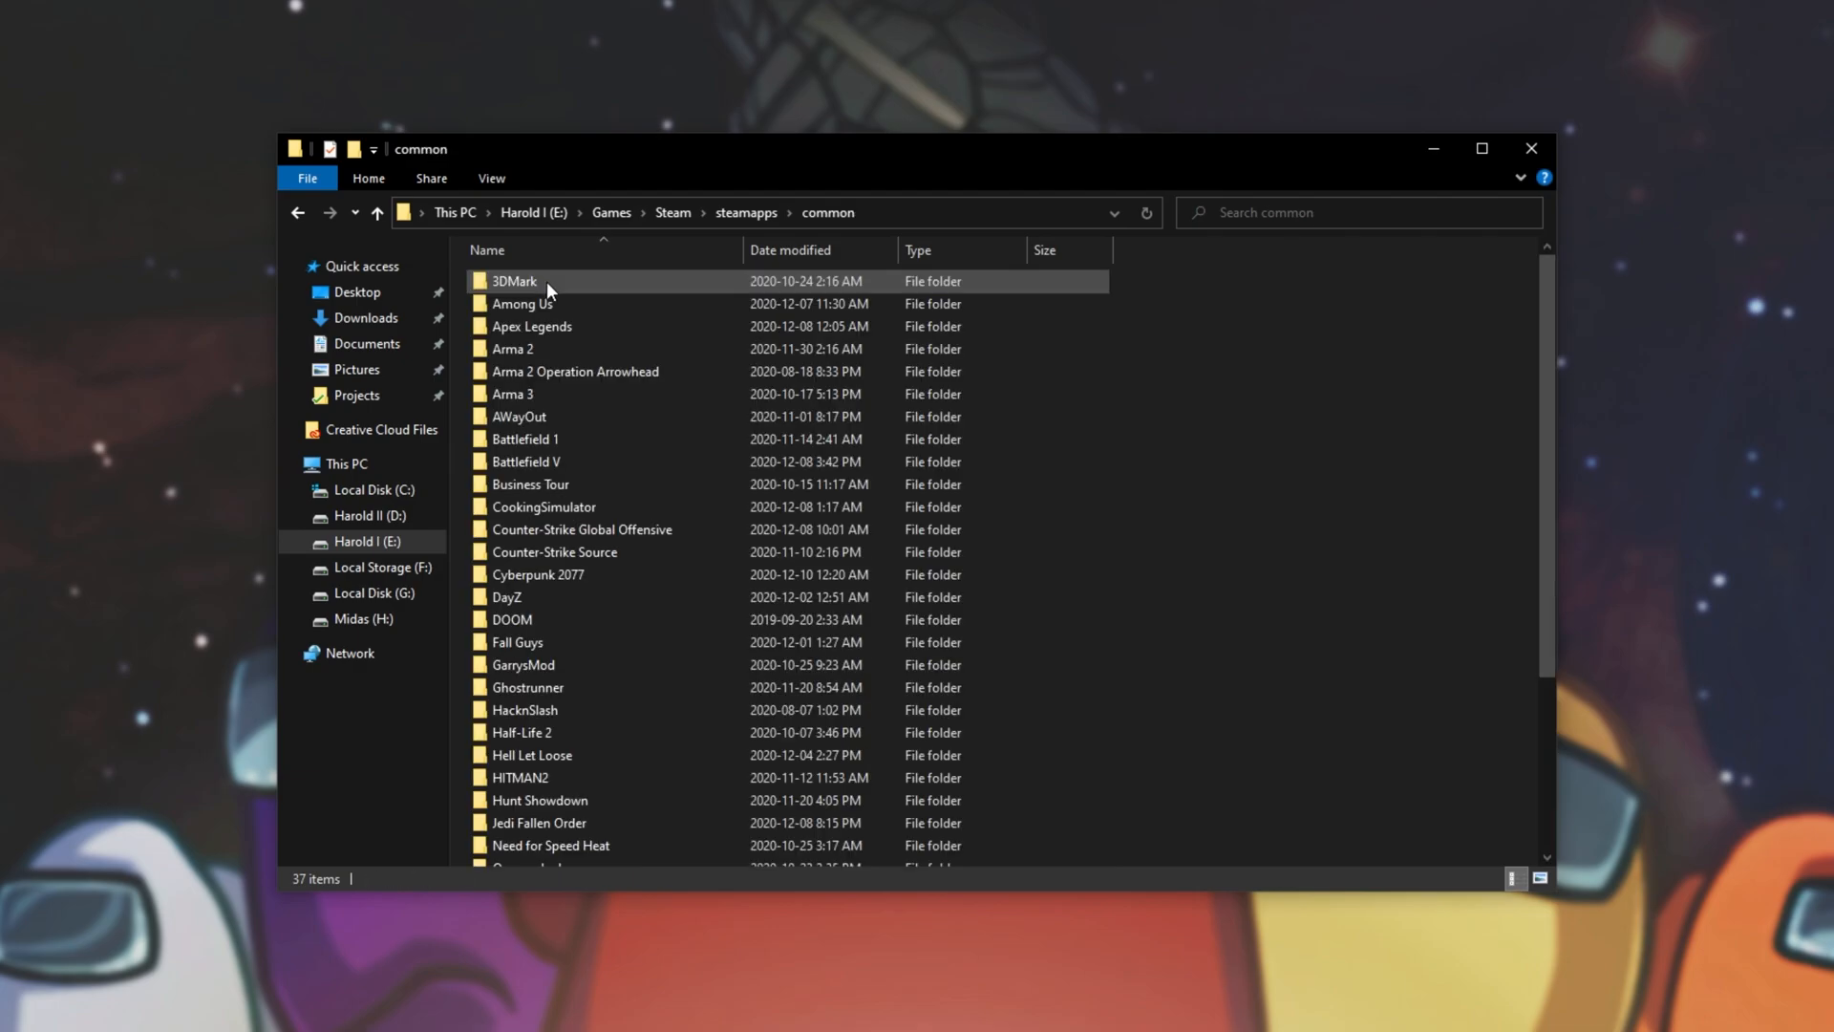
double_click(520, 303)
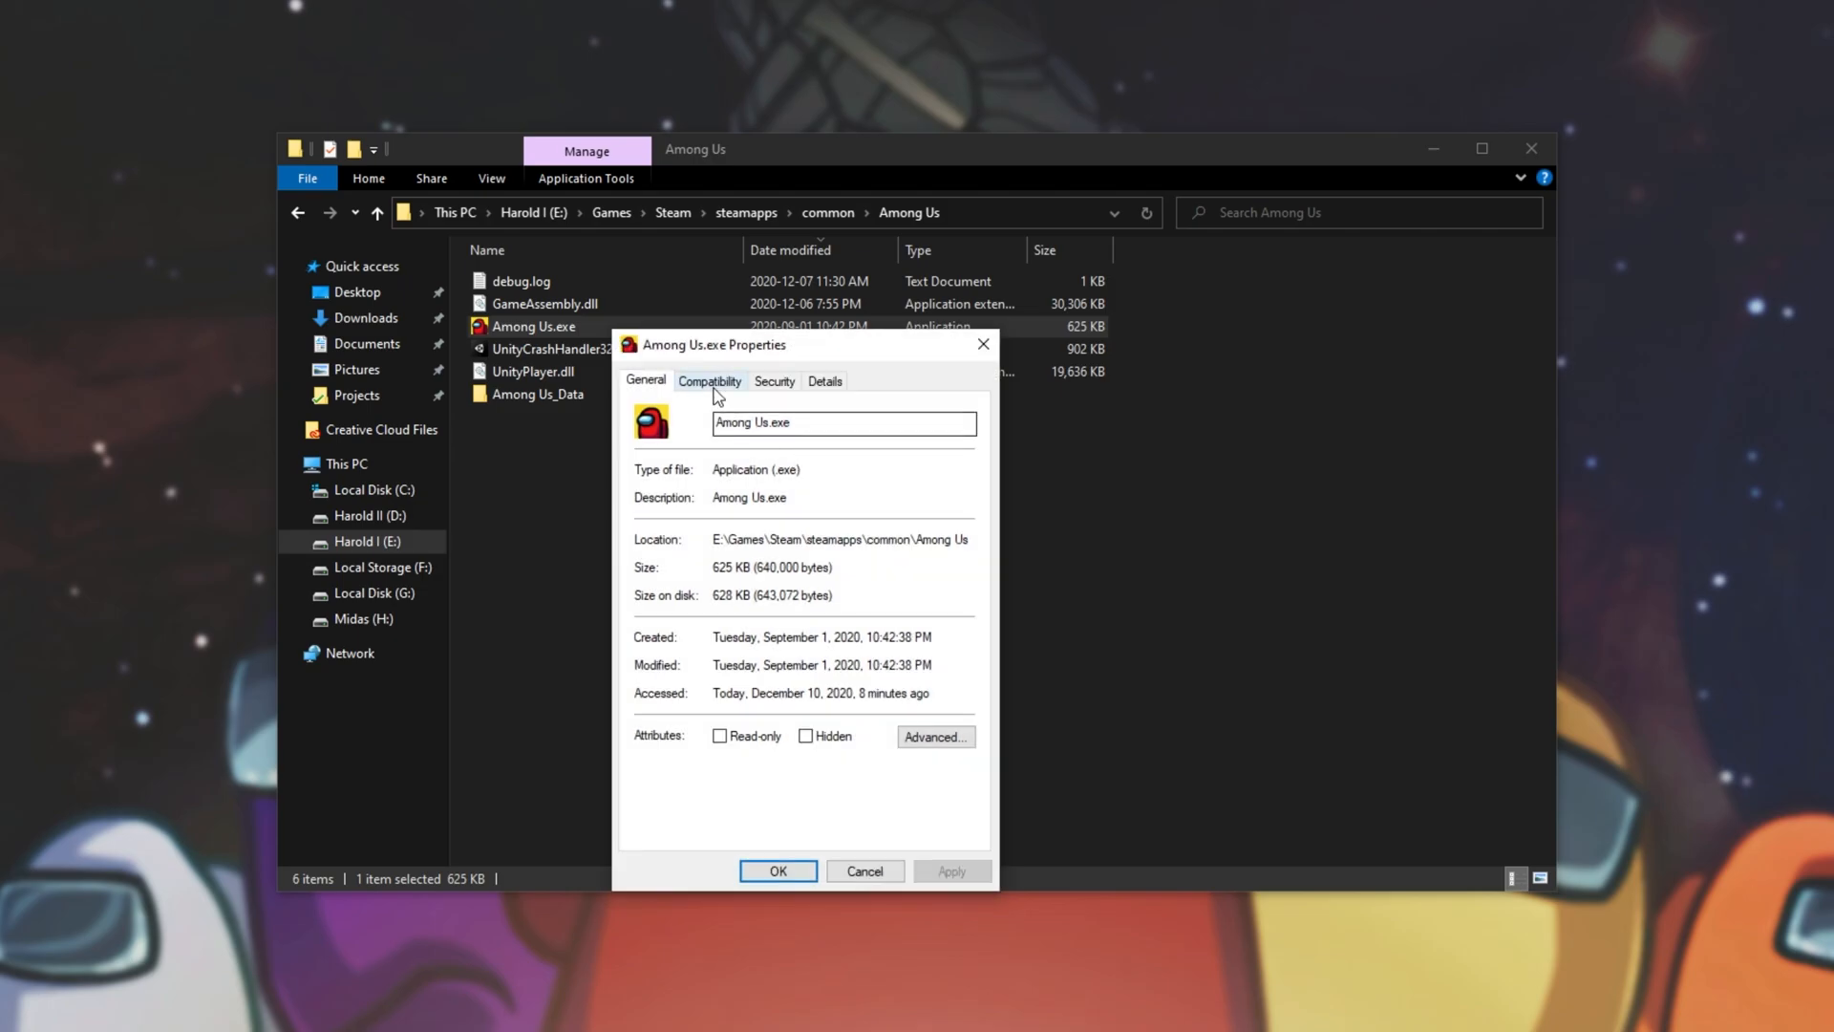
click(709, 380)
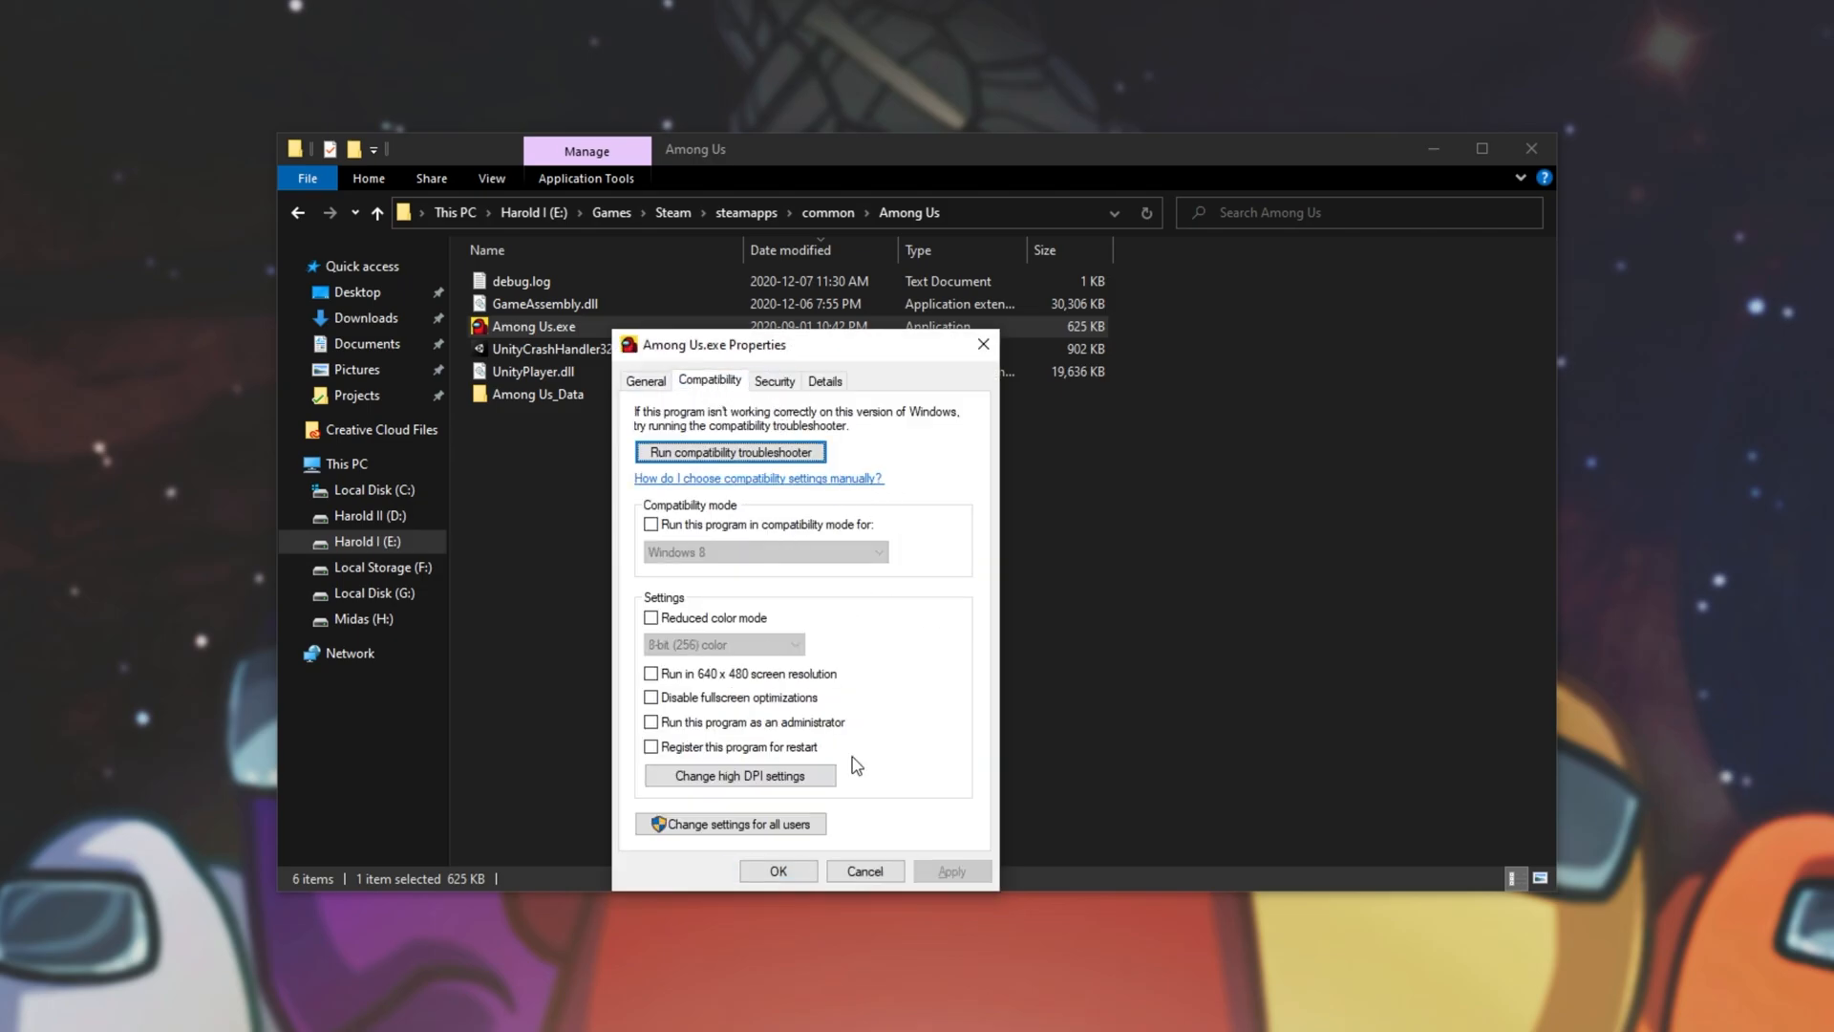
click(864, 872)
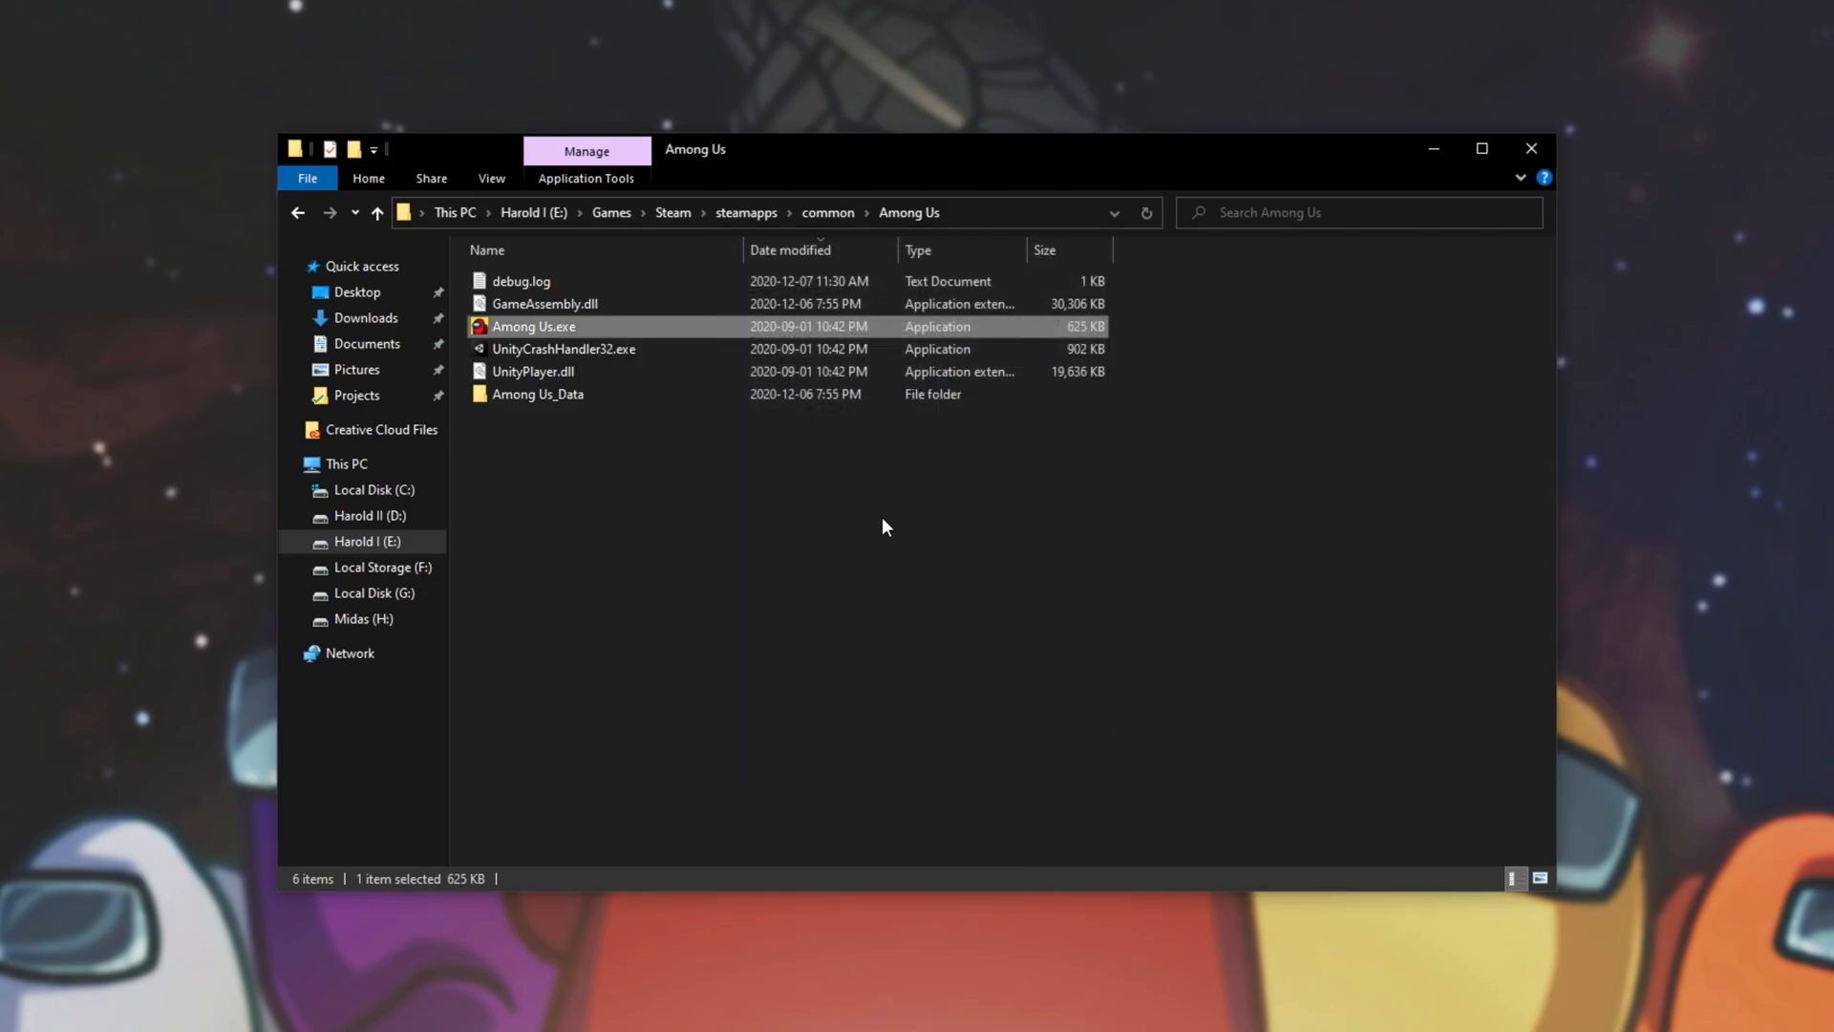
double_click(533, 327)
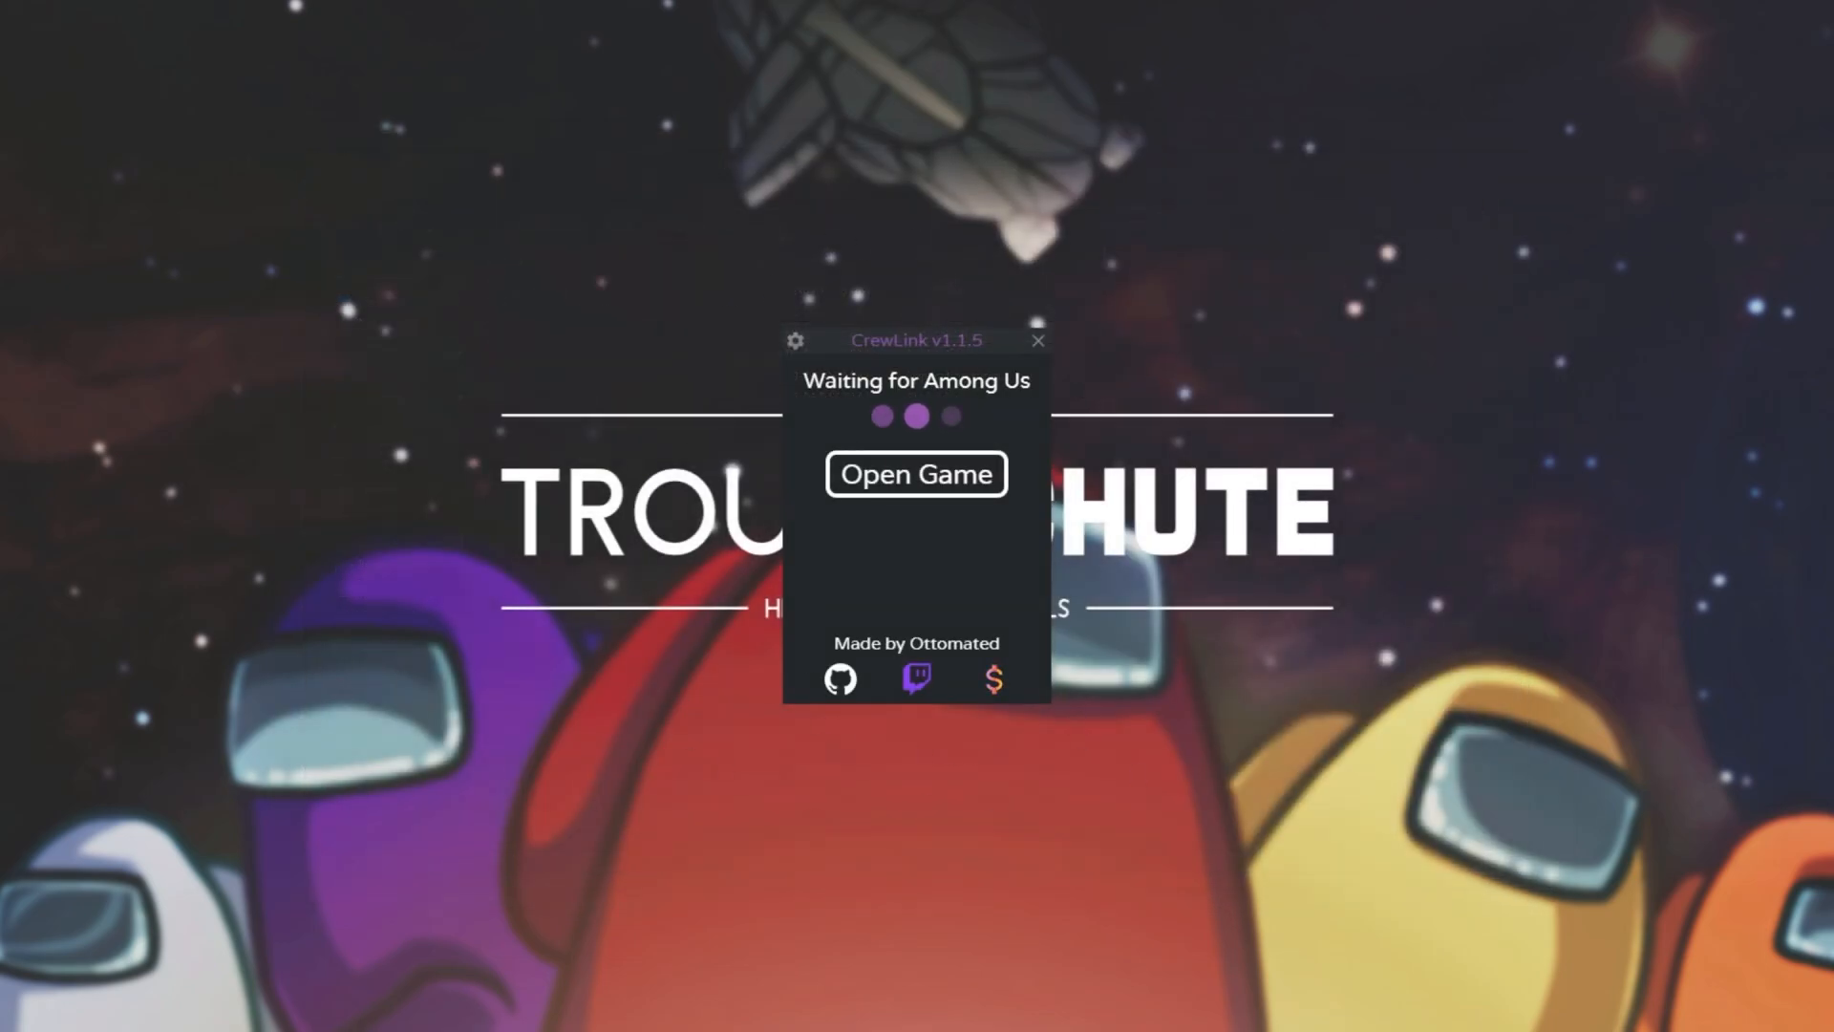
Close CrewLink and switch to the browser showing its GitHub repository
click(1035, 340)
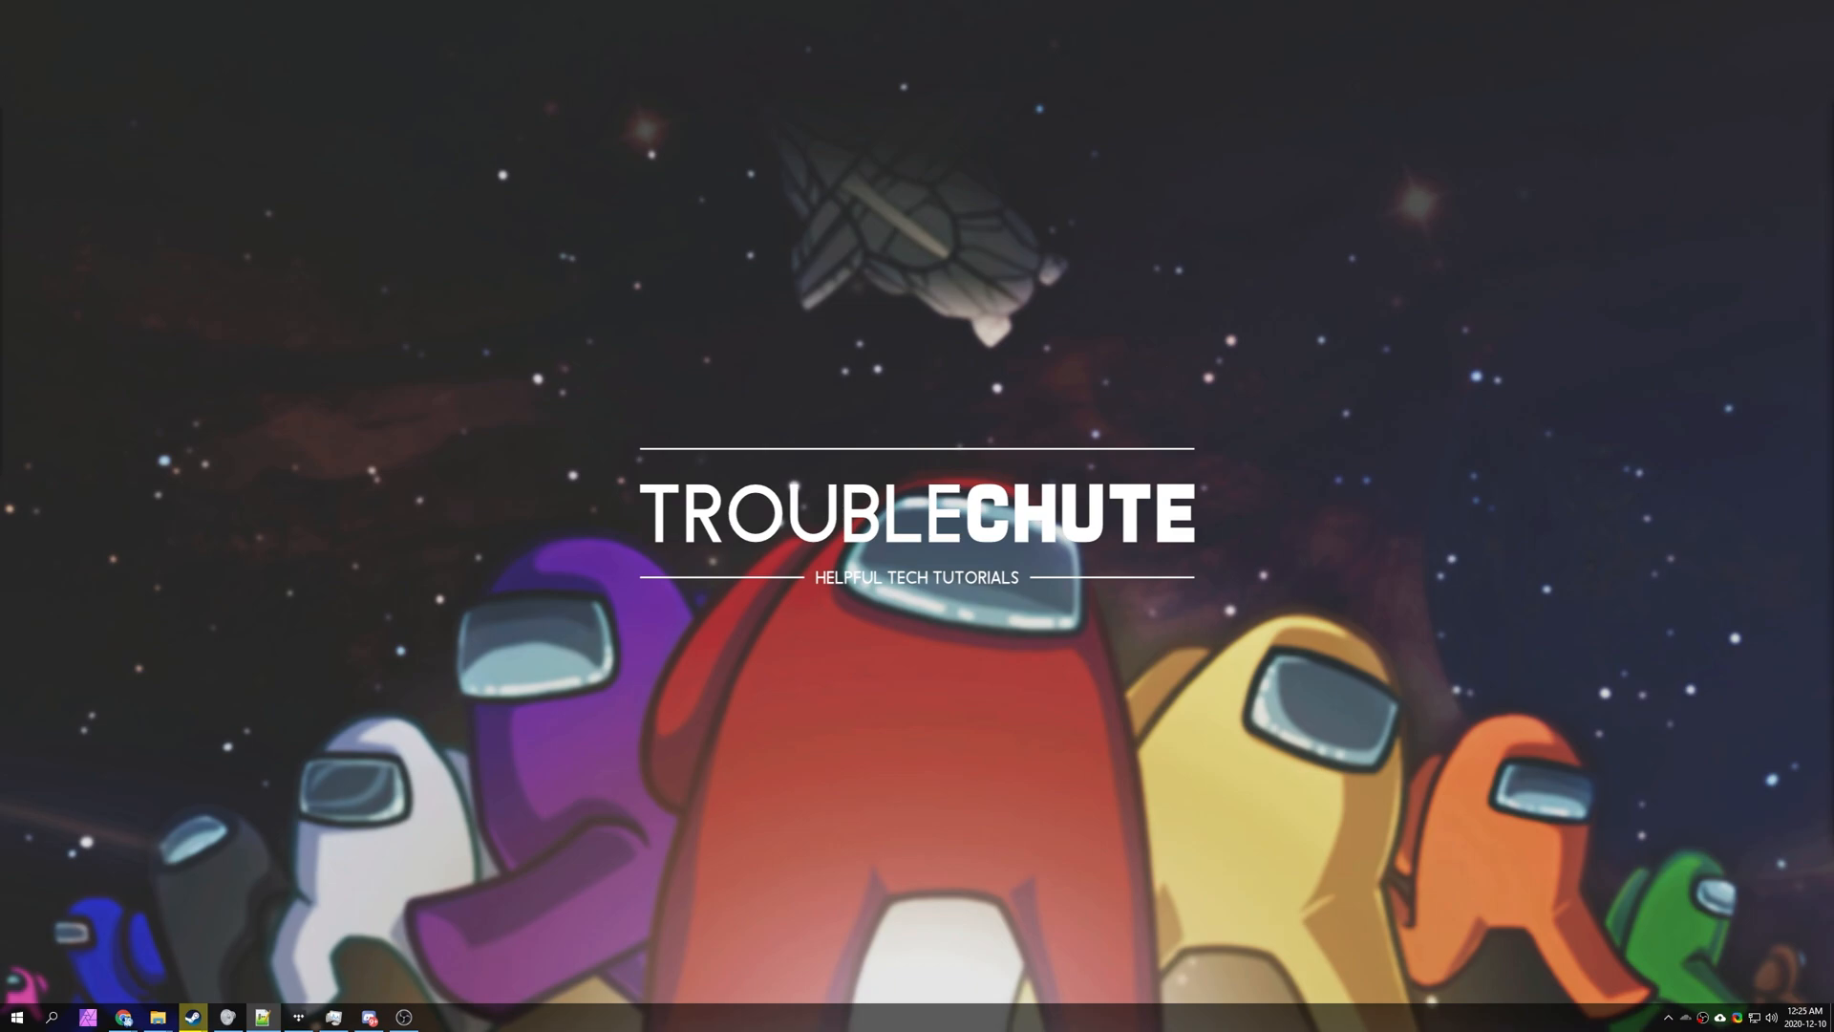
click(122, 1015)
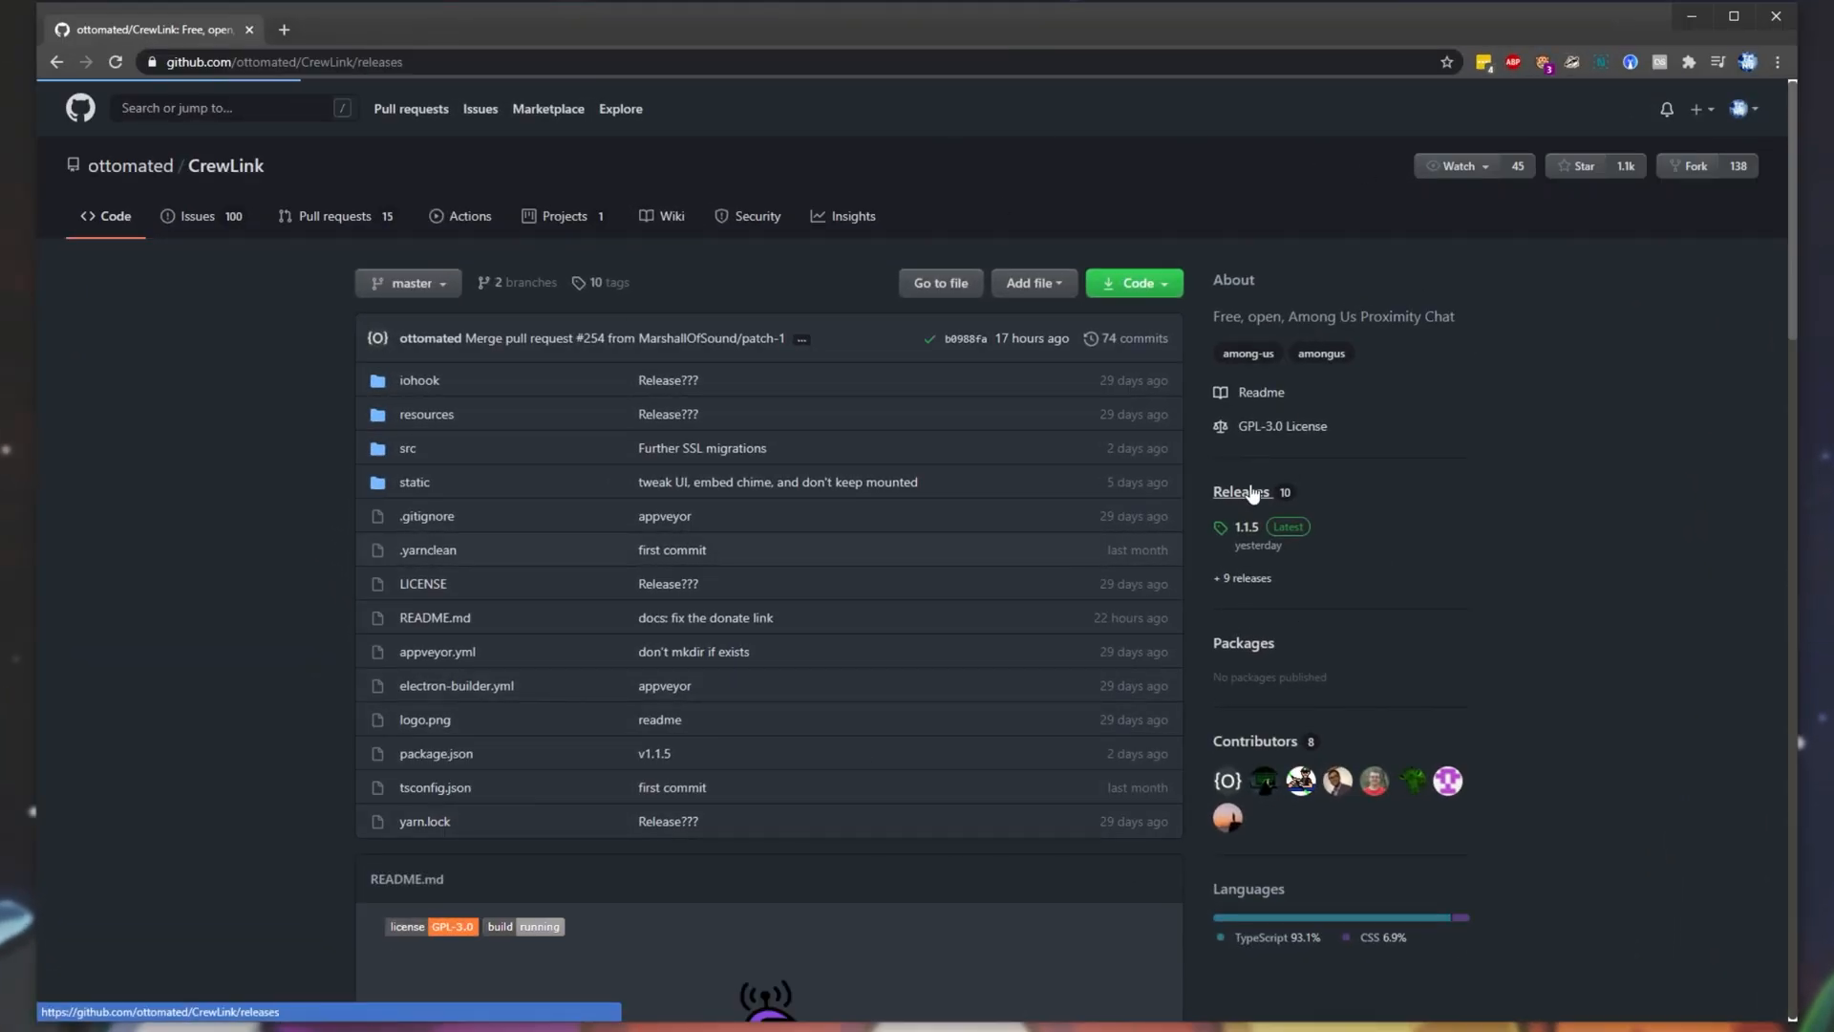
From CrewLink's GitHub releases, start downloading CrewLink-Setup-1.1.5.exe
click(1242, 491)
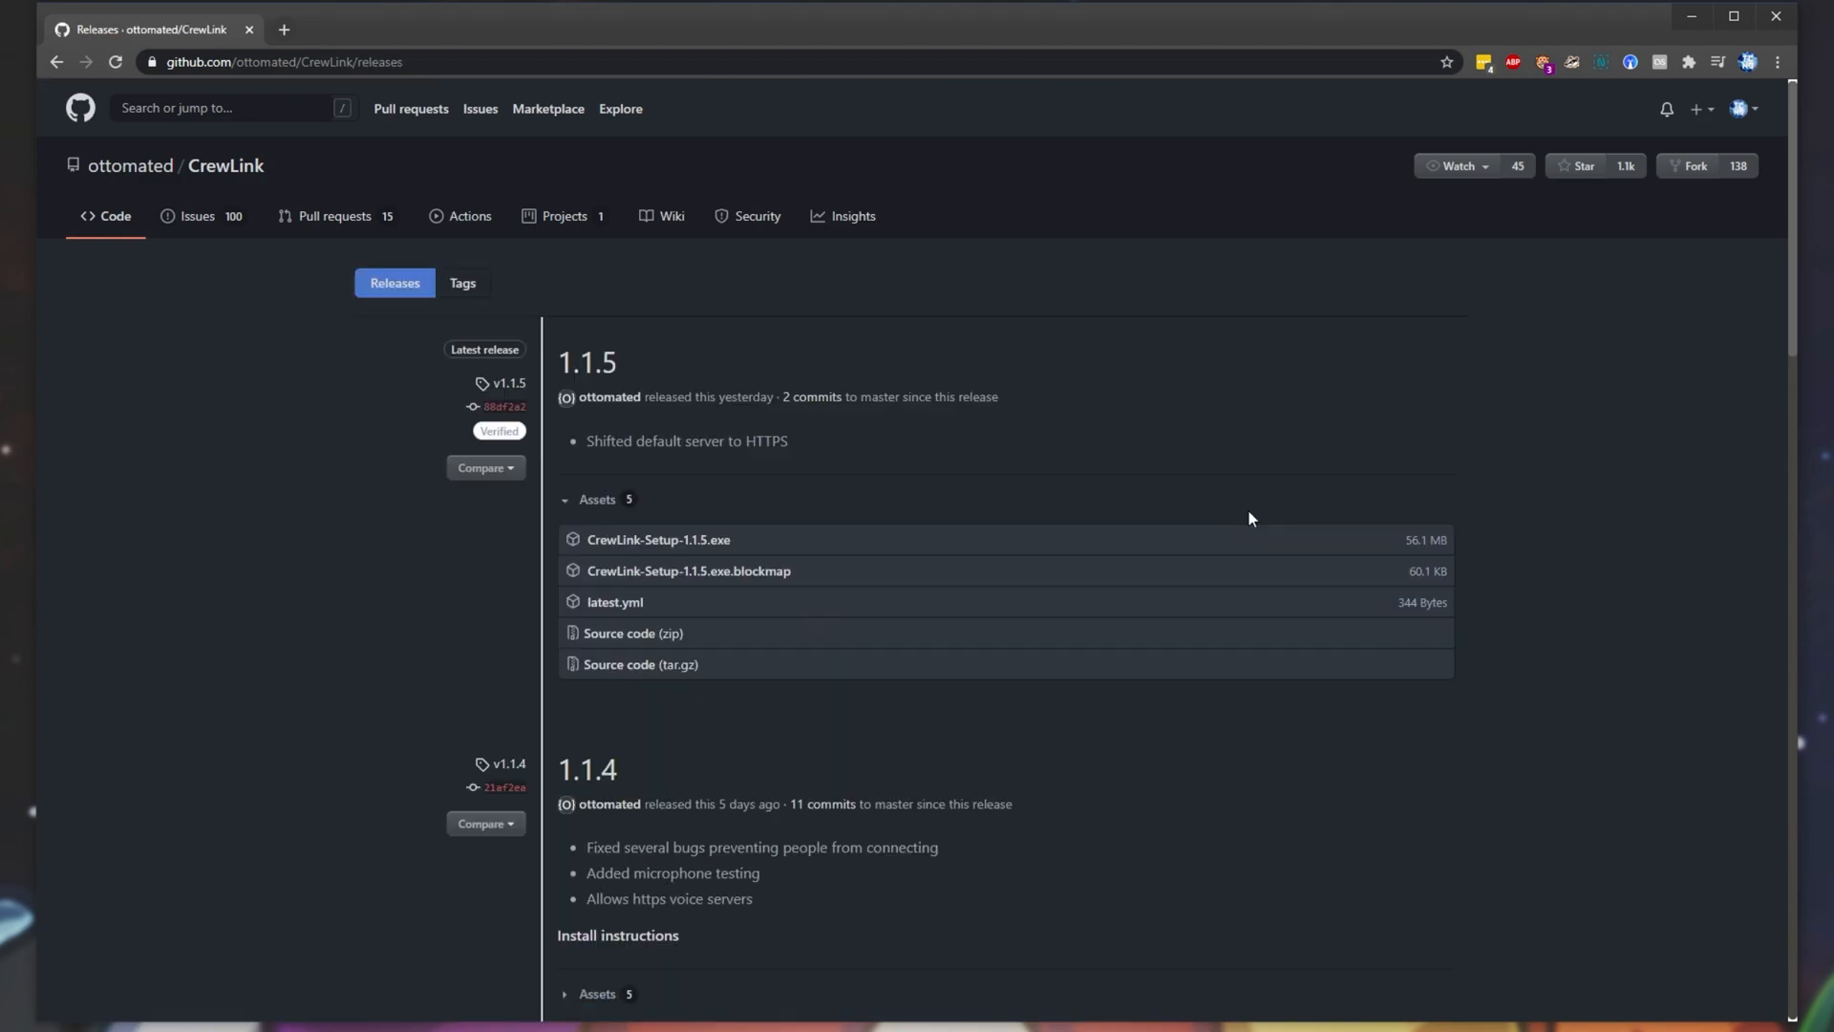
mouse_move(505, 346)
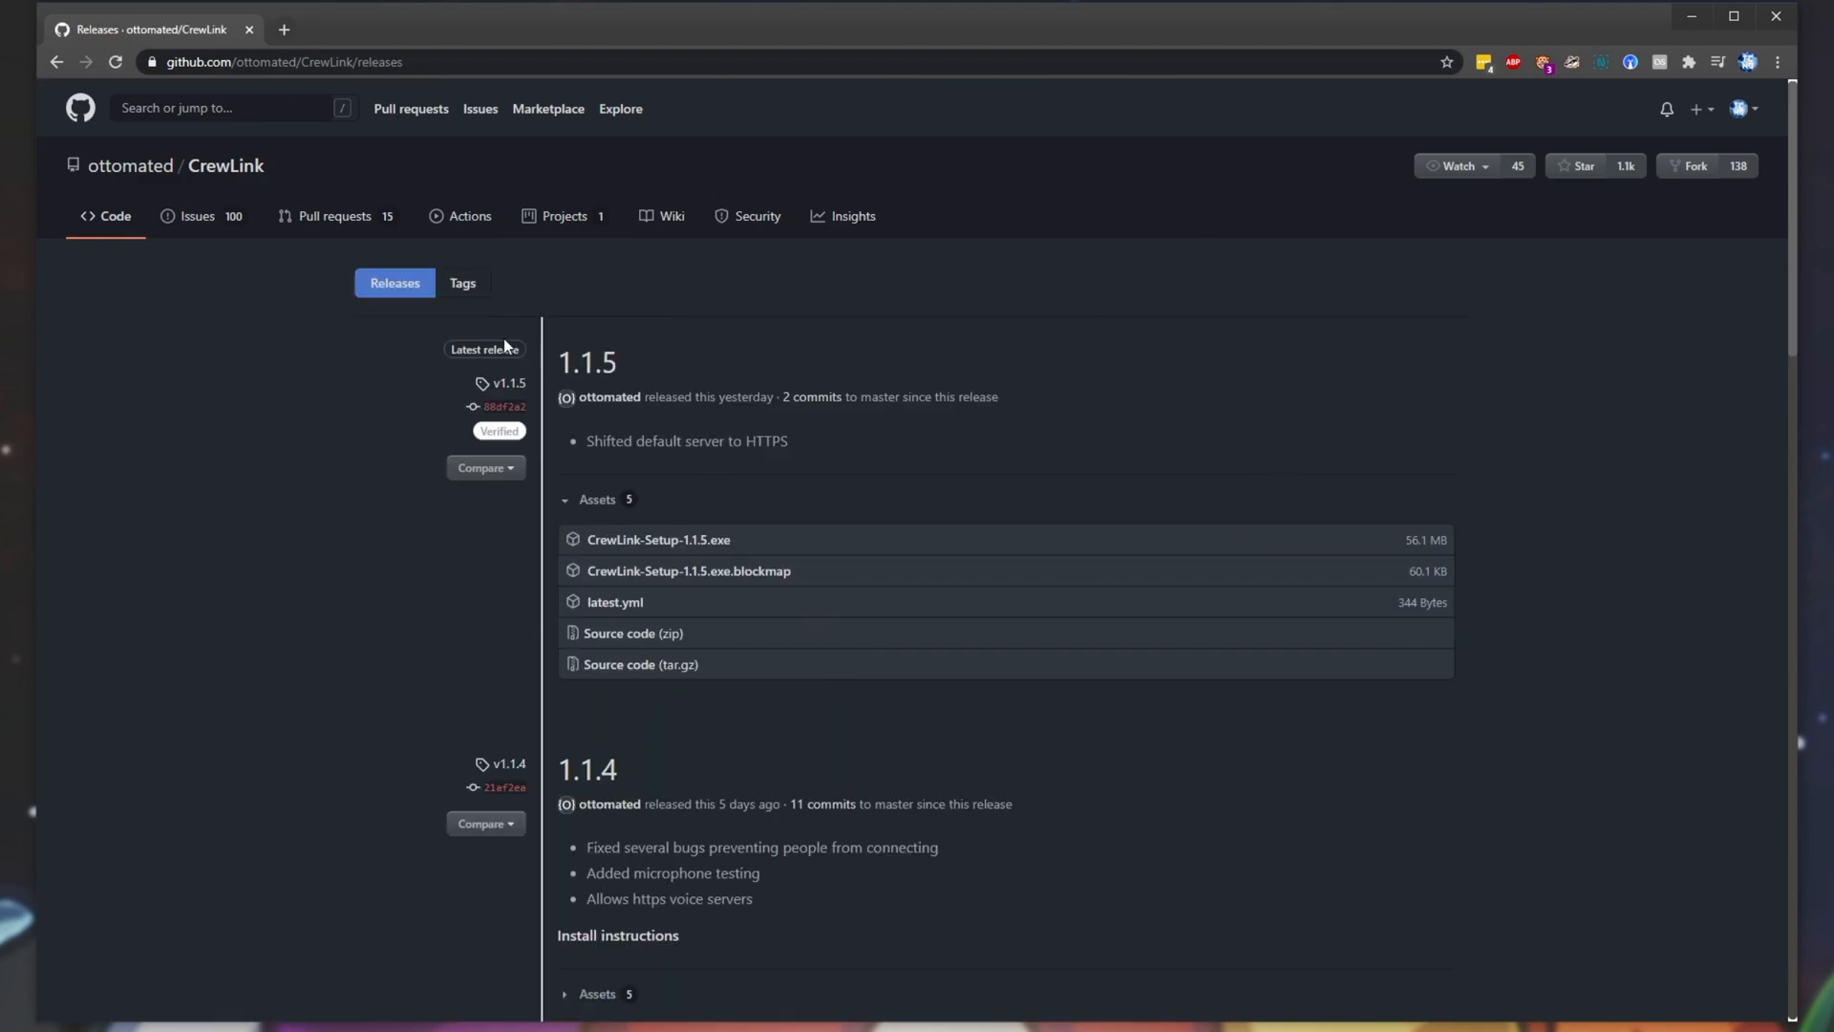
mouse_move(994, 403)
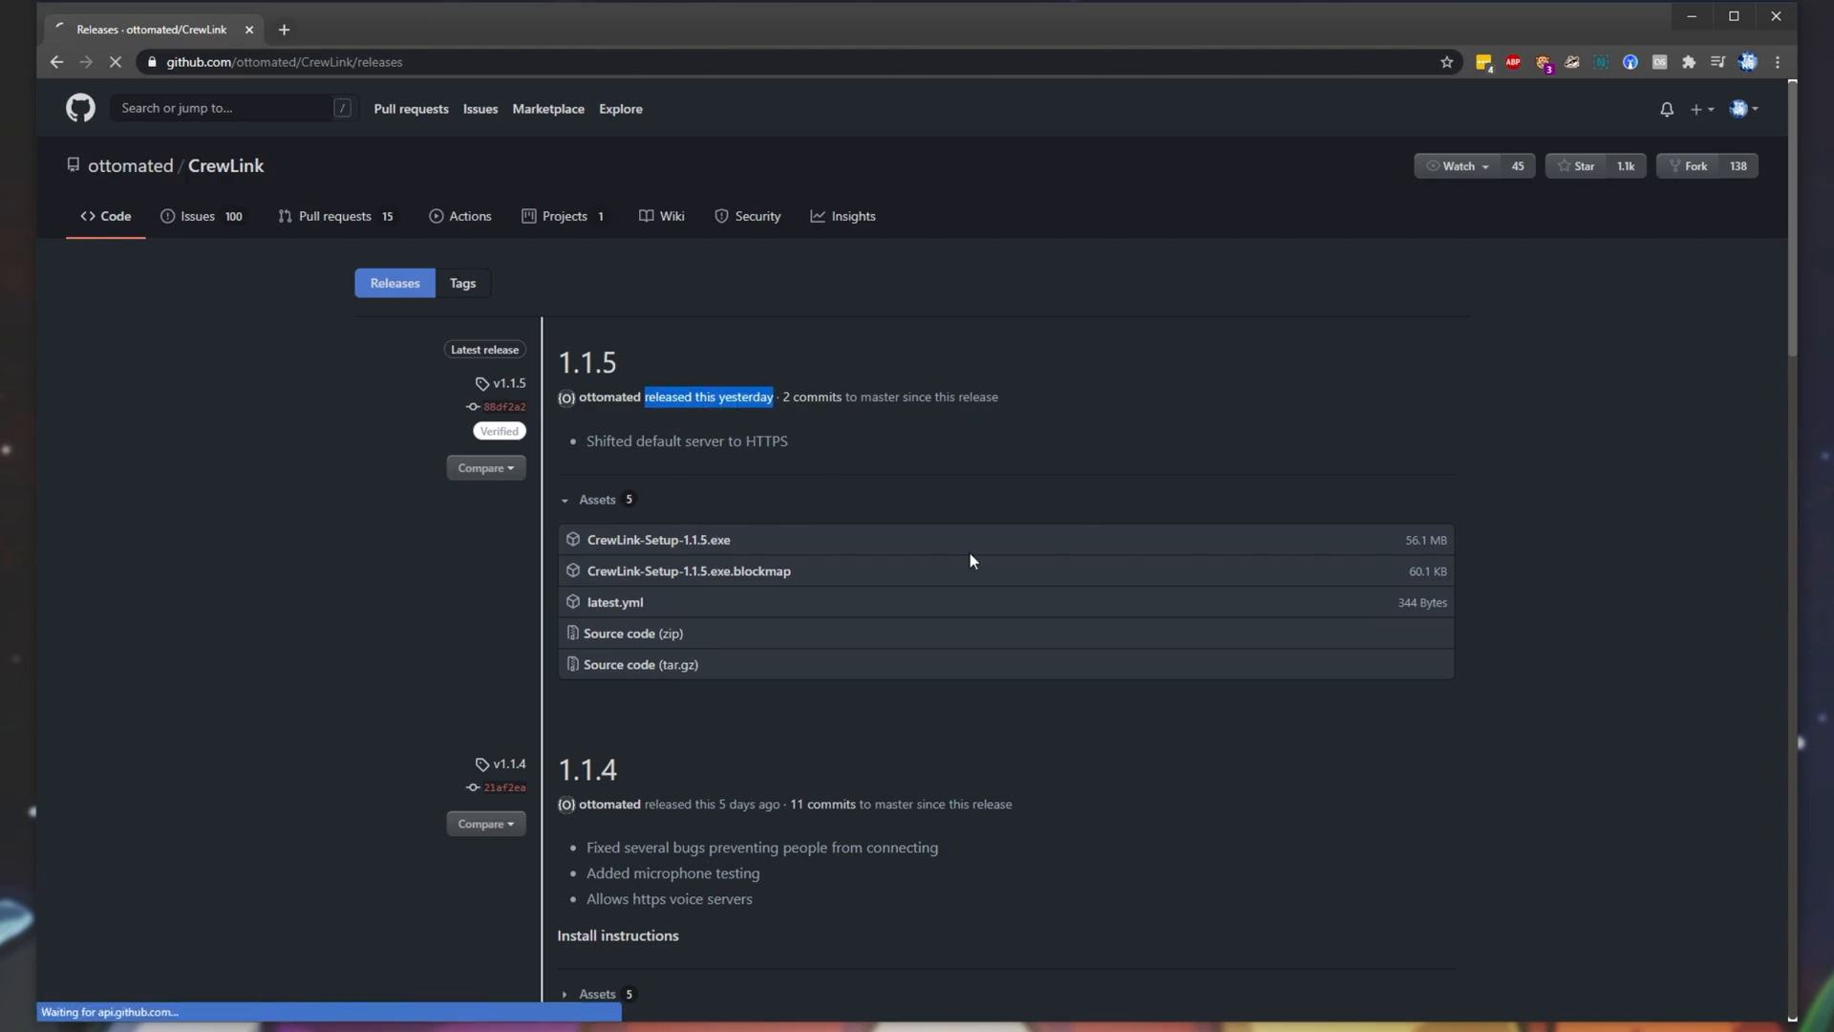
click(658, 539)
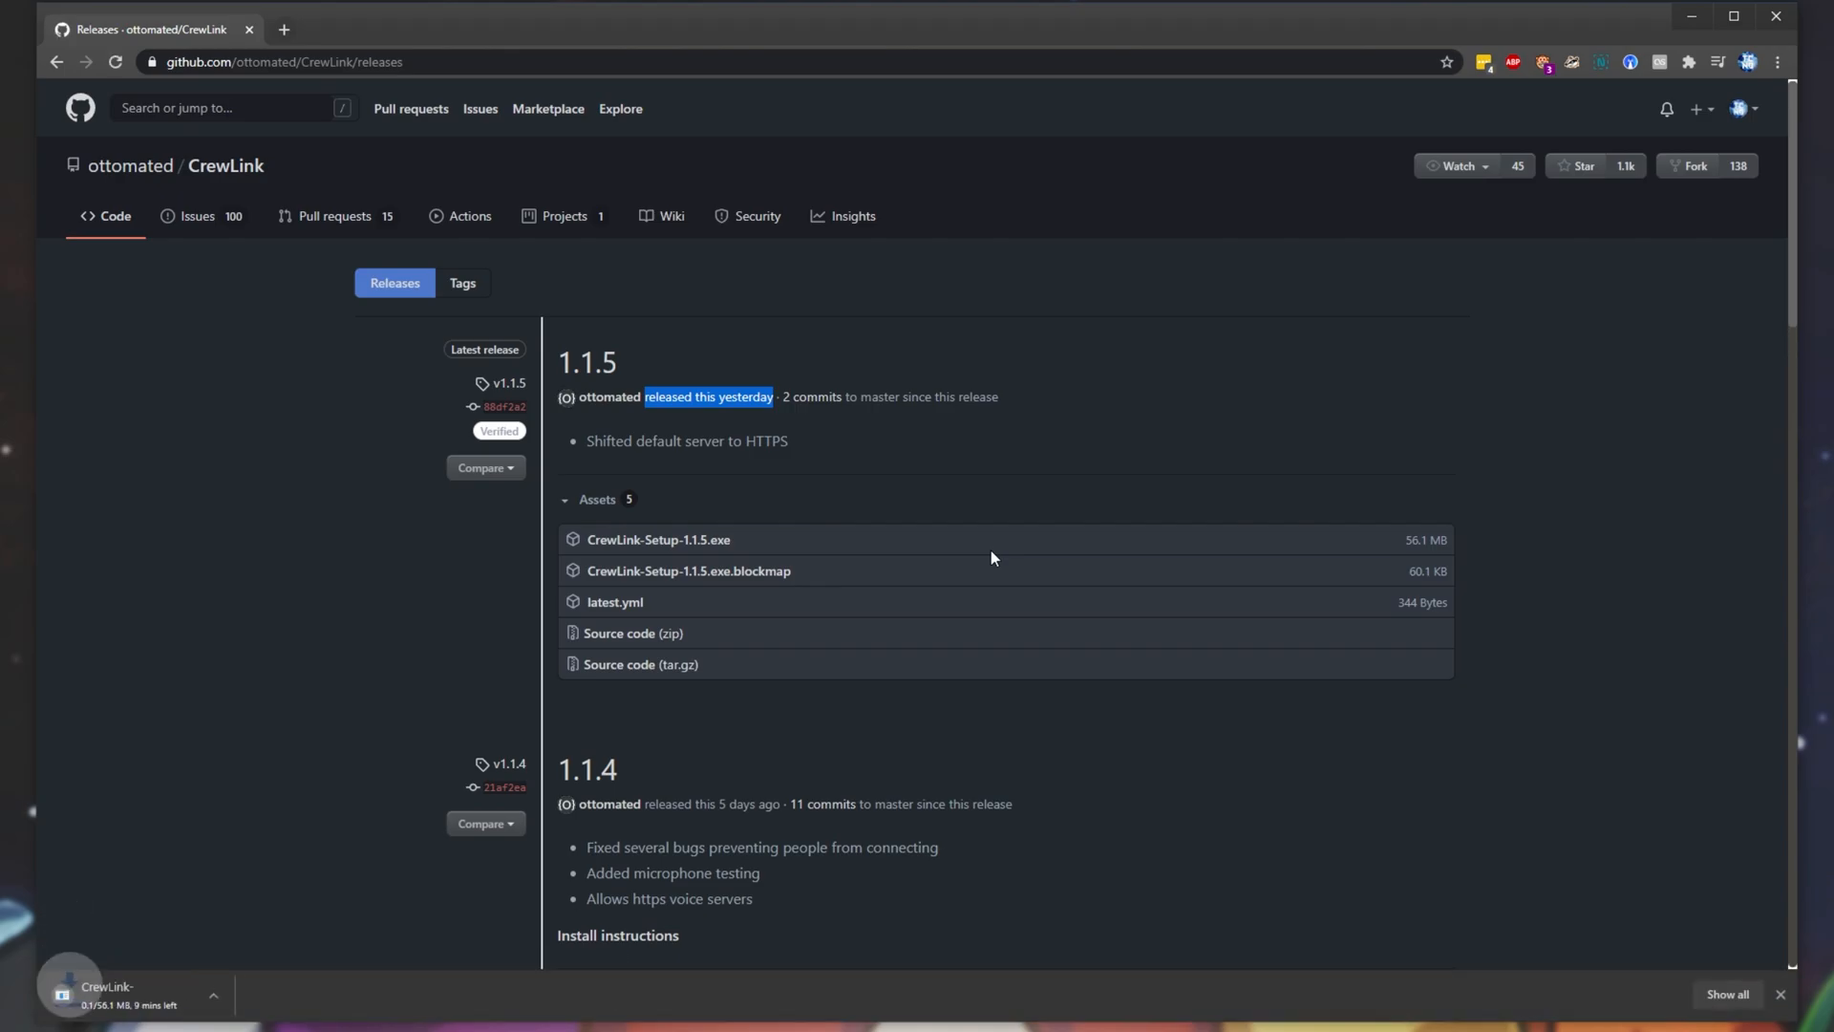